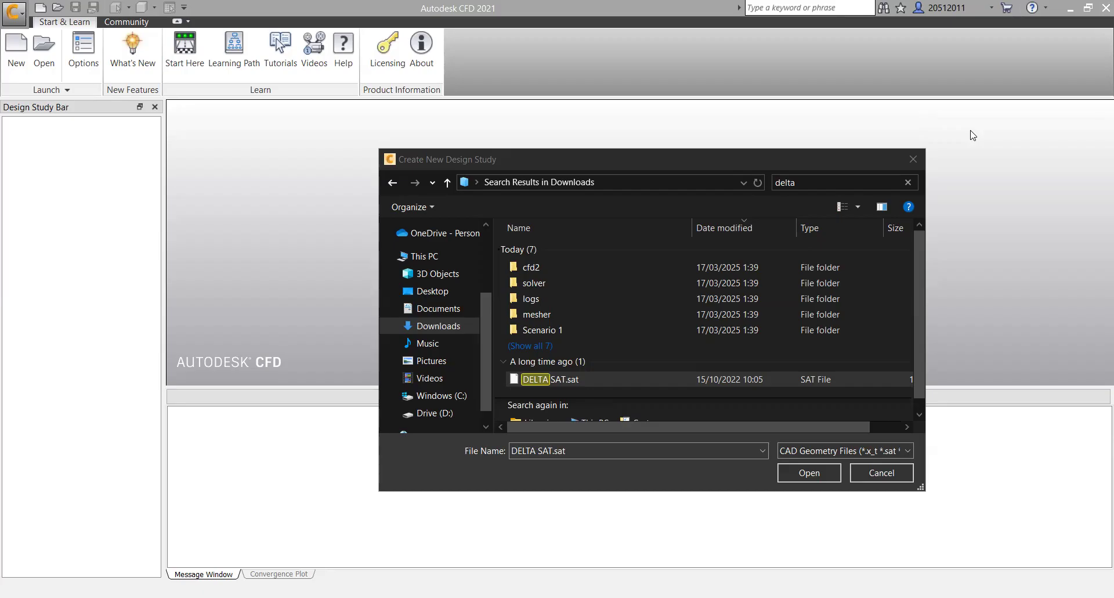
pyautogui.moveTo(362, 106)
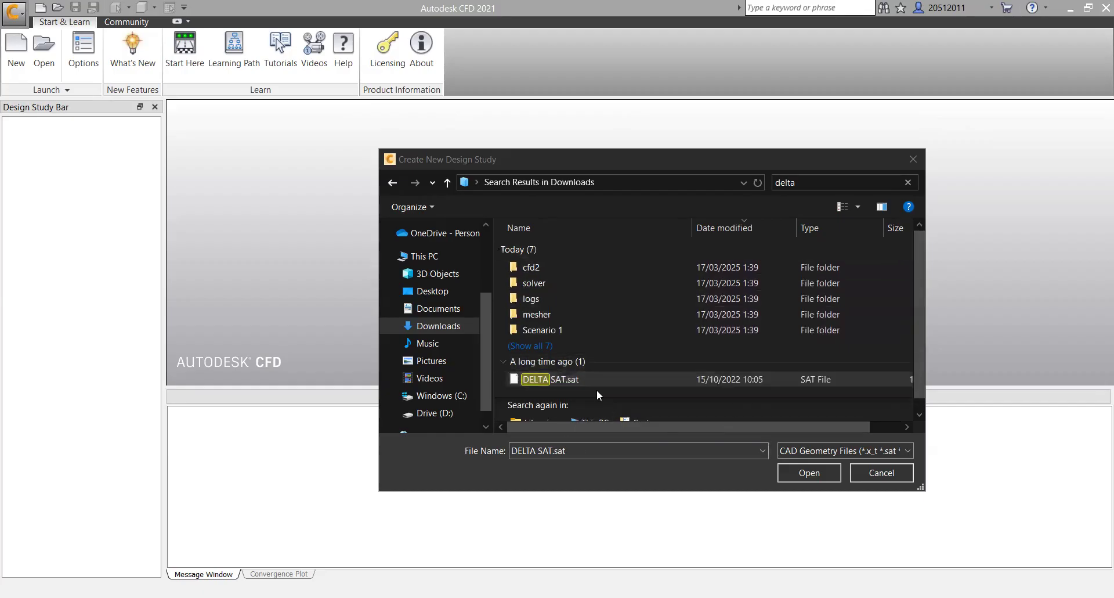
pyautogui.moveTo(866, 408)
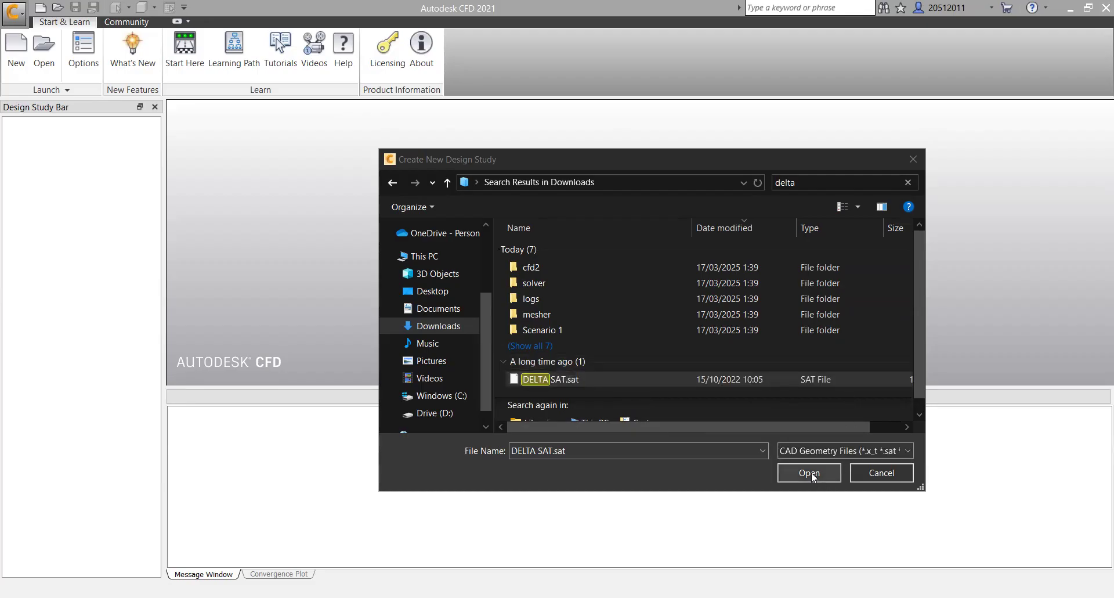
# - Load DELTA SAT.sat, name the study 'delta', and review the Create / Model Diagnostic options
pyautogui.click(809, 473)
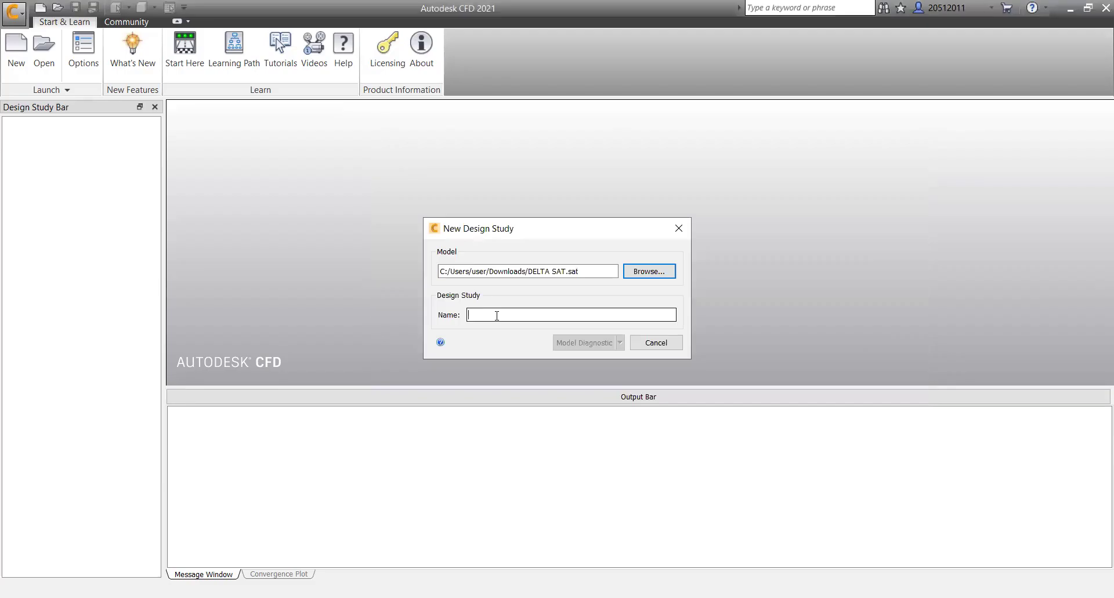
pyautogui.write('delta b 2025')
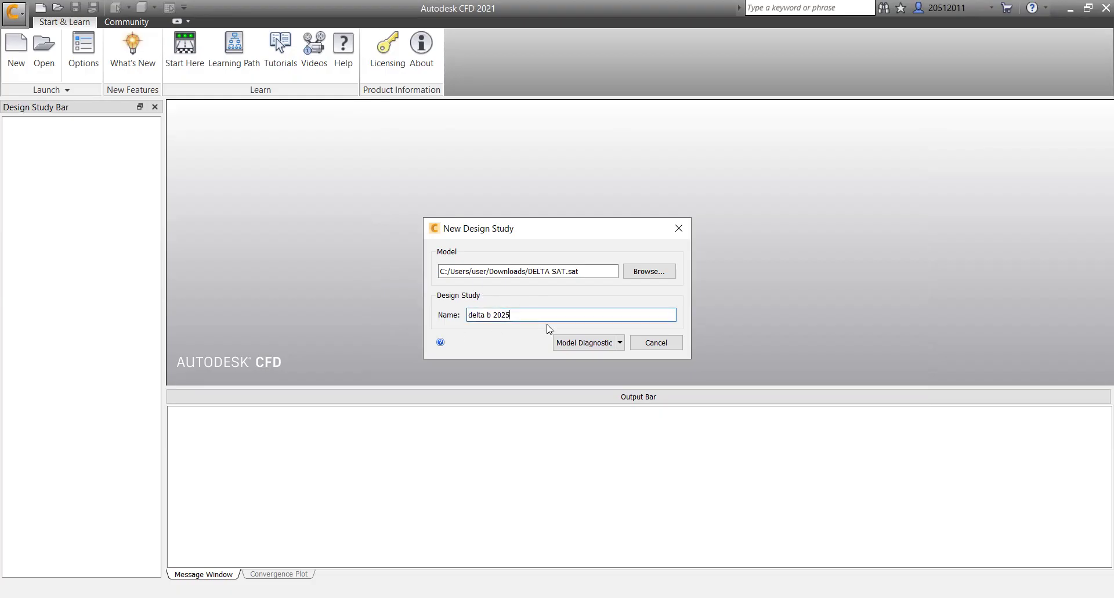
pyautogui.click(619, 343)
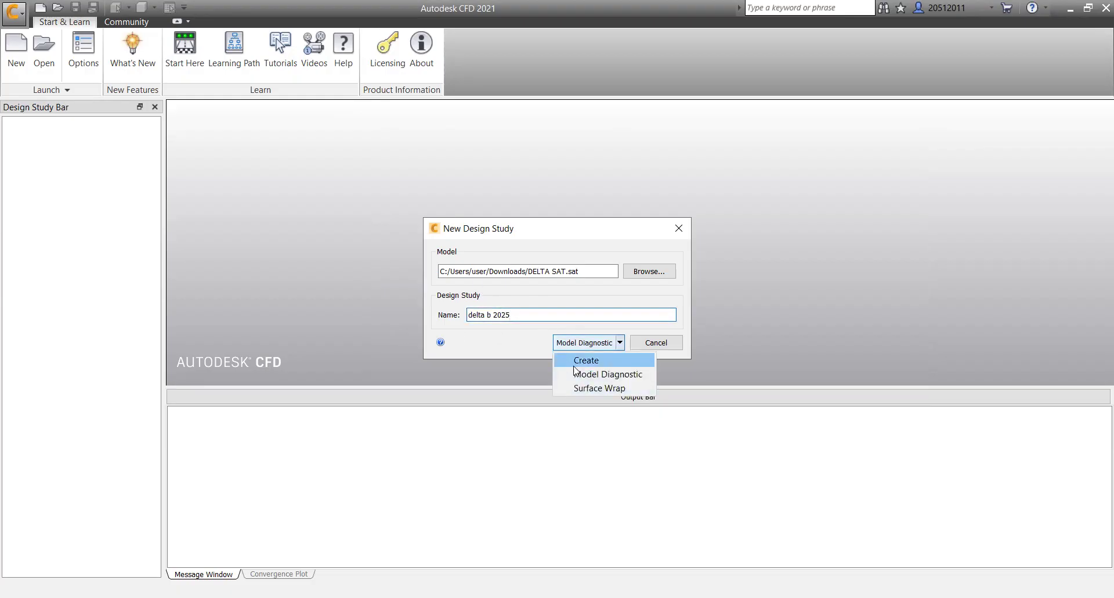
pyautogui.moveTo(603, 374)
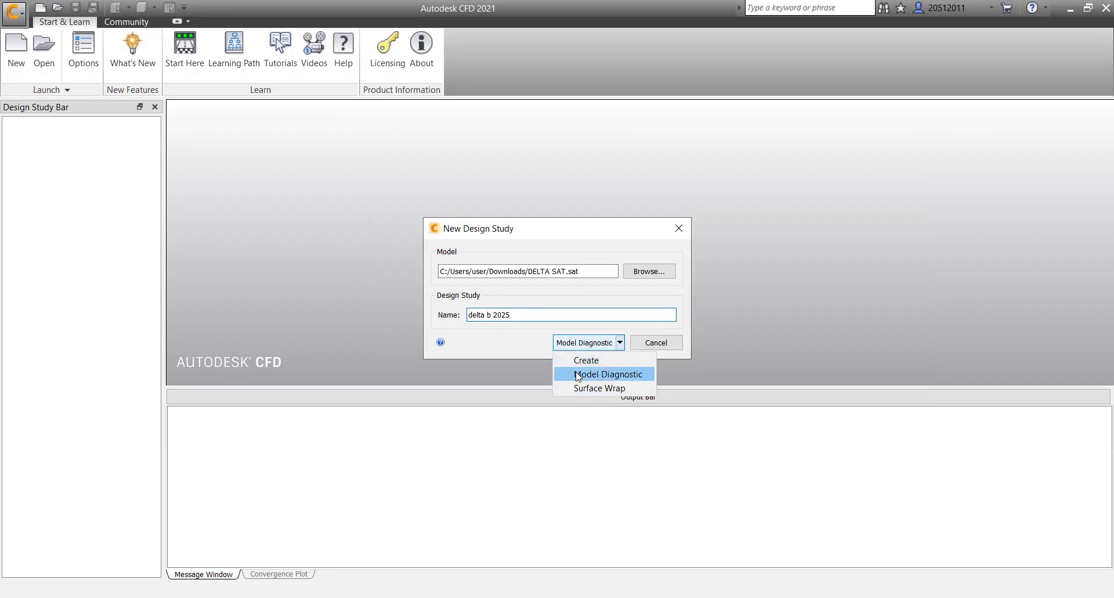
pyautogui.moveTo(602, 387)
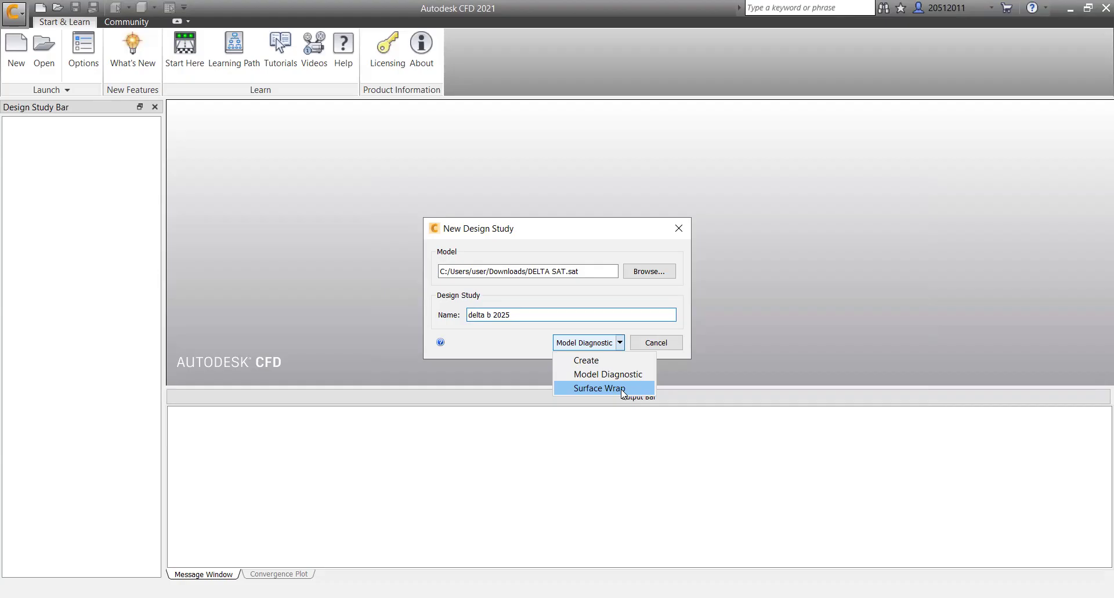
pyautogui.moveTo(603, 375)
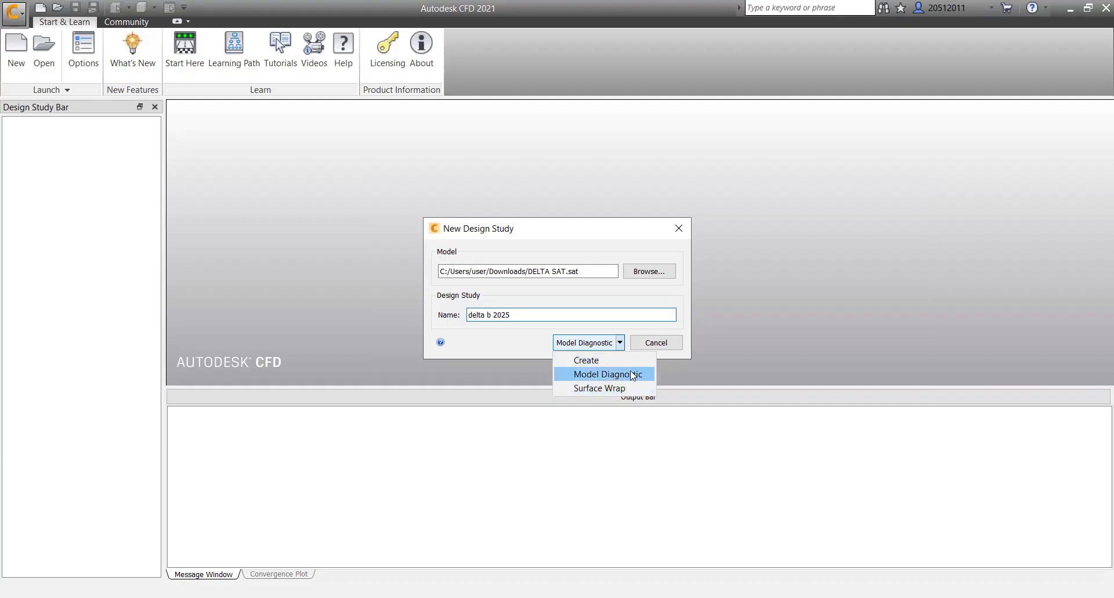
pyautogui.moveTo(601, 388)
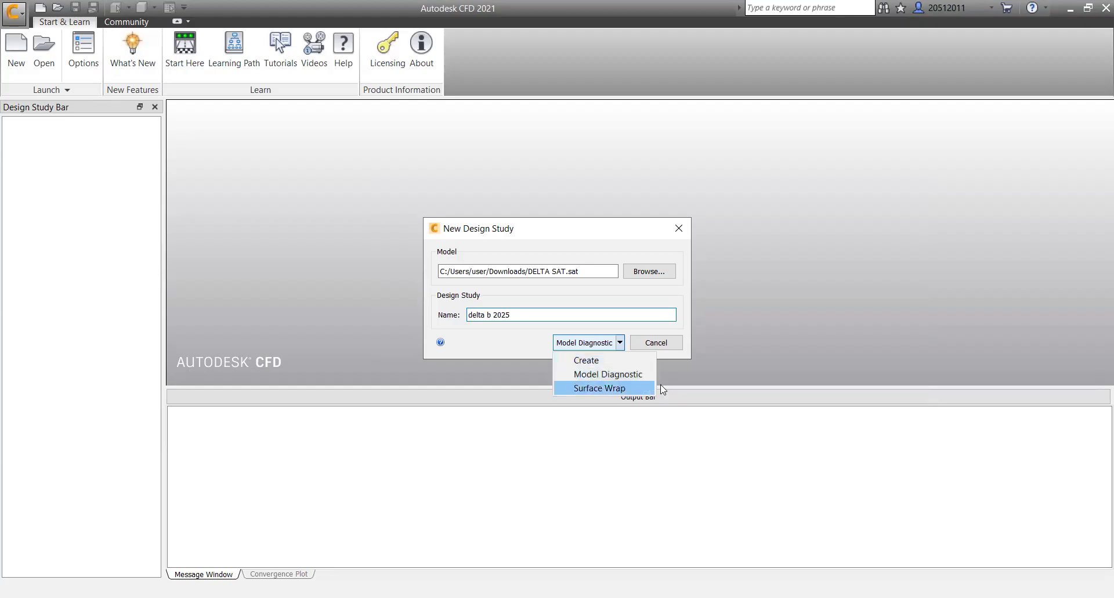
pyautogui.moveTo(620, 342)
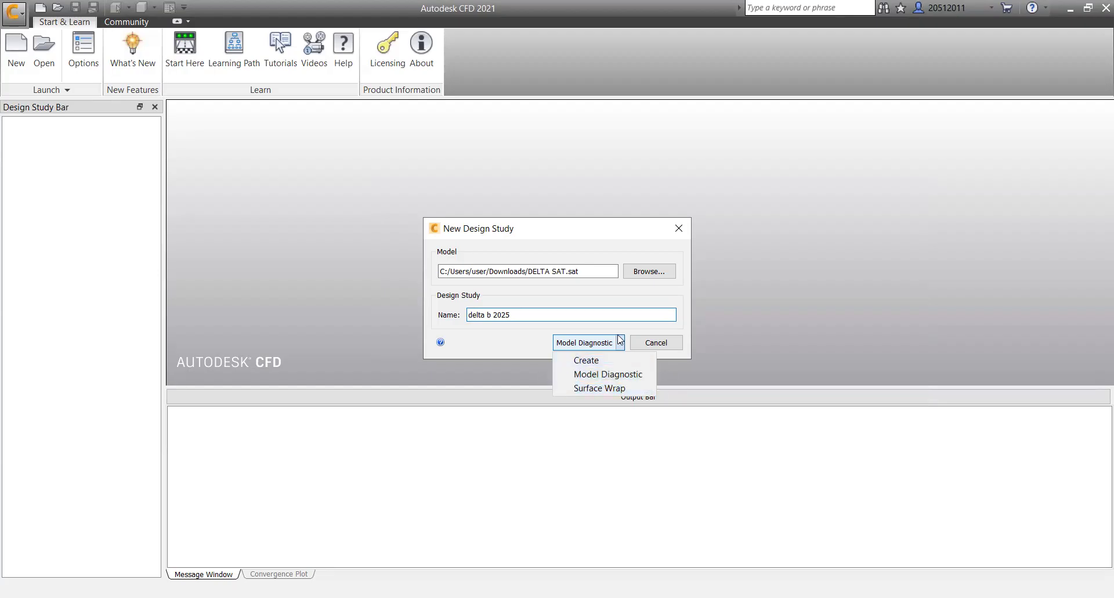
pyautogui.moveTo(628, 304)
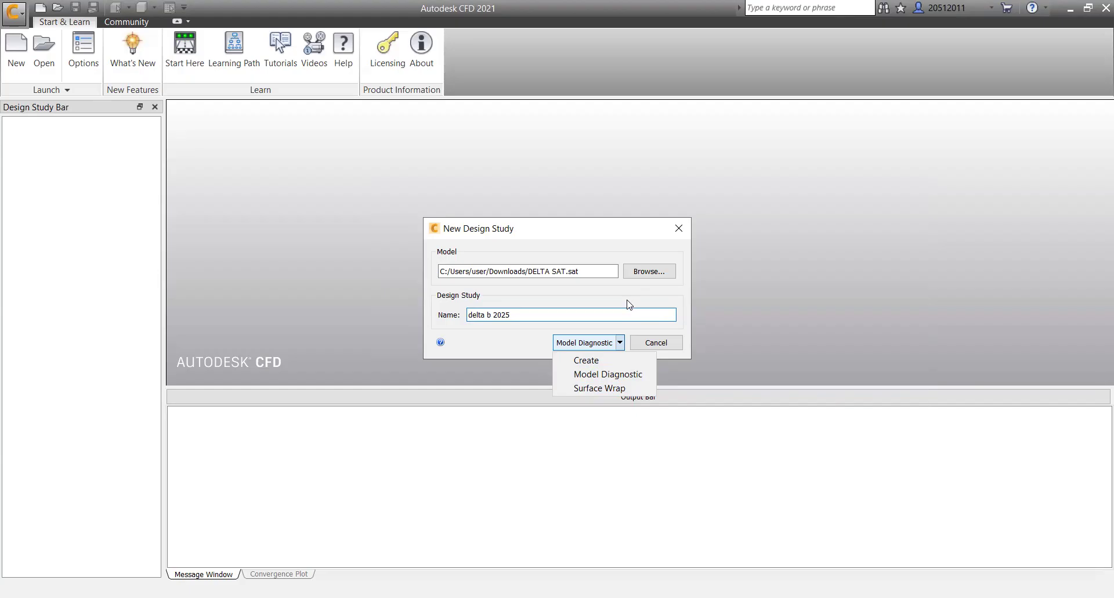
pyautogui.moveTo(632, 302)
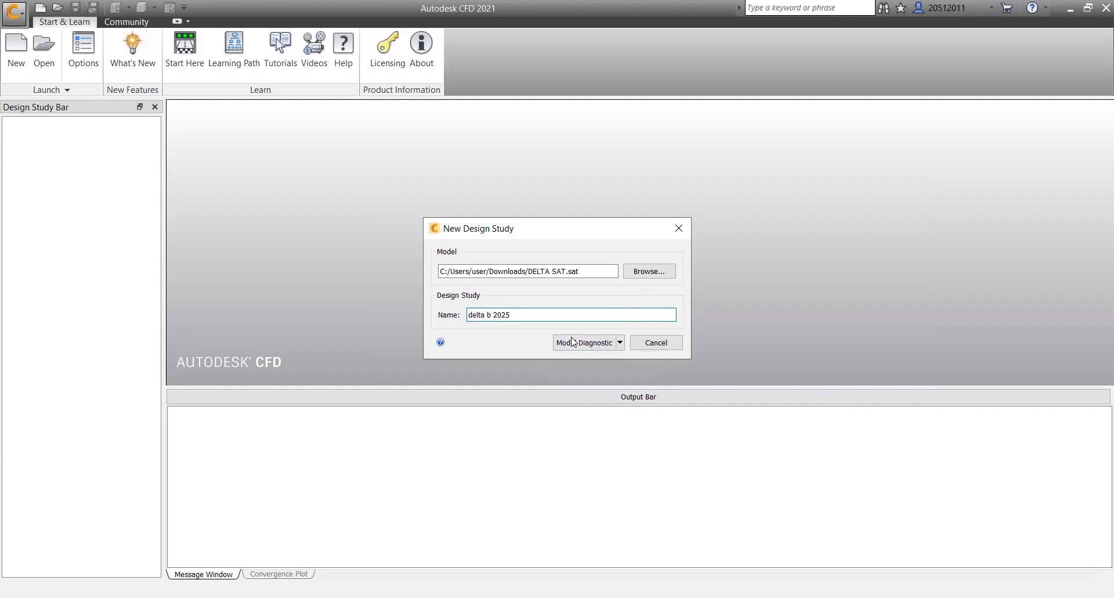
# - Create the study with Model Diagnostic and reach the Edge Merge tools showing 28 edges
pyautogui.click(584, 342)
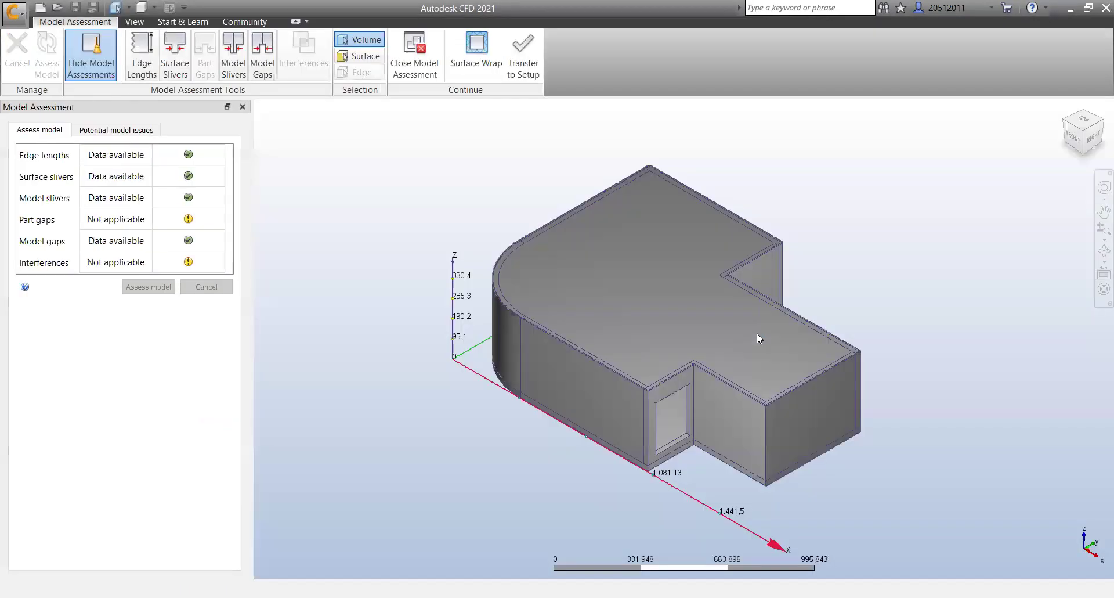
pyautogui.moveTo(878, 124)
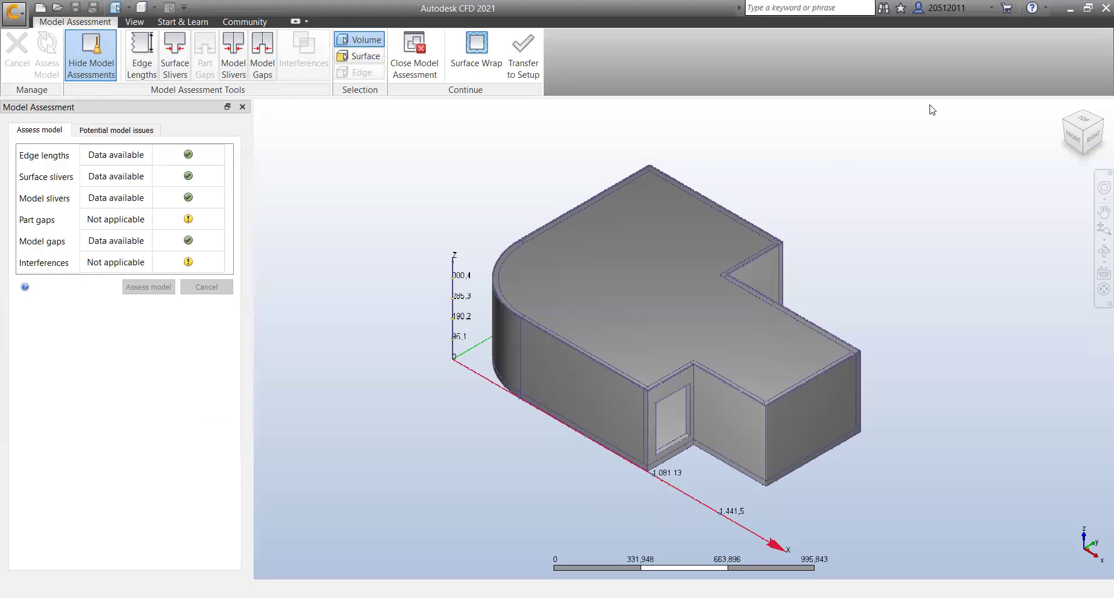
pyautogui.moveTo(697, 420)
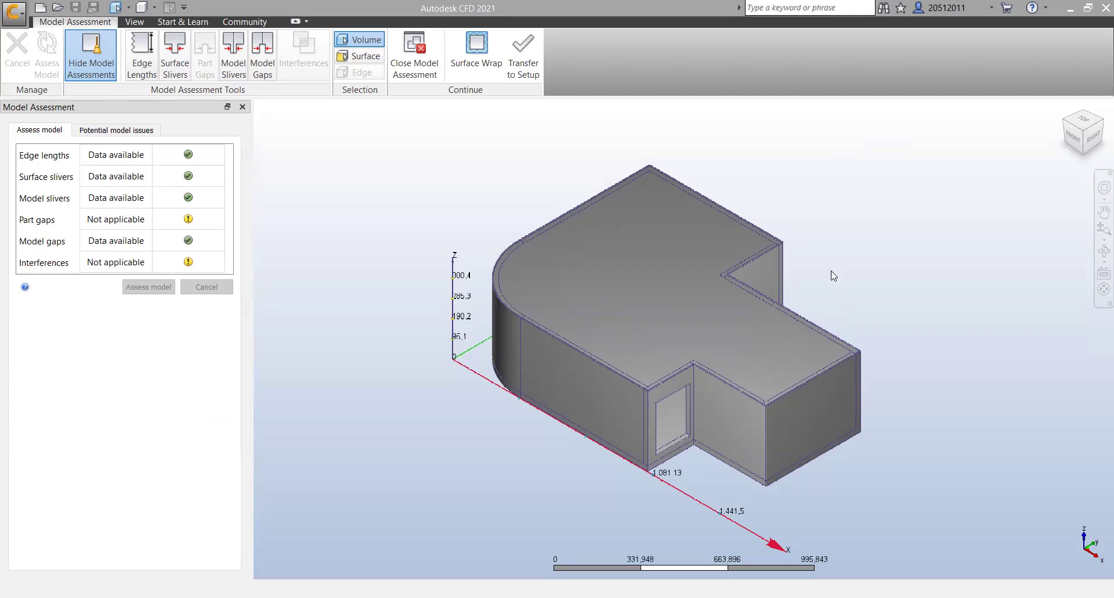
pyautogui.moveTo(519, 76)
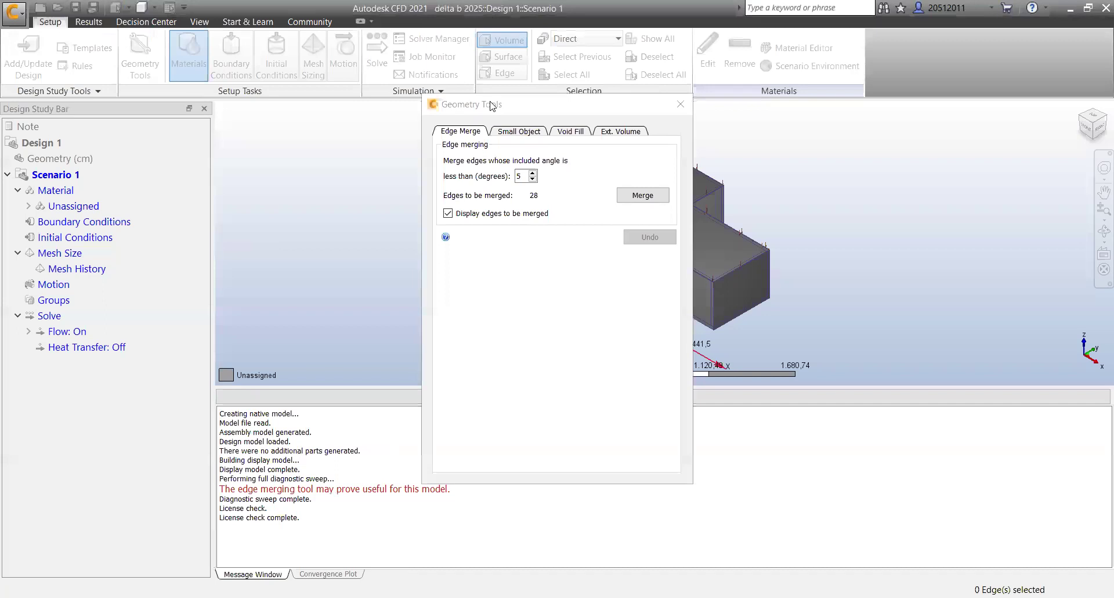
# - Move Geometry Tools aside and merge the 28 flagged small-angle edges
pyautogui.moveTo(483, 105); pyautogui.dragTo(335, 181)
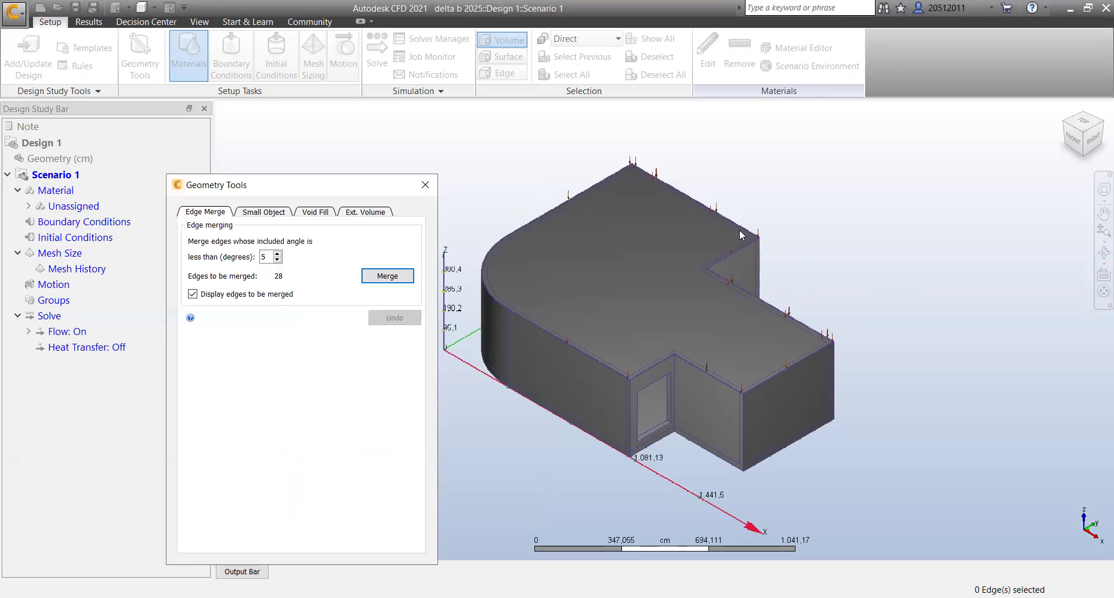
pyautogui.moveTo(555, 207)
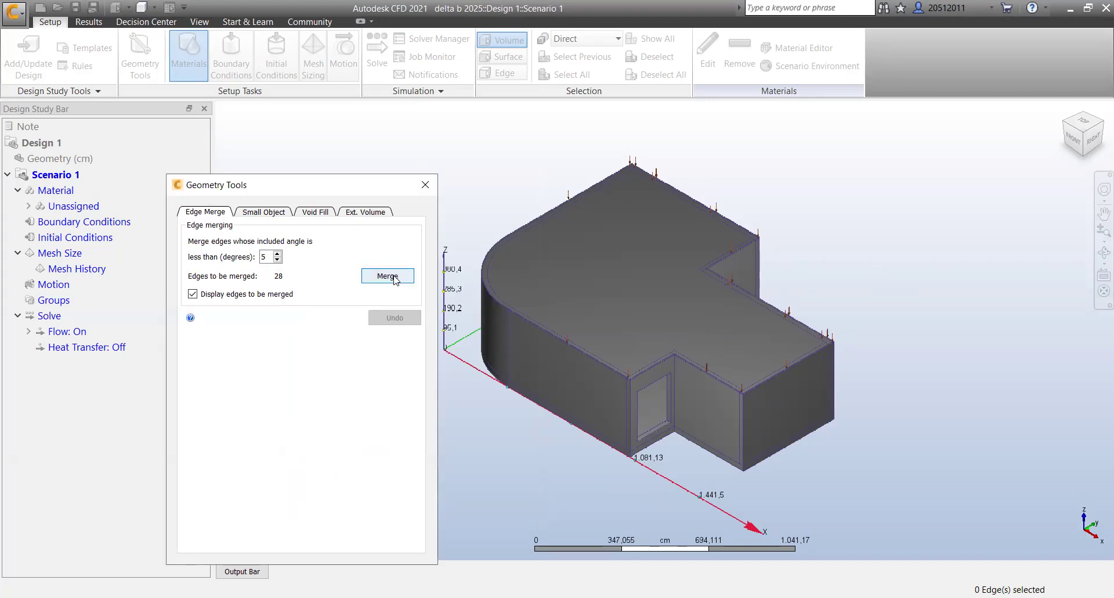
pyautogui.click(388, 277)
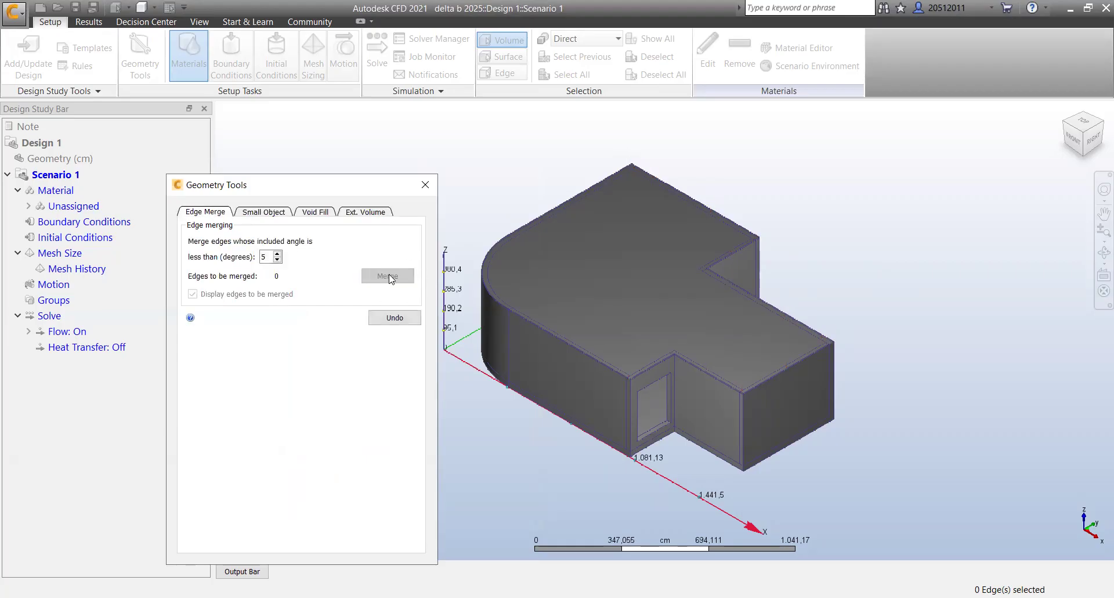
# - Run the edge-based Small Object check at tolerance 2.7075, finding nothing to remove
pyautogui.click(263, 211)
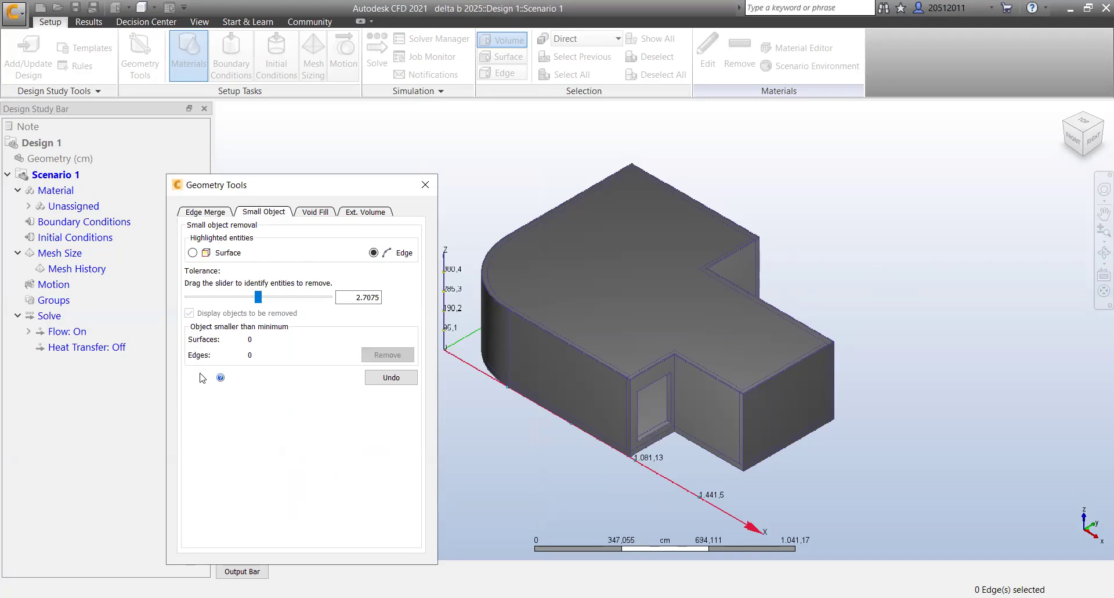
pyautogui.moveTo(270, 379)
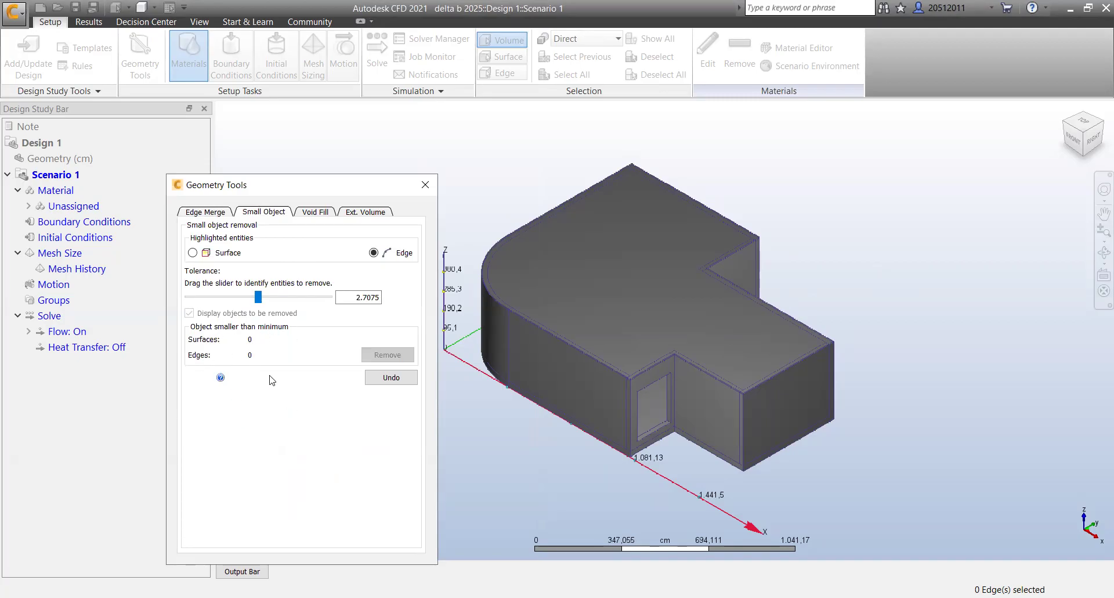
pyautogui.moveTo(276, 256)
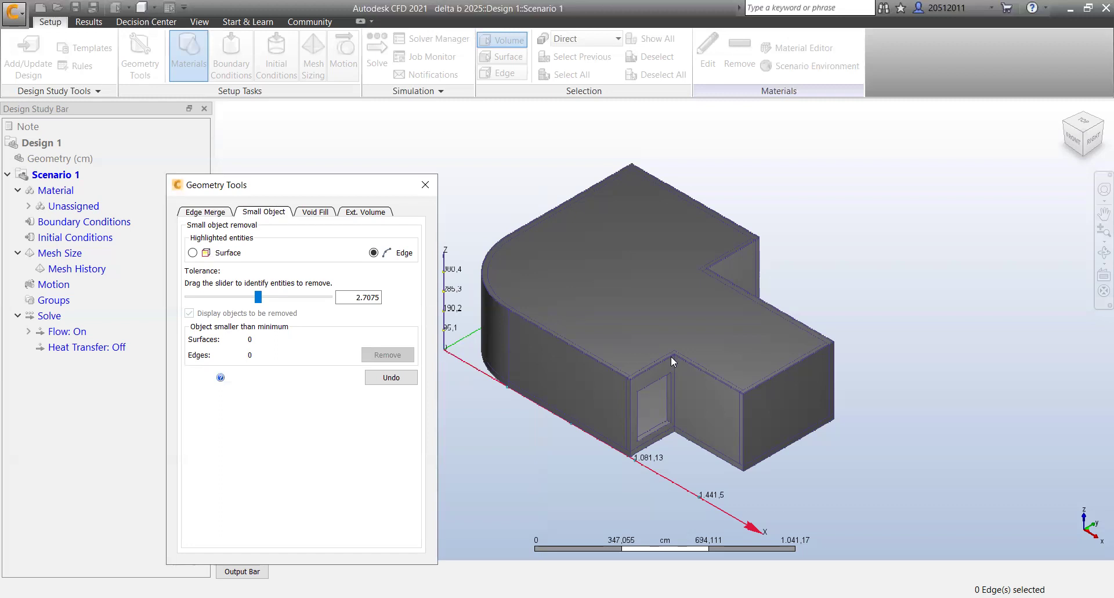
pyautogui.moveTo(340, 339)
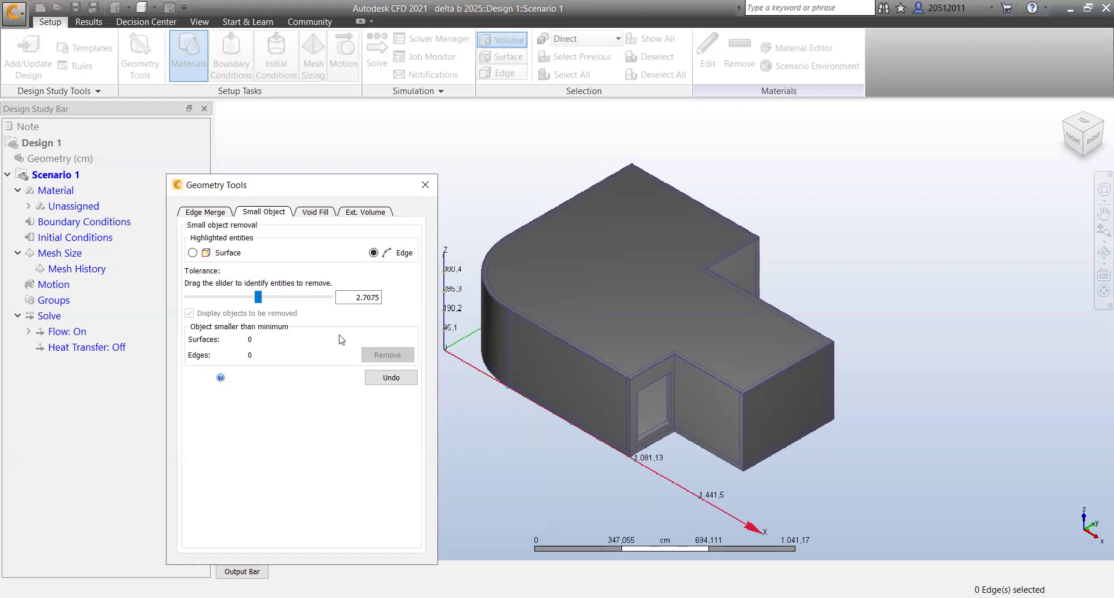
pyautogui.moveTo(411, 321)
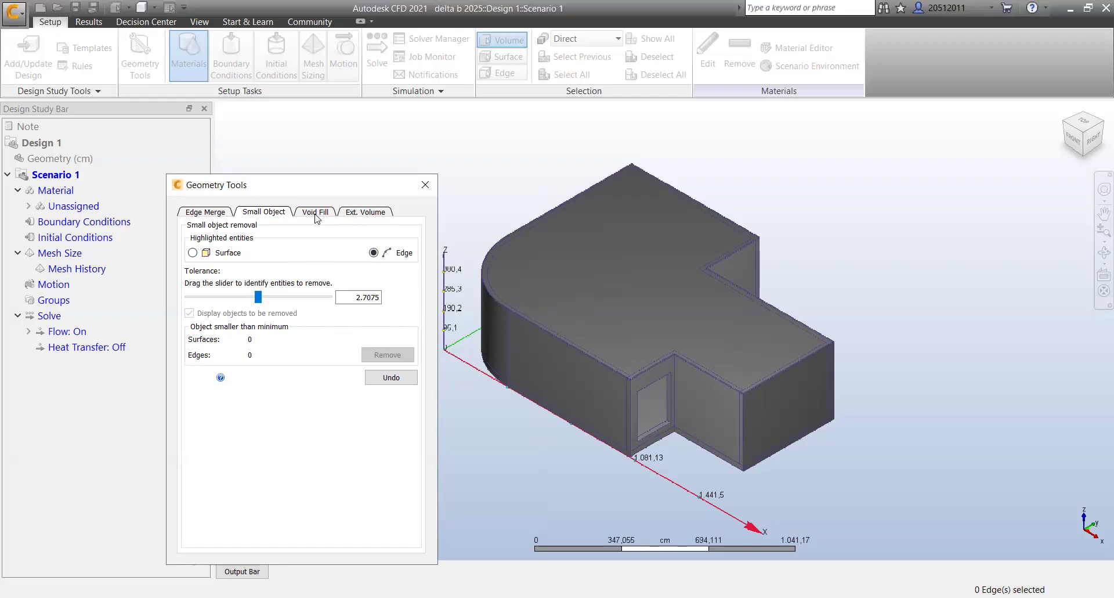
pyautogui.moveTo(729, 368)
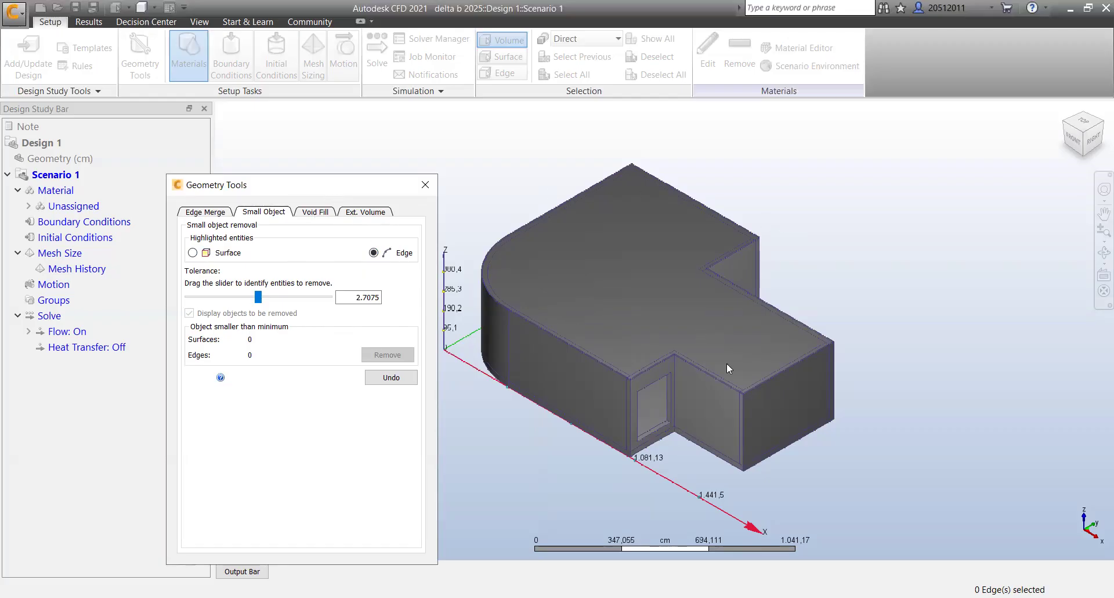
pyautogui.moveTo(309, 188)
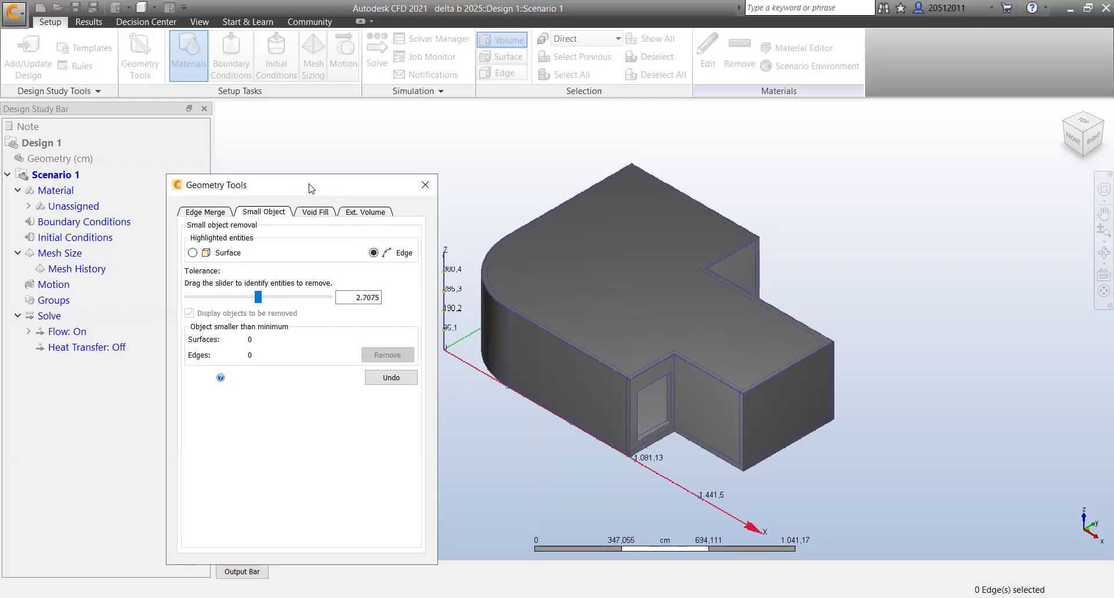
pyautogui.moveTo(308, 185); pyautogui.dragTo(338, 180)
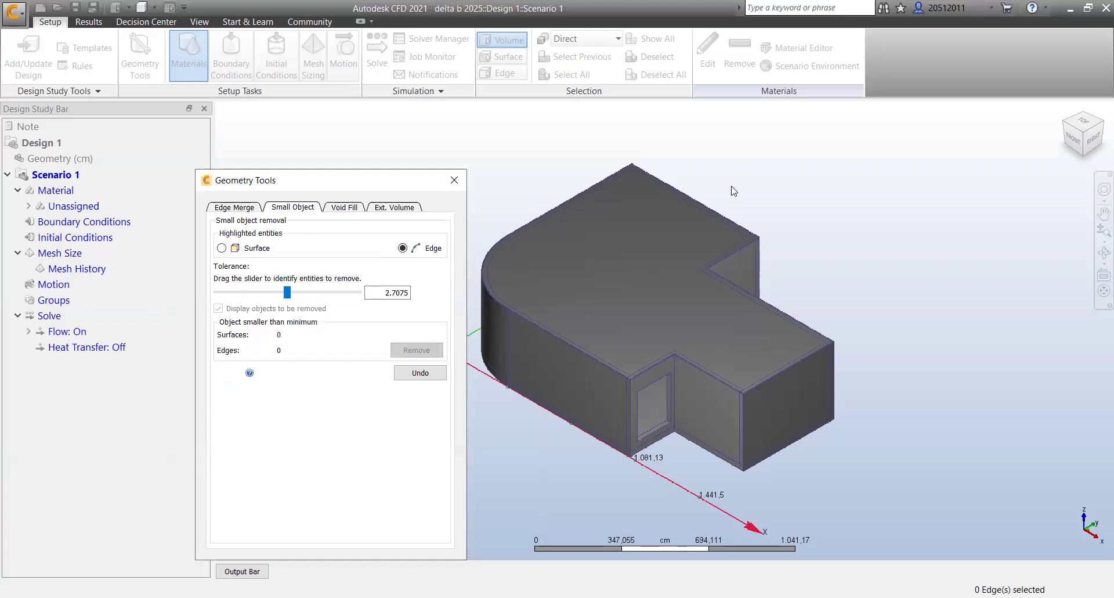
pyautogui.moveTo(777, 331)
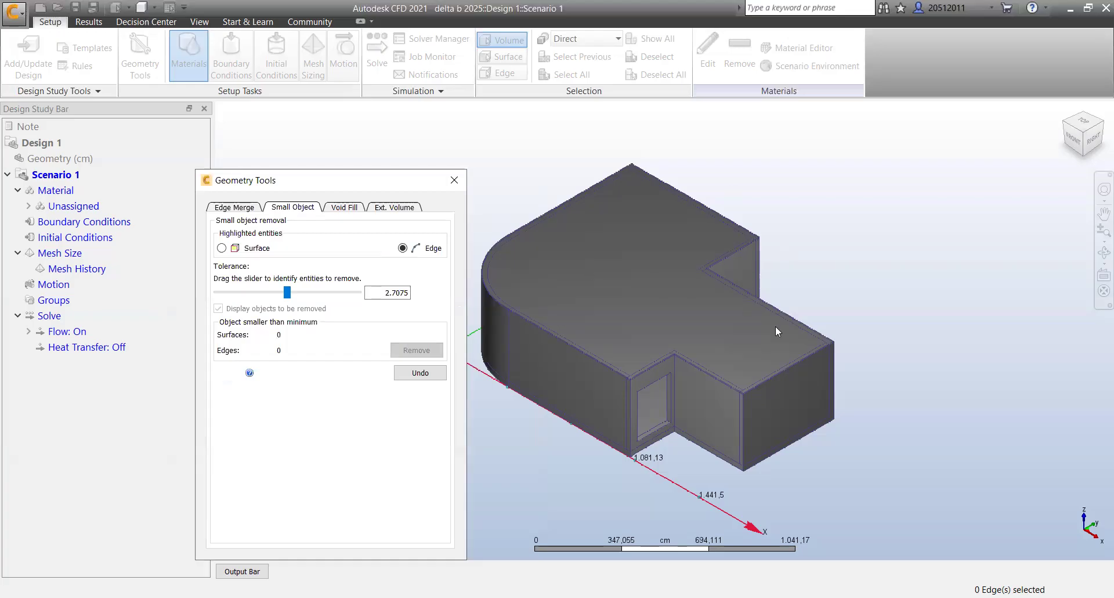
pyautogui.moveTo(610, 295)
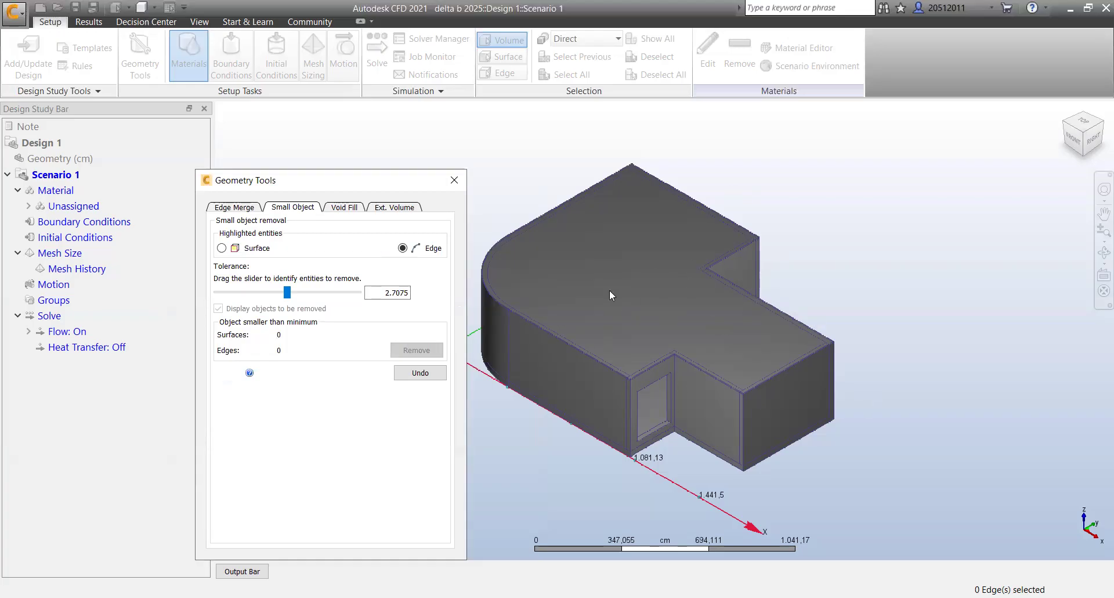
pyautogui.moveTo(881, 287)
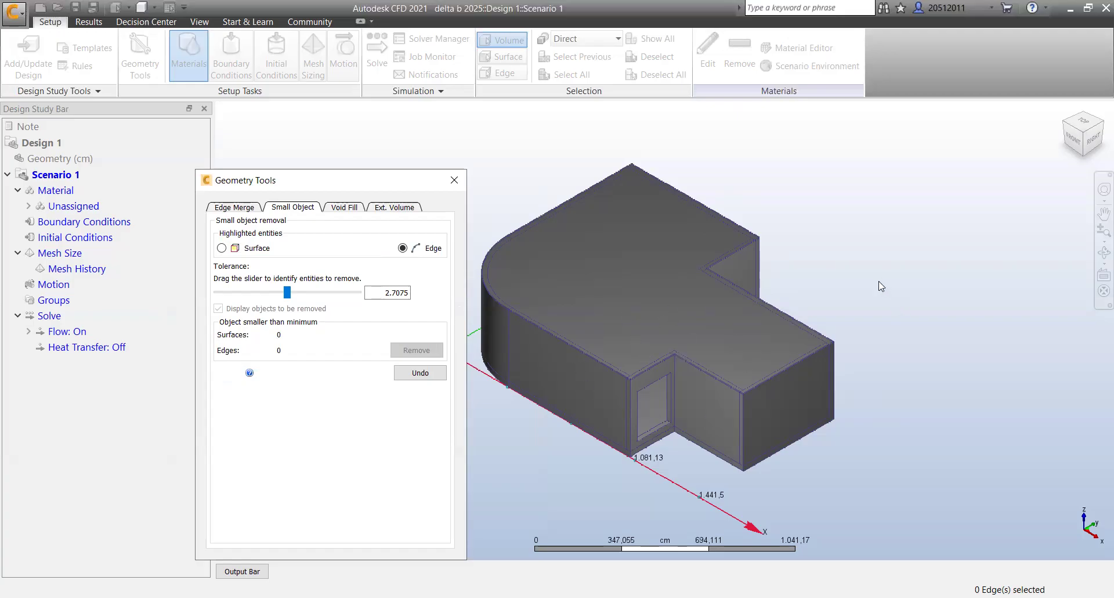
pyautogui.moveTo(838, 252)
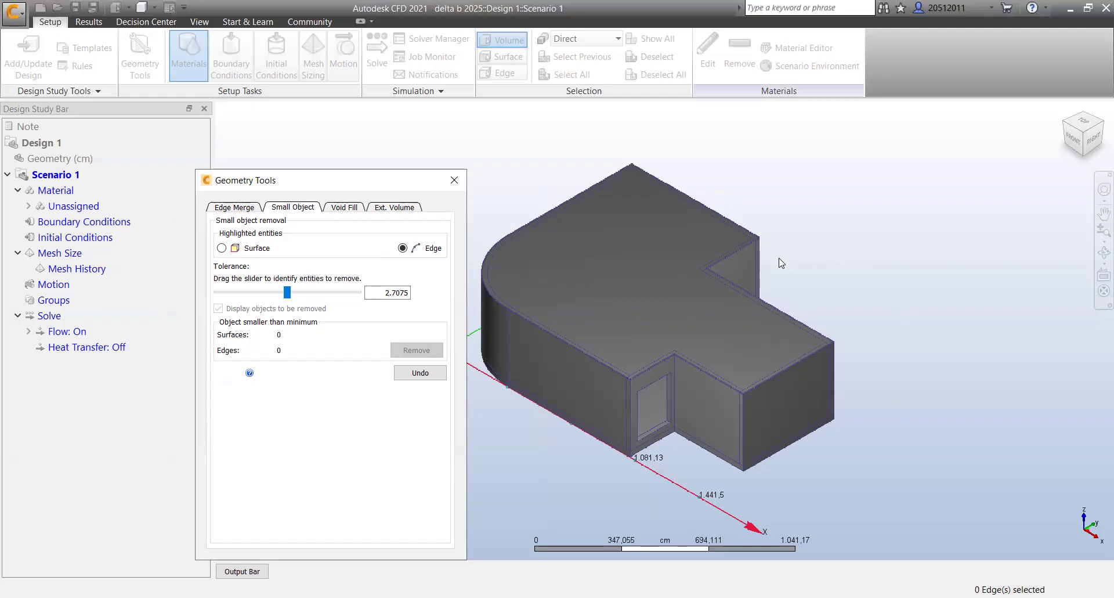
pyautogui.moveTo(641, 317)
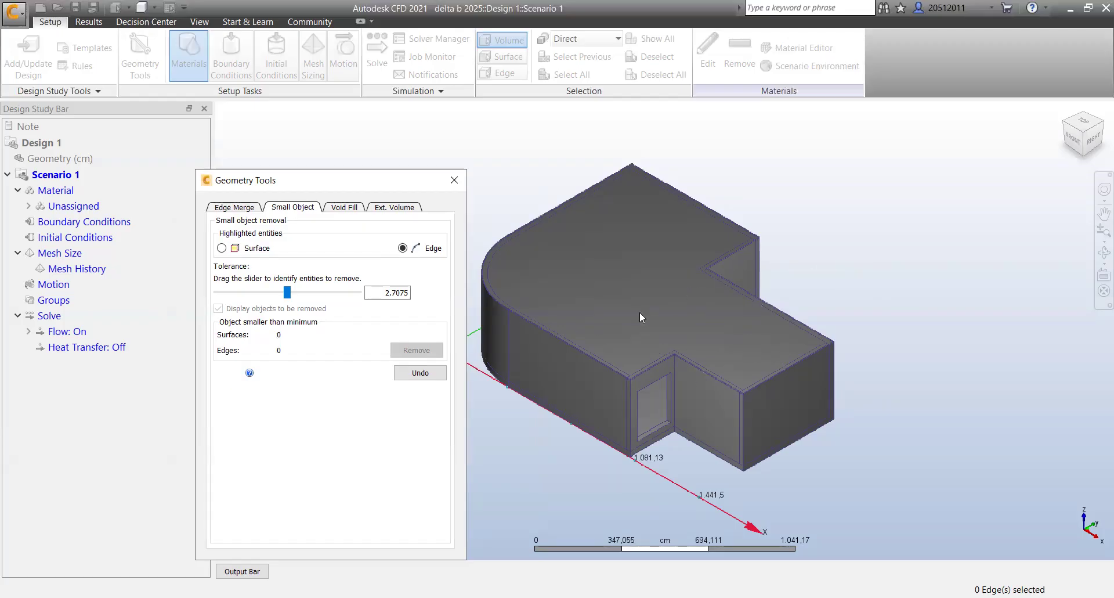
pyautogui.moveTo(351, 186)
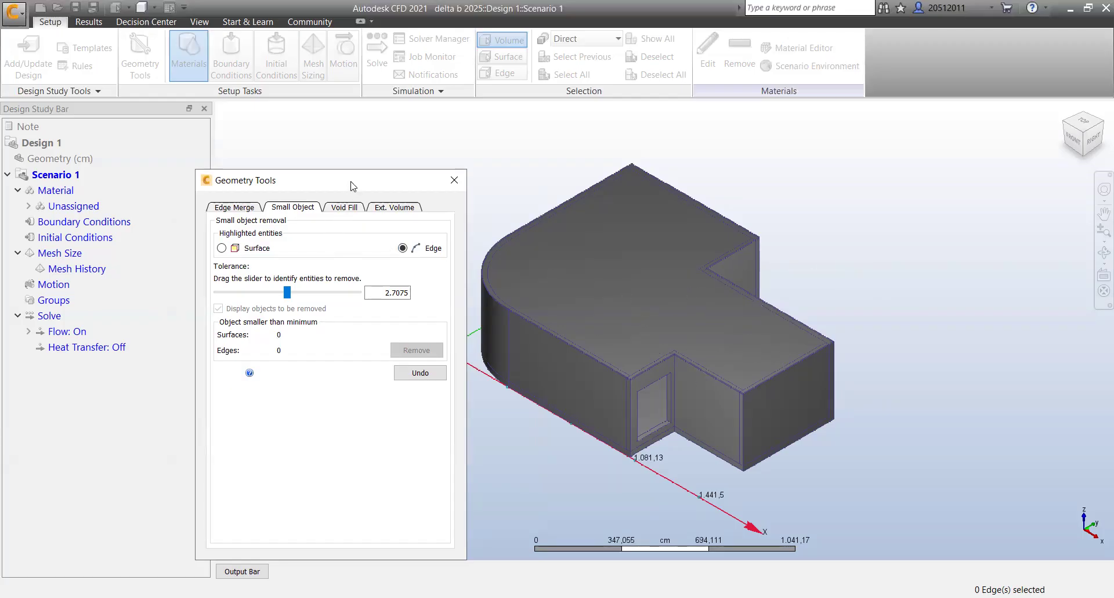
# - Show the Void Fill options with no edges selected
pyautogui.click(344, 206)
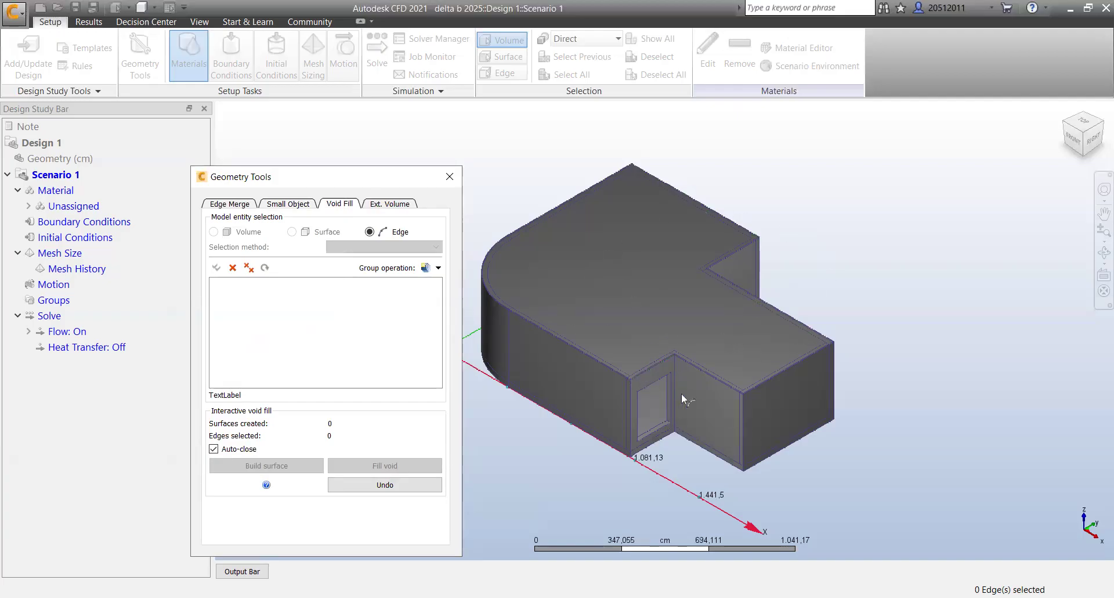
pyautogui.moveTo(740, 277)
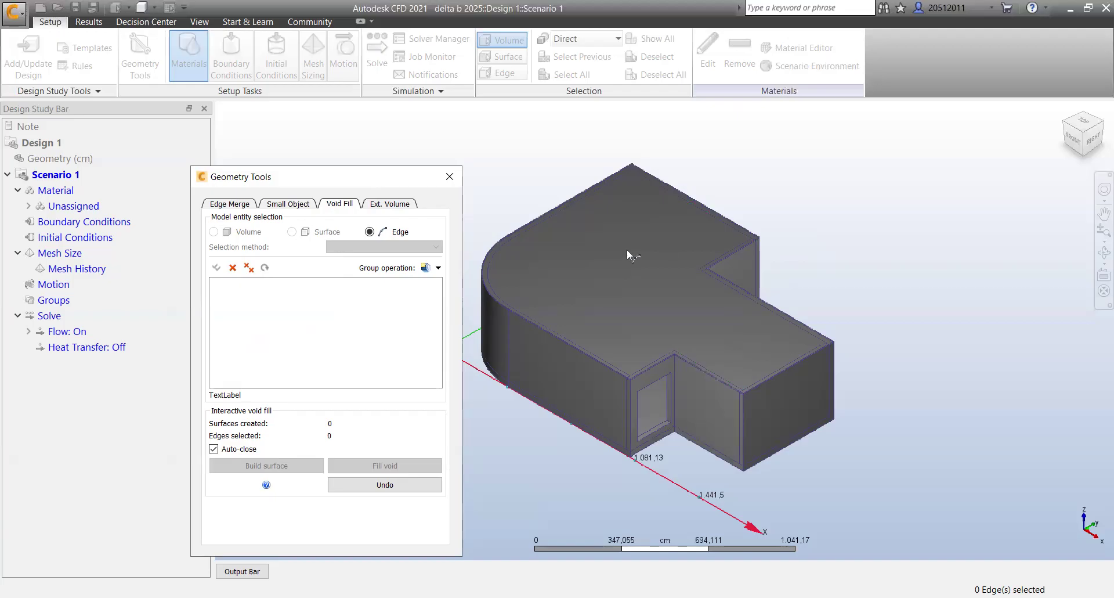
pyautogui.moveTo(590, 318)
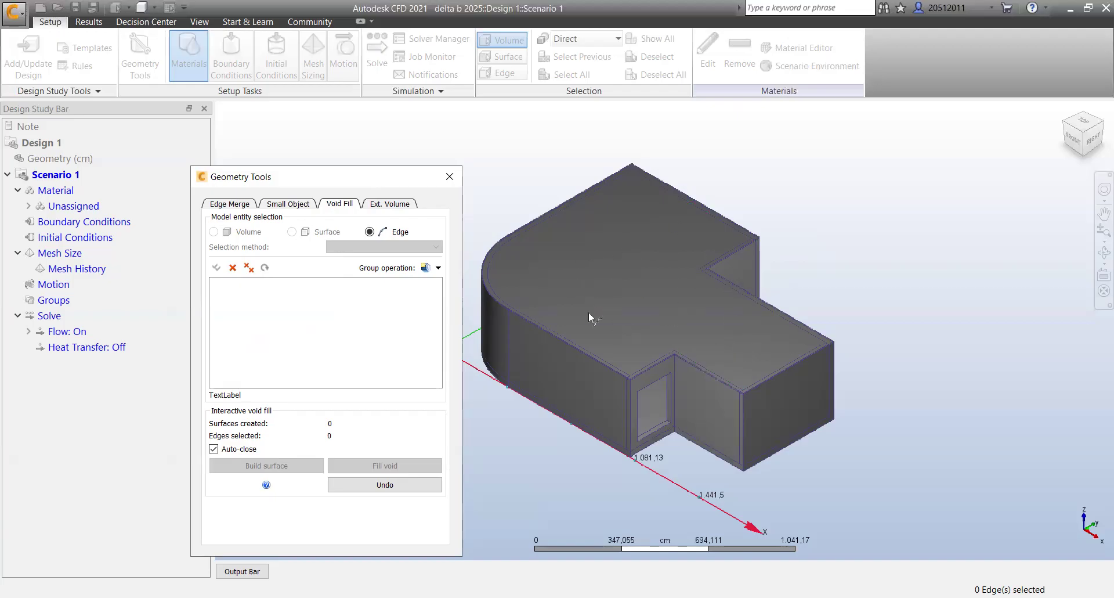
pyautogui.moveTo(576, 263)
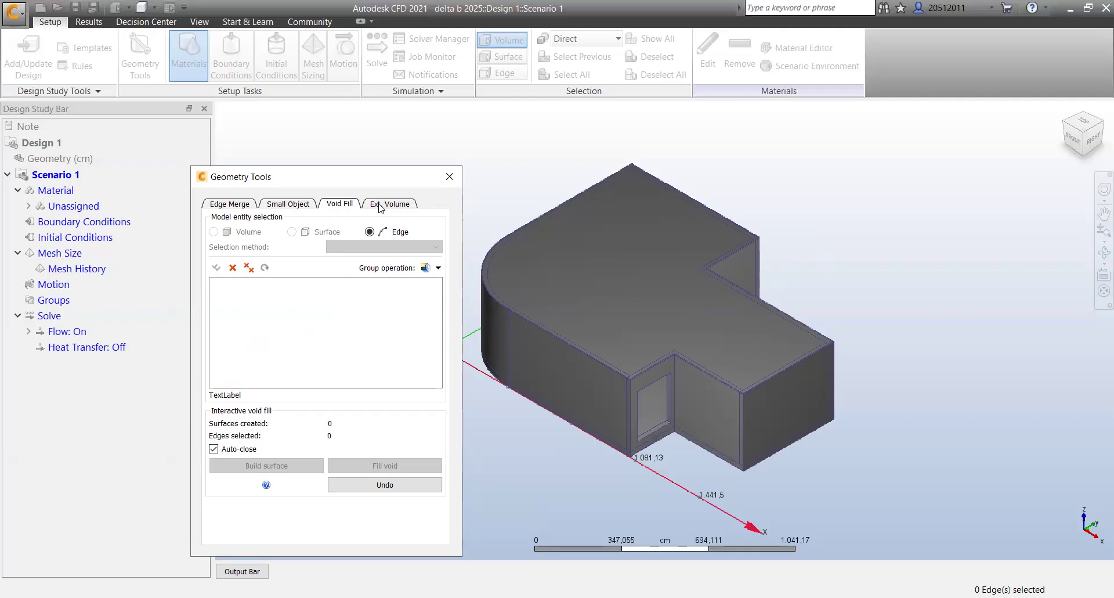
# - Start the external air volume and zoom out to see the box around the building
pyautogui.click(390, 204)
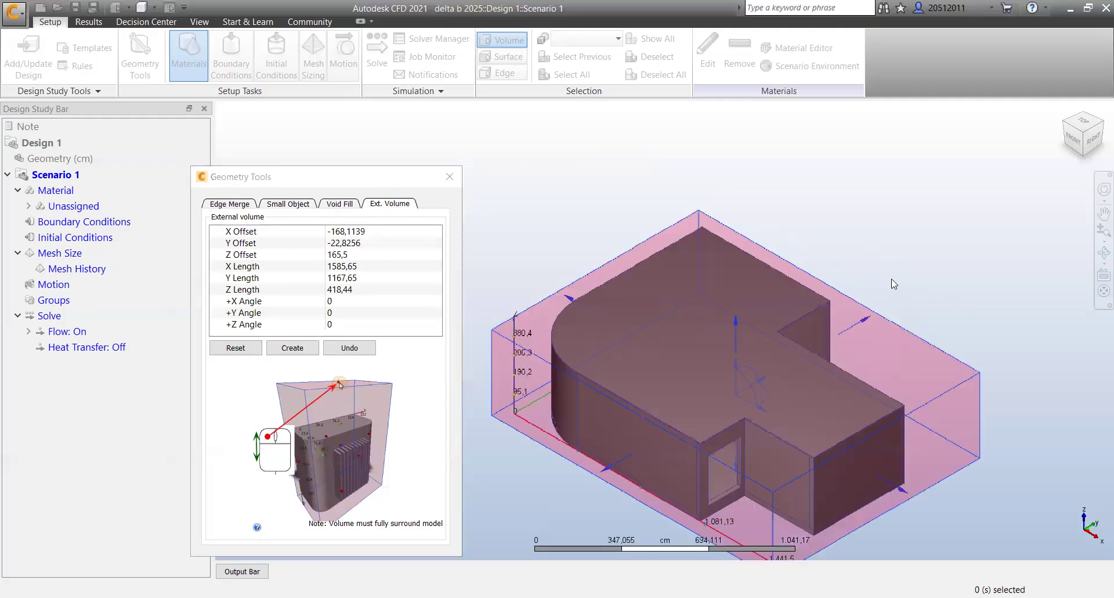
pyautogui.scroll(-3)
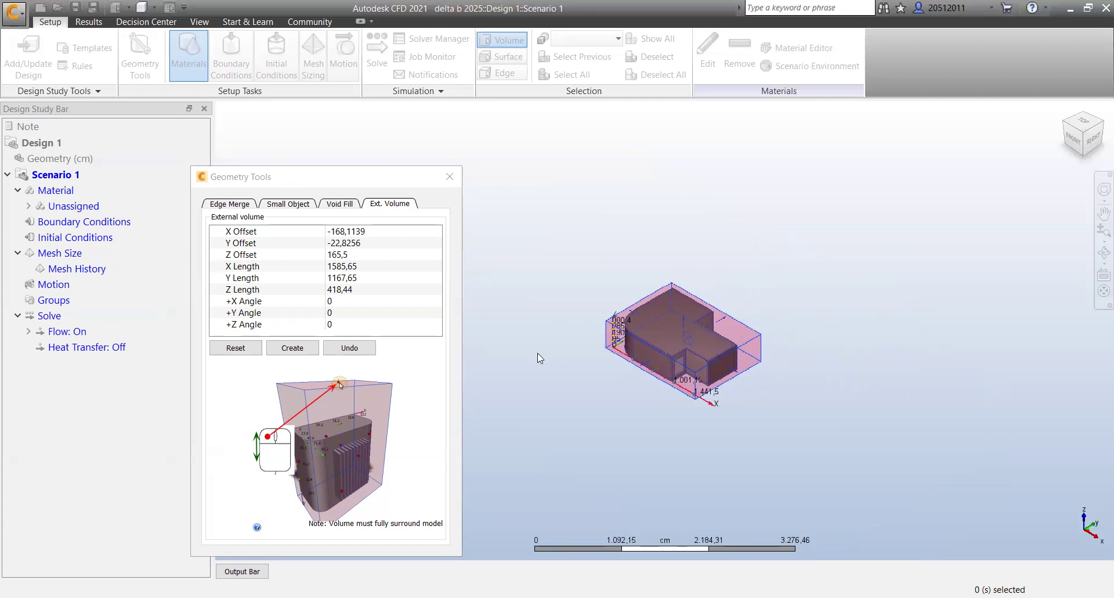
pyautogui.moveTo(645, 369)
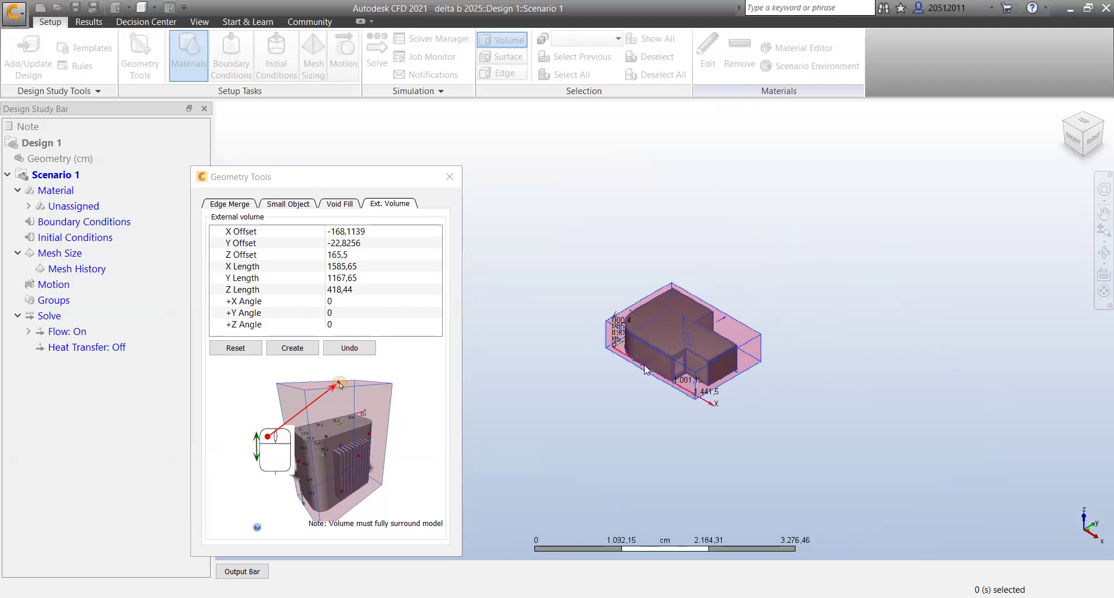
pyautogui.moveTo(919, 423)
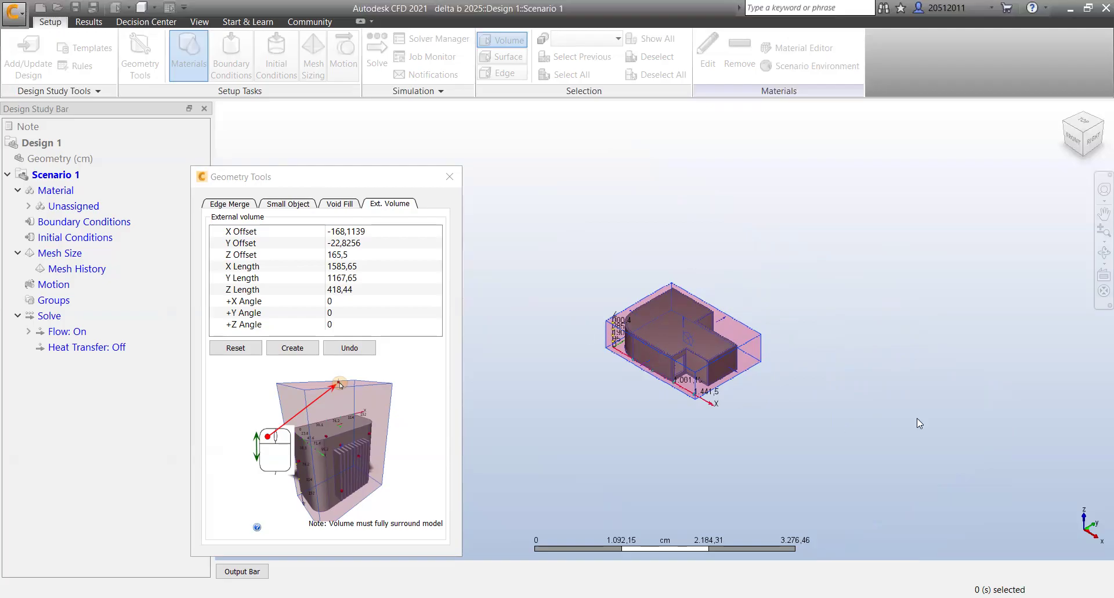
pyautogui.moveTo(899, 411)
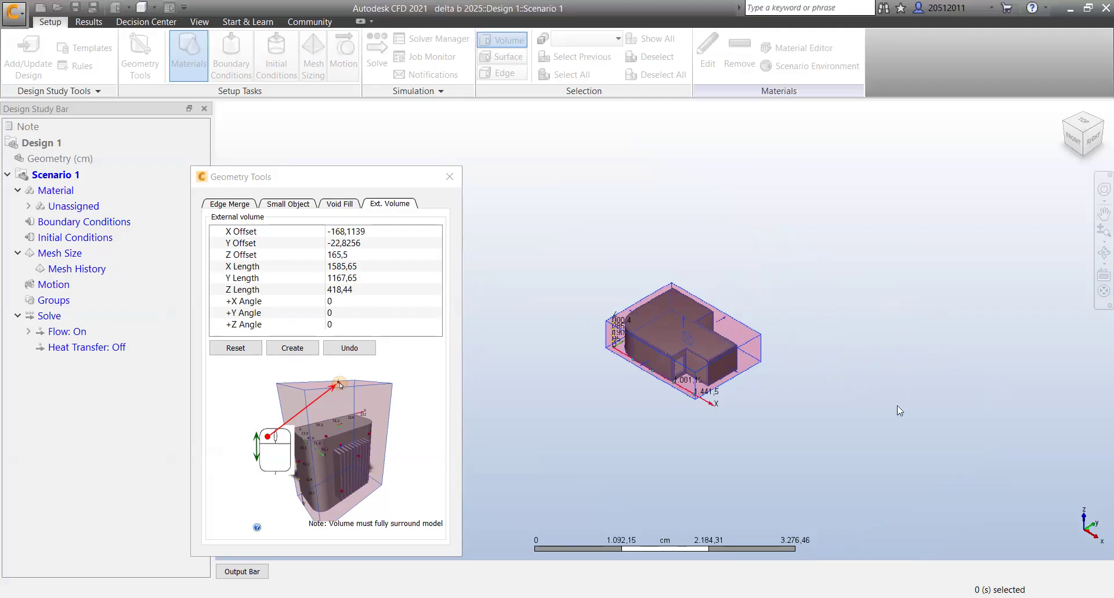
pyautogui.moveTo(645, 365)
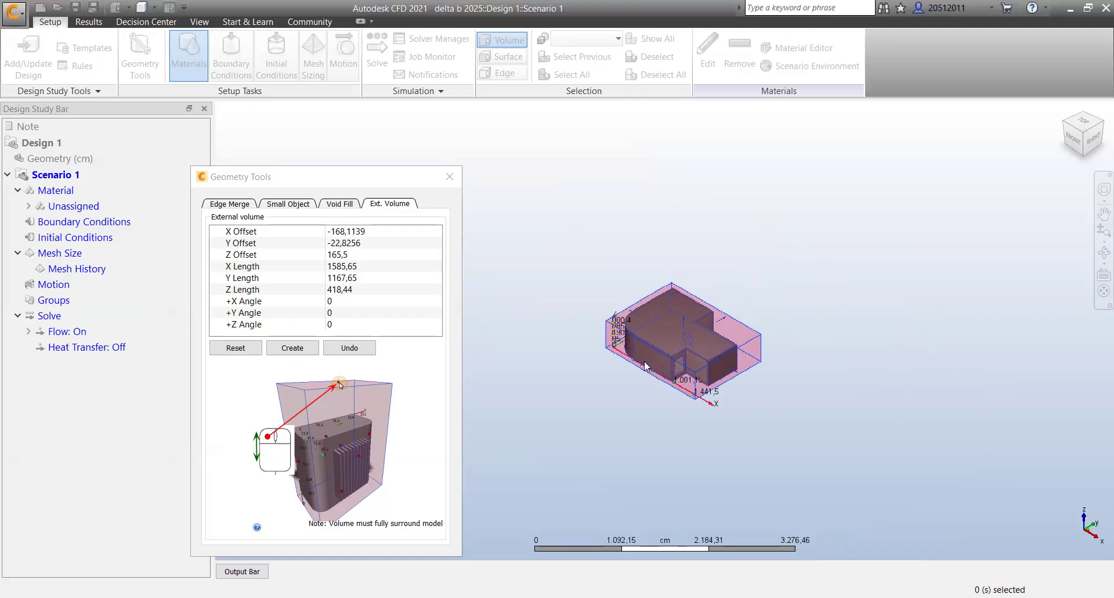
pyautogui.moveTo(643, 371)
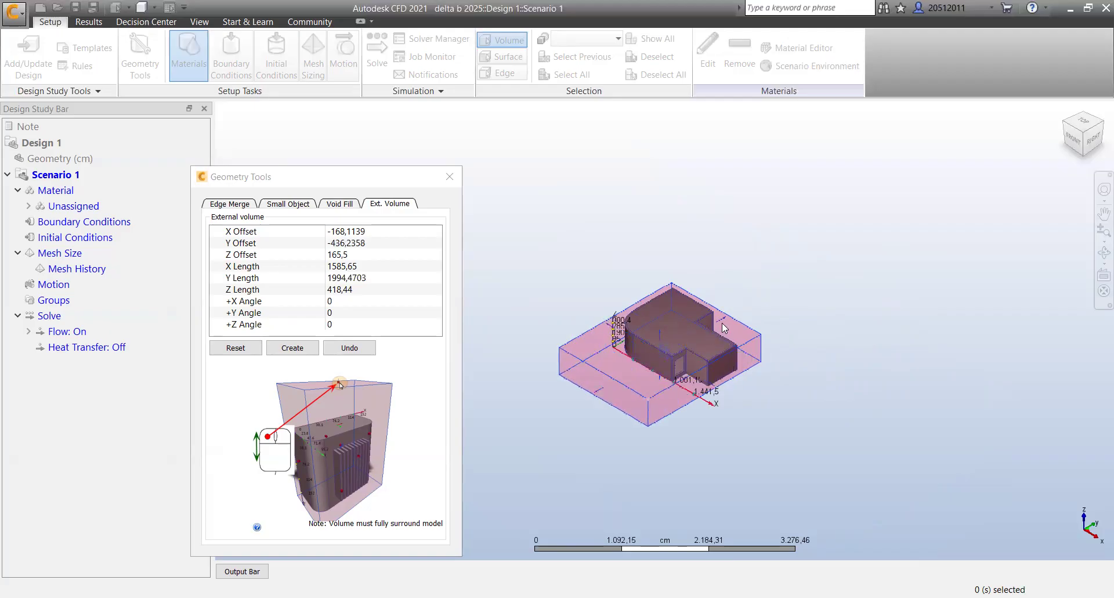
pyautogui.moveTo(742, 311)
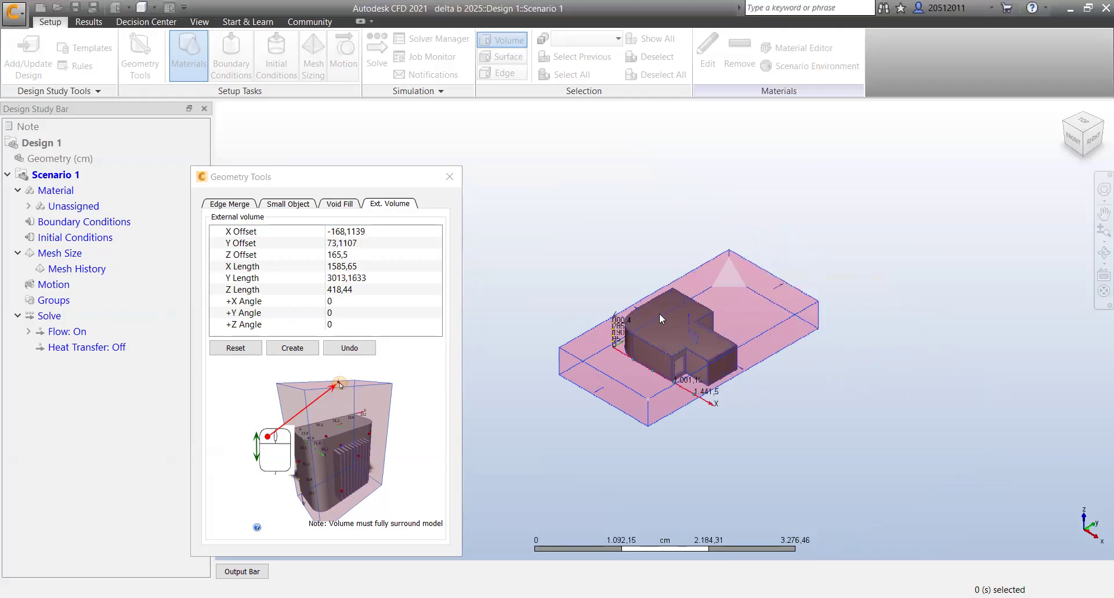
pyautogui.moveTo(637, 312)
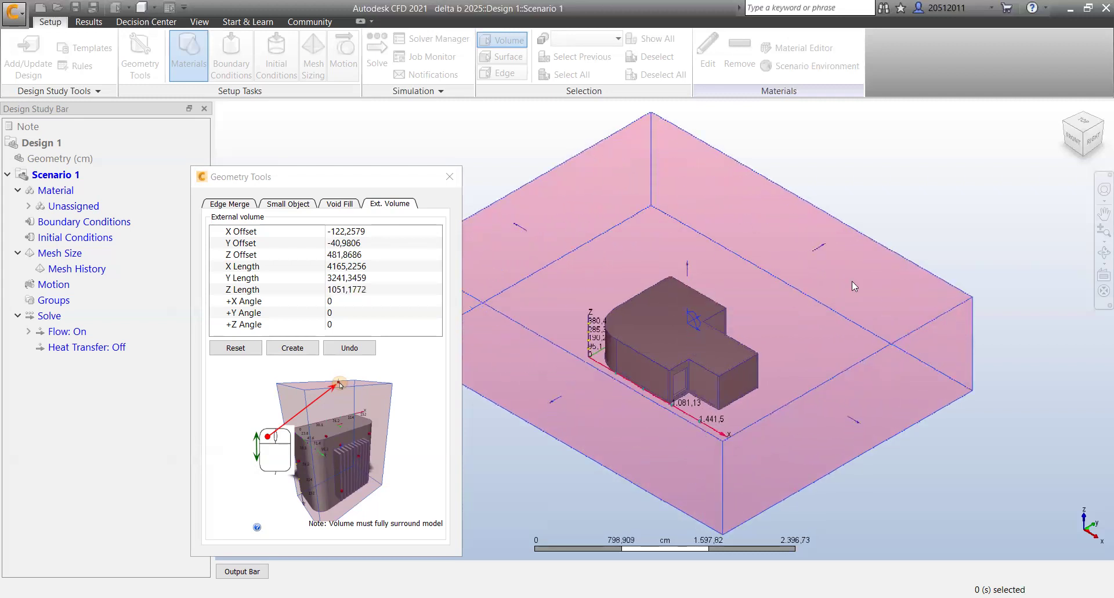
pyautogui.moveTo(823, 249)
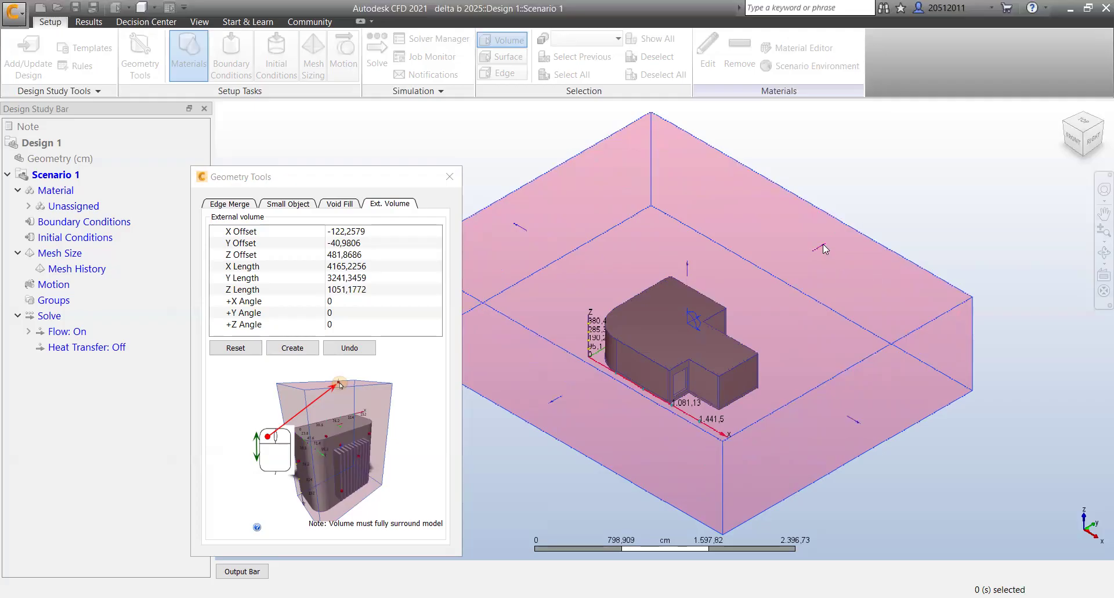
pyautogui.moveTo(977, 428)
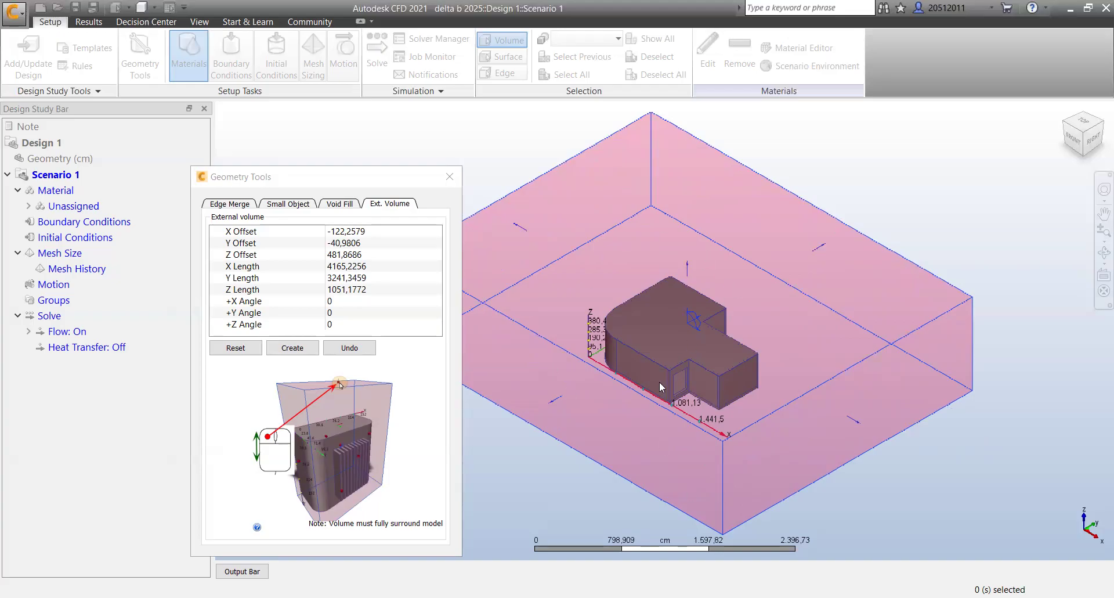
pyautogui.moveTo(850, 258)
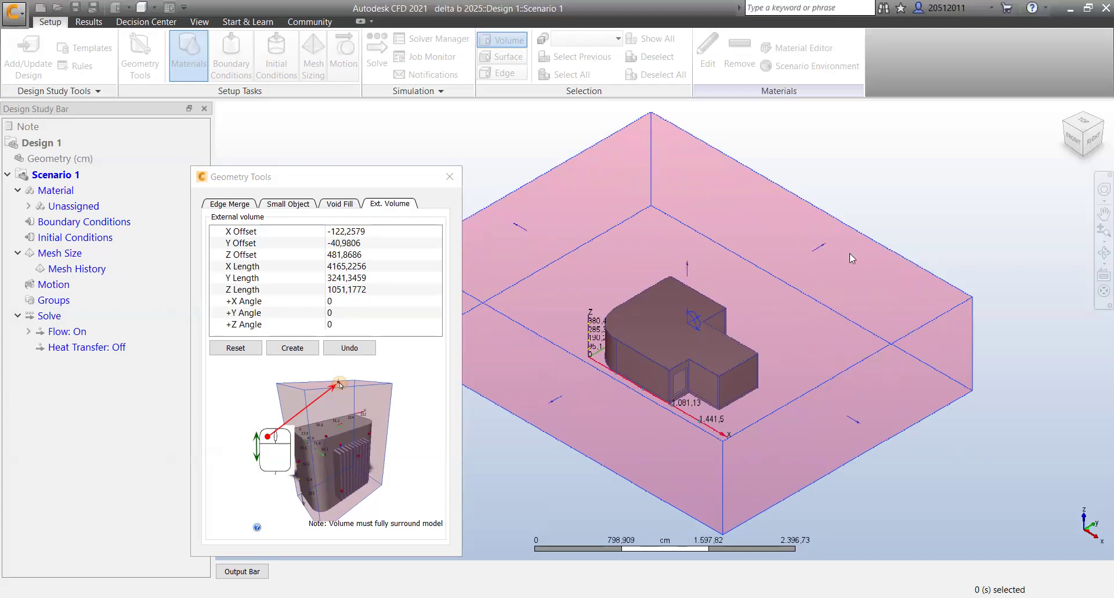
pyautogui.moveTo(644, 344)
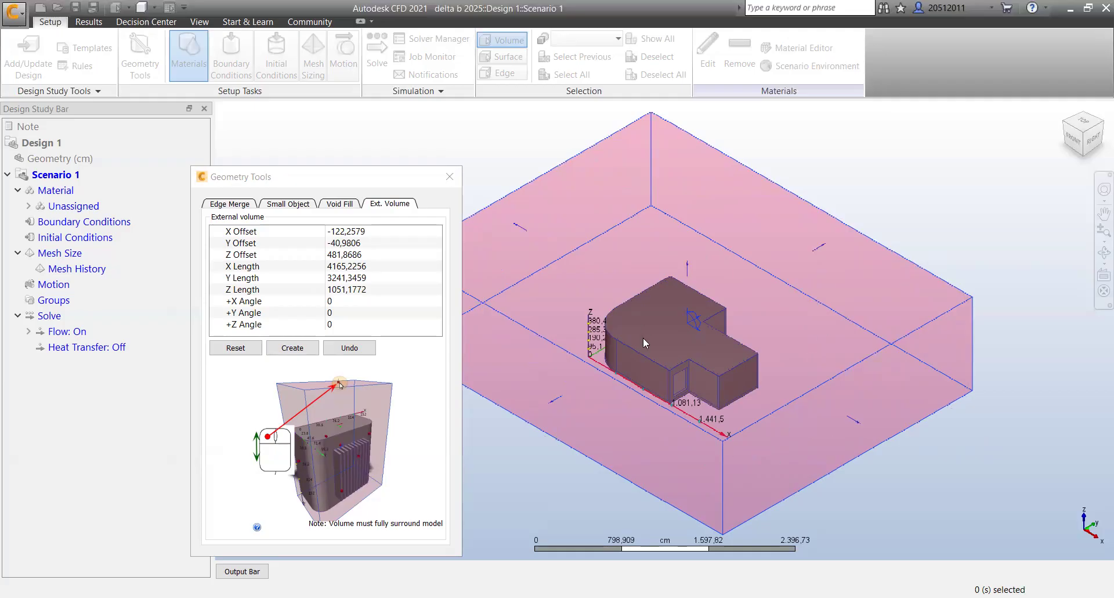
pyautogui.moveTo(681, 312)
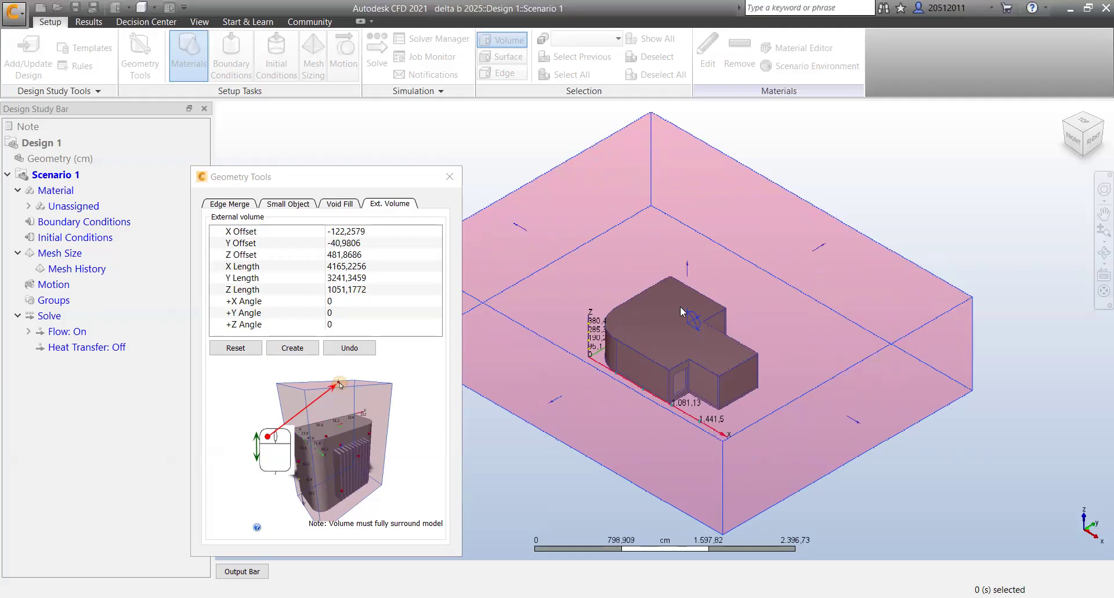
pyautogui.moveTo(821, 255)
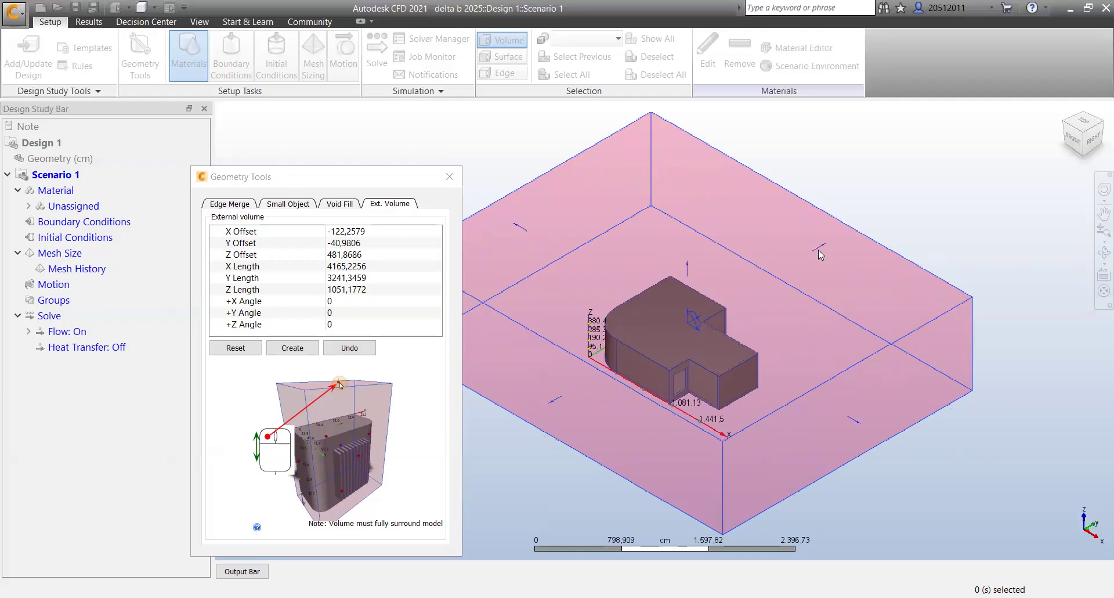
pyautogui.moveTo(822, 271)
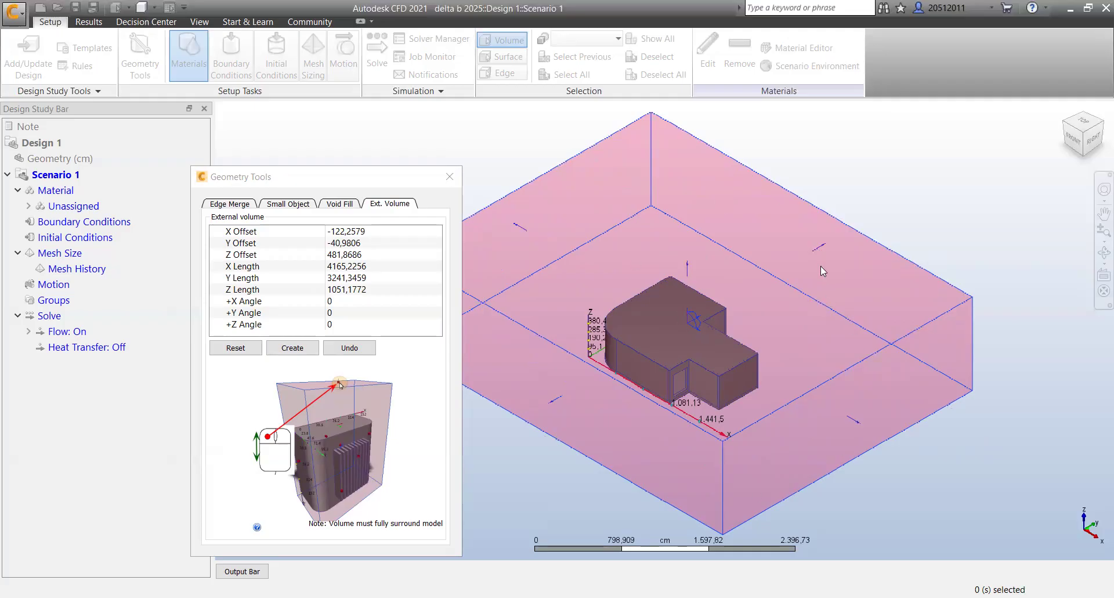
pyautogui.moveTo(965, 365)
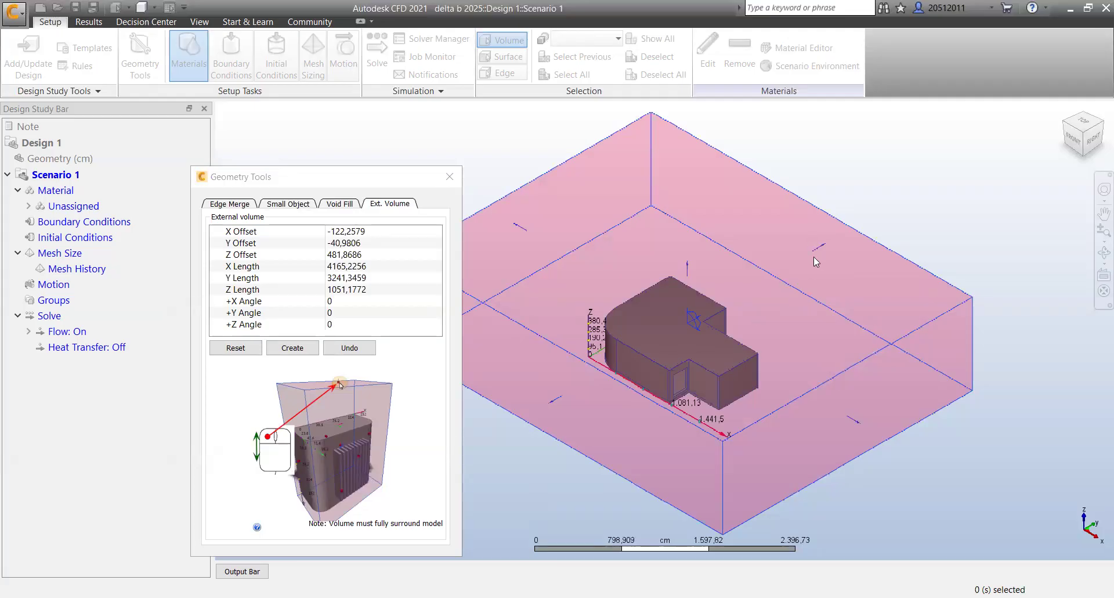
pyautogui.moveTo(816, 258)
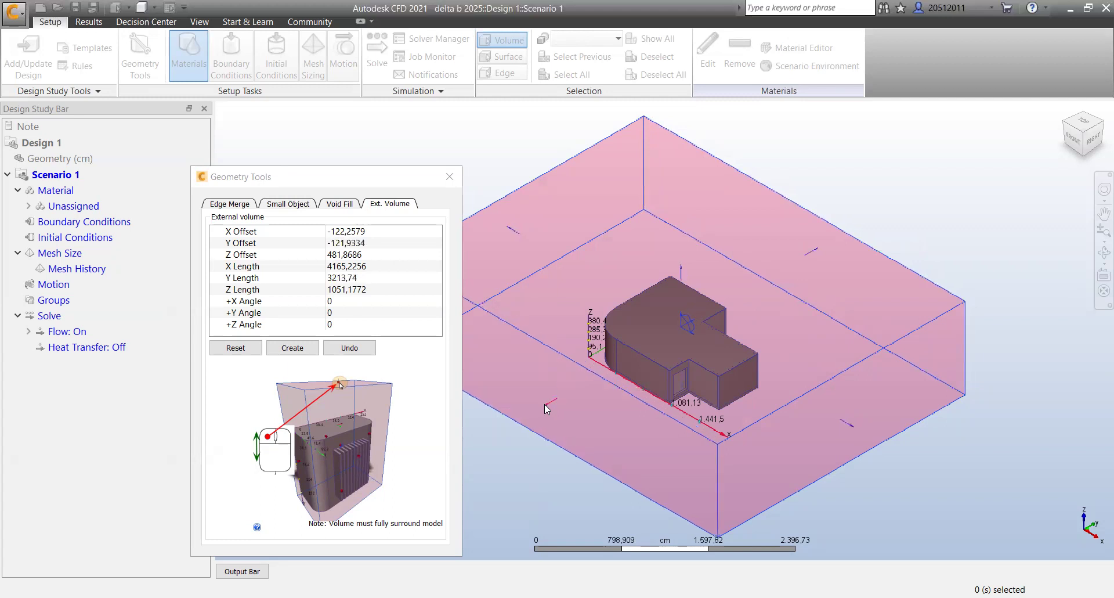
pyautogui.moveTo(358, 335)
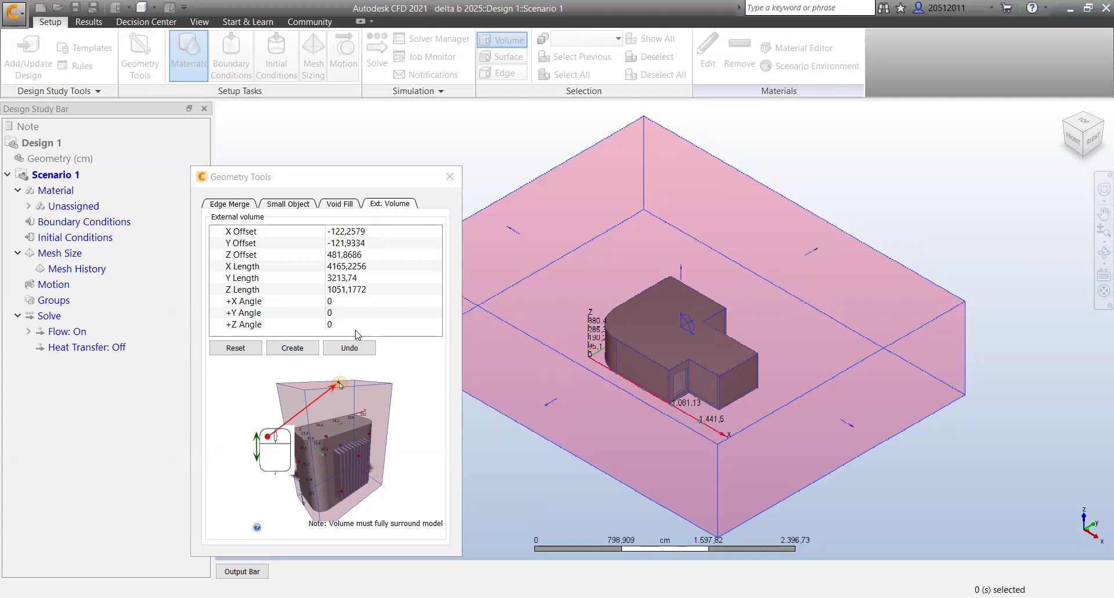
pyautogui.click(384, 324)
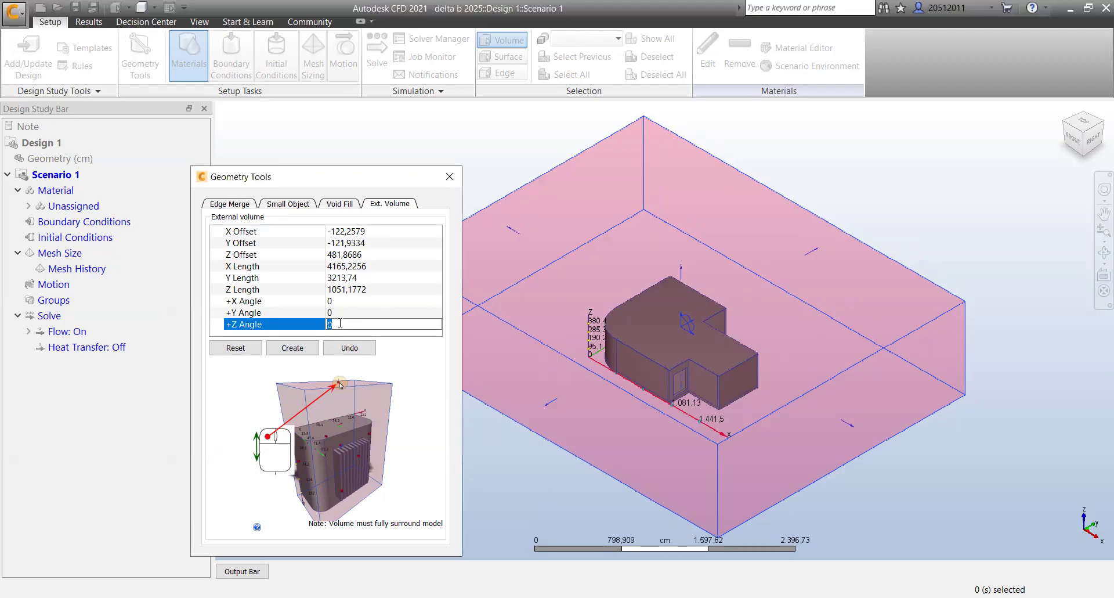
pyautogui.write('45')
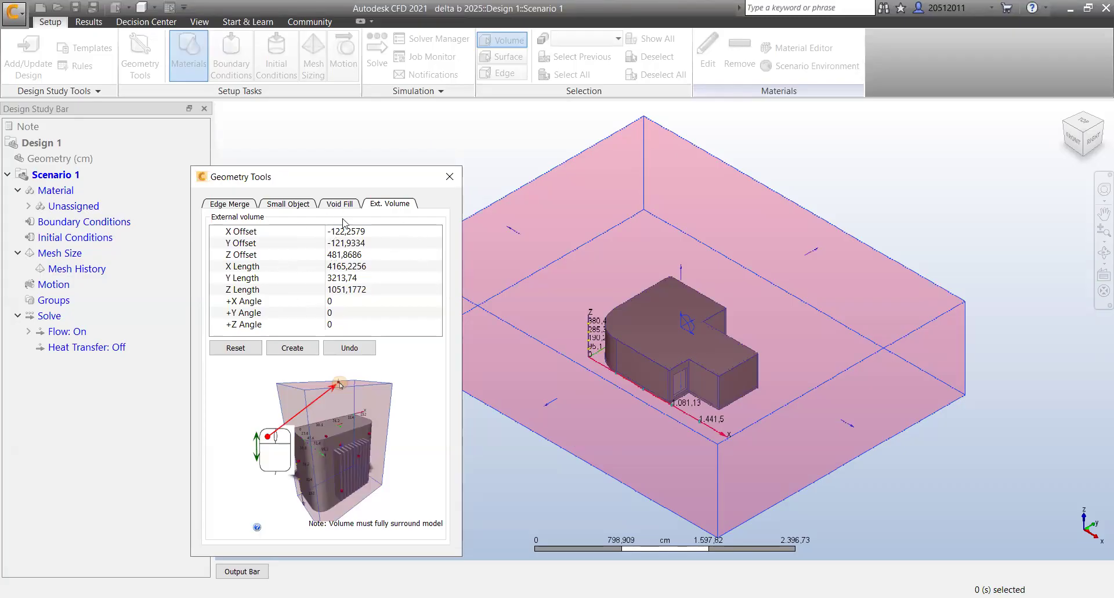
pyautogui.moveTo(346, 242)
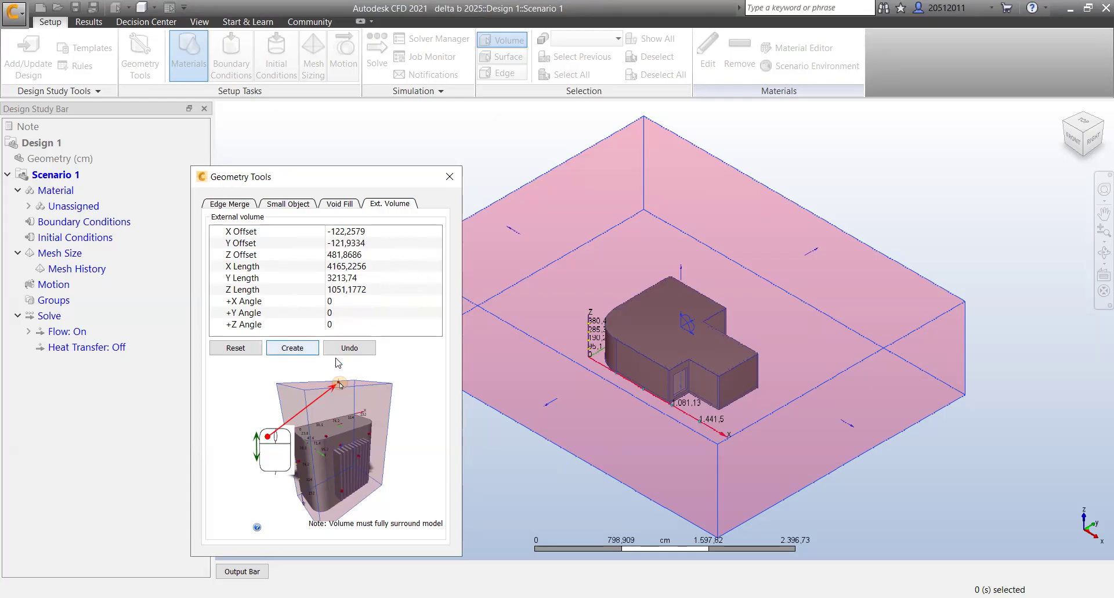
# - Create the external air volume and list it as CFDCreatedVolume among the twelve unassigned parts
pyautogui.click(291, 347)
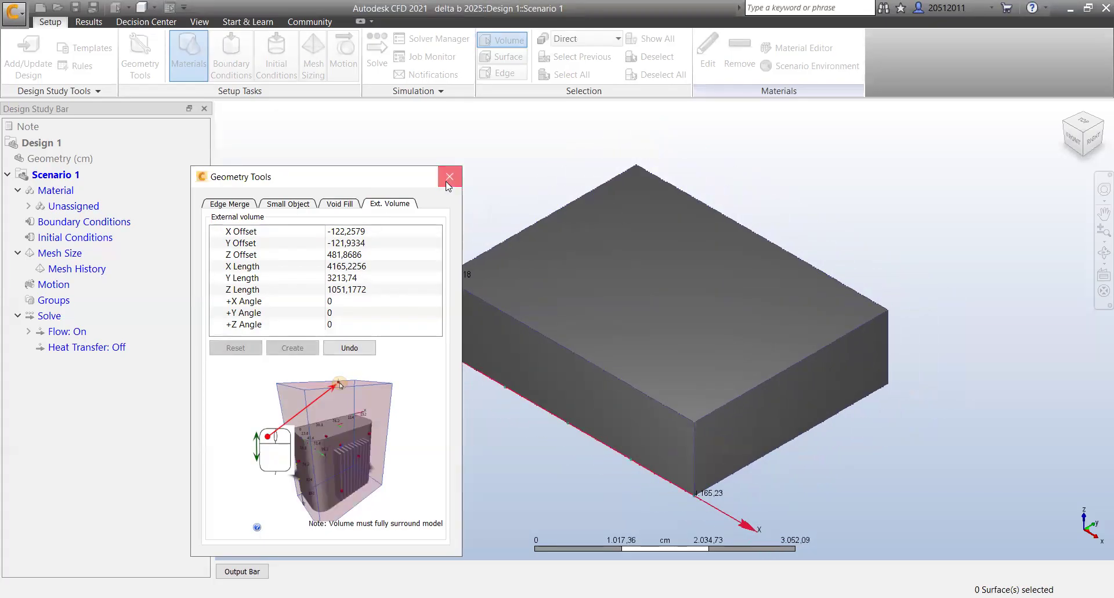
pyautogui.click(449, 176)
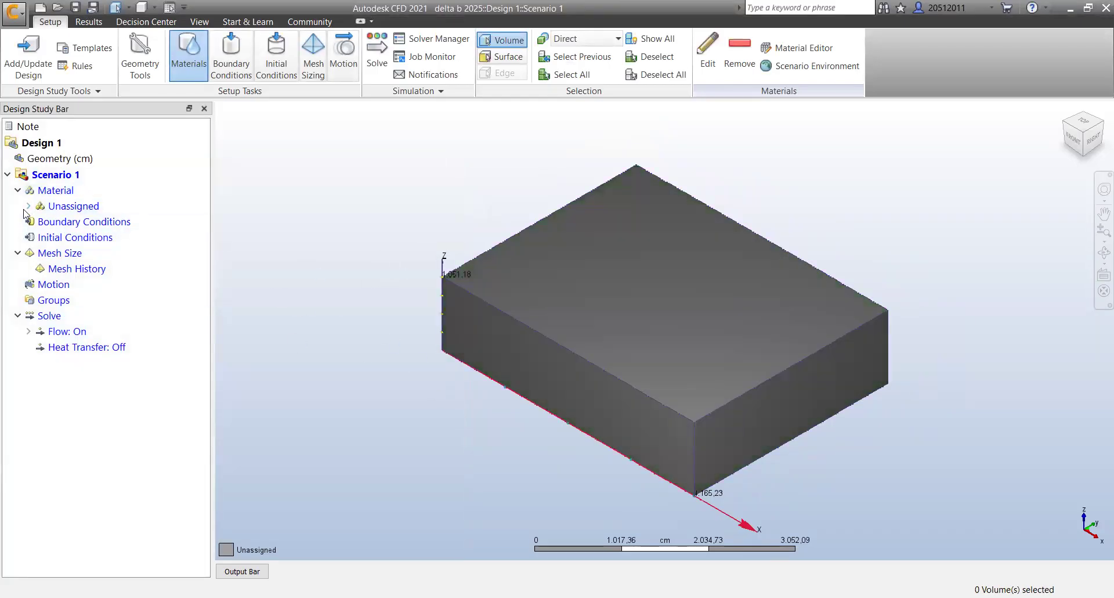
pyautogui.click(27, 207)
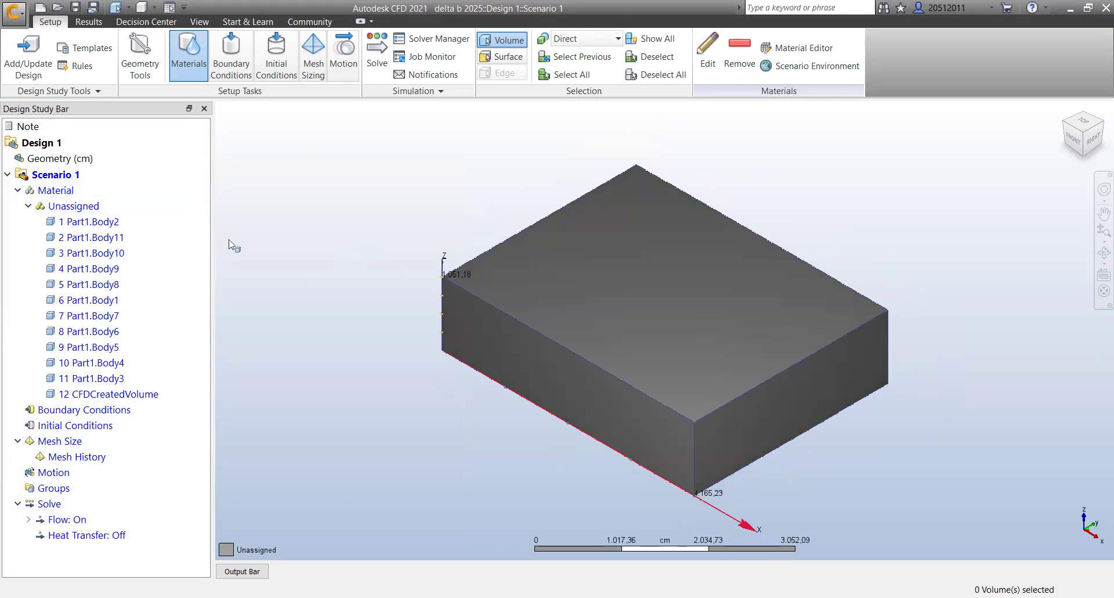
pyautogui.moveTo(334, 91)
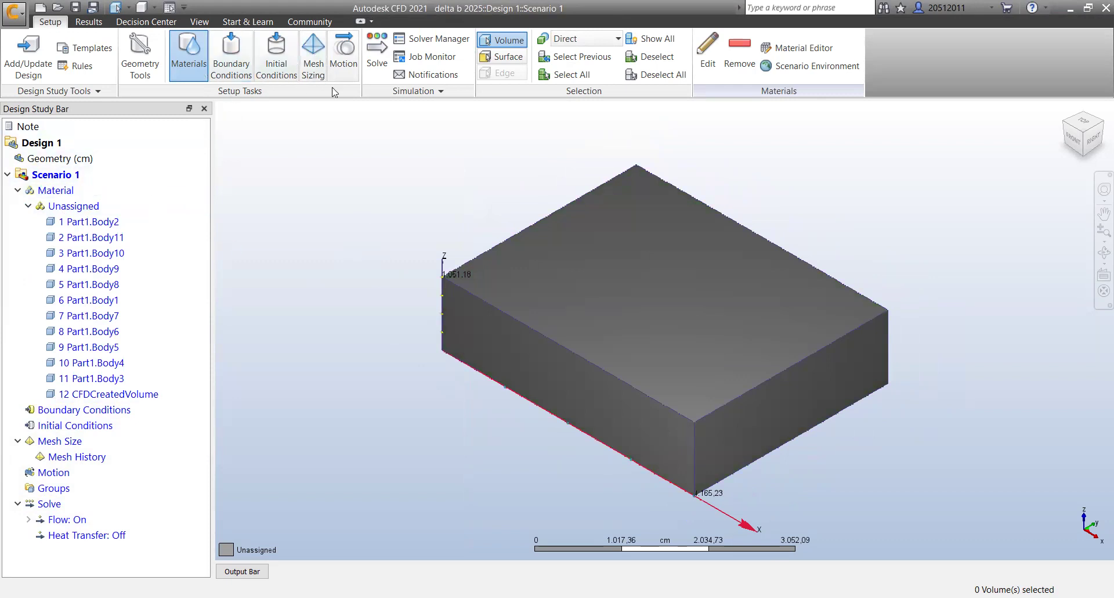
pyautogui.click(55, 191)
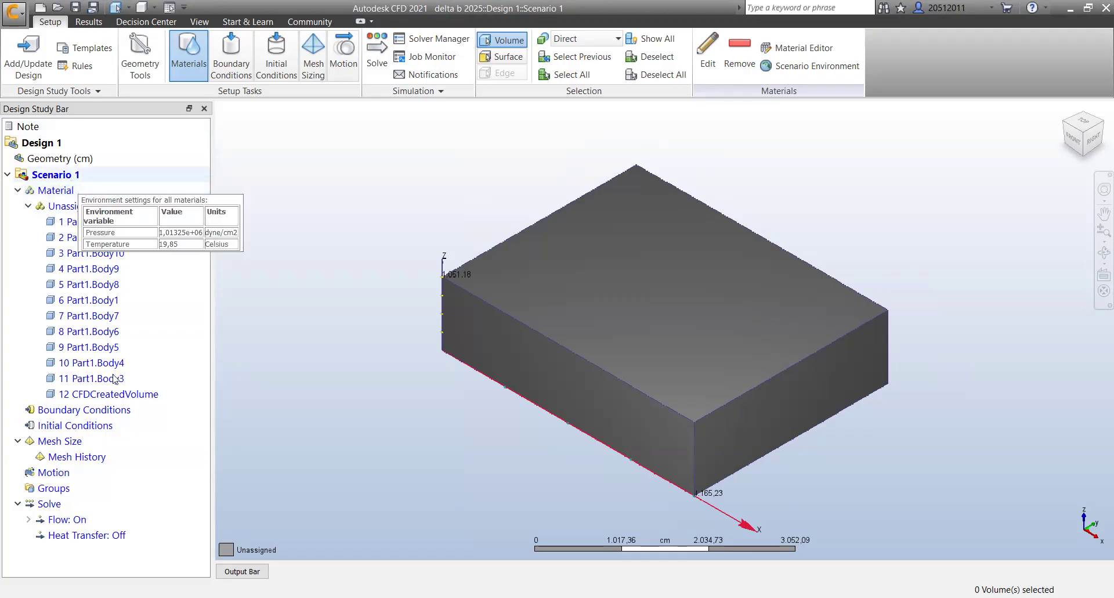
# - Display CFDCreatedVolume as an outline so the building inside is visible
pyautogui.click(111, 393)
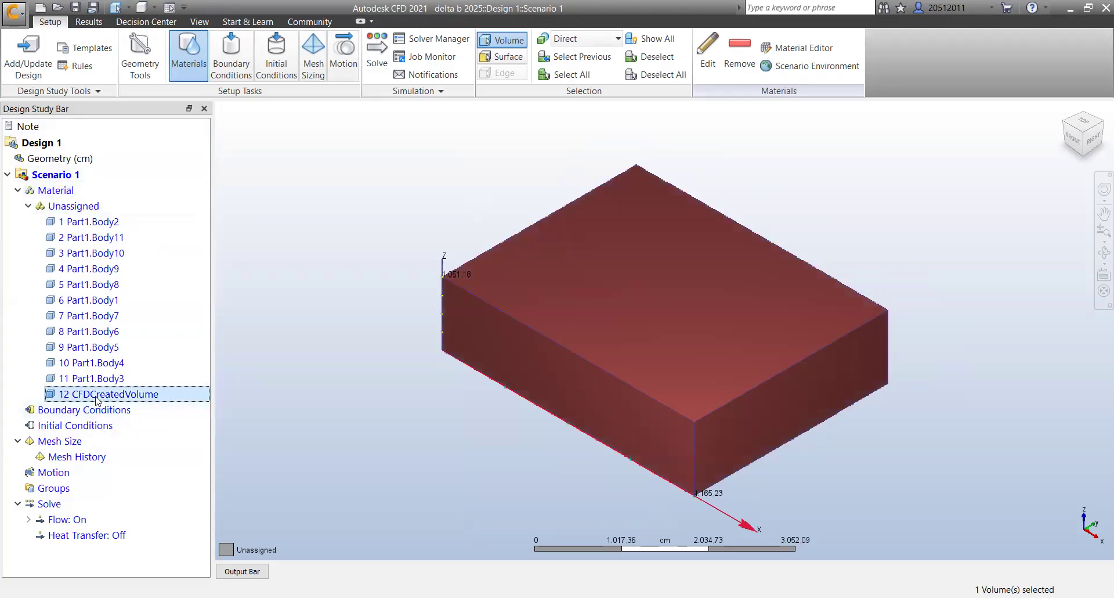
pyautogui.rightClick(107, 394)
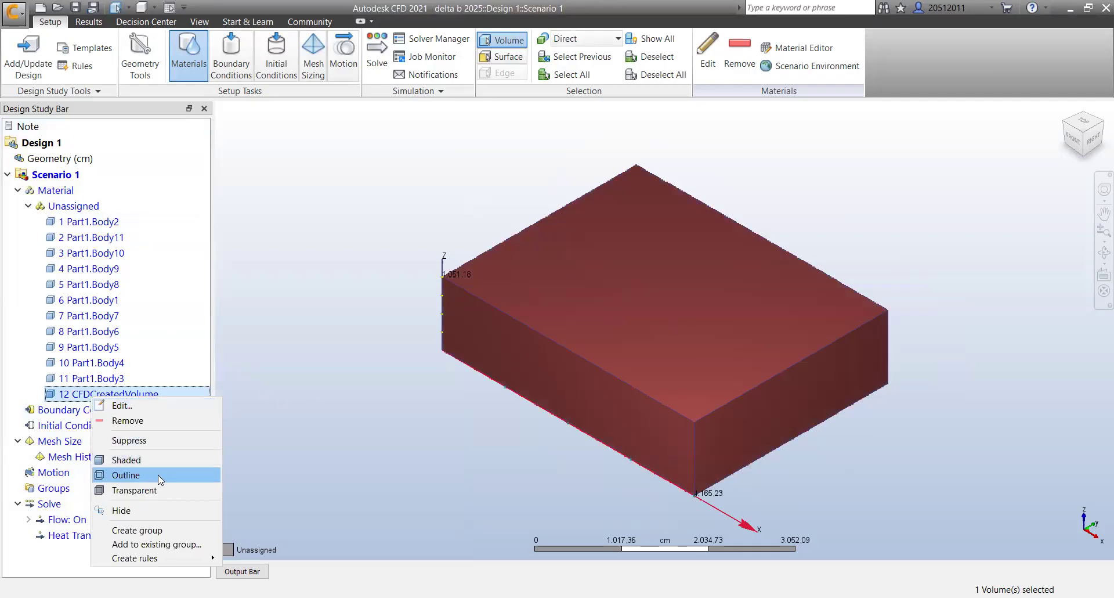
pyautogui.click(126, 475)
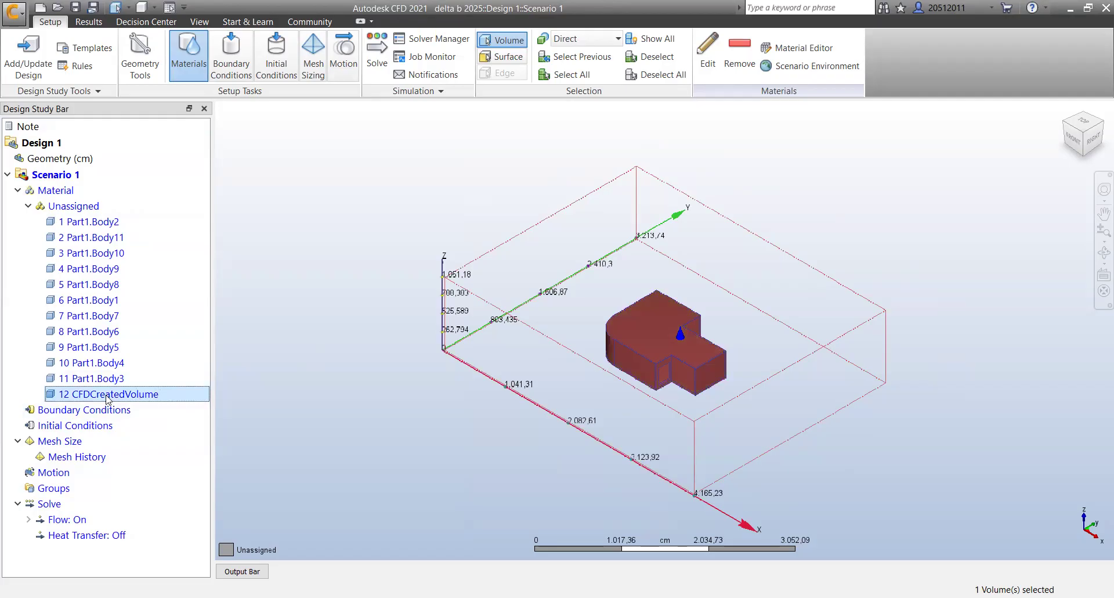
pyautogui.moveTo(107, 393)
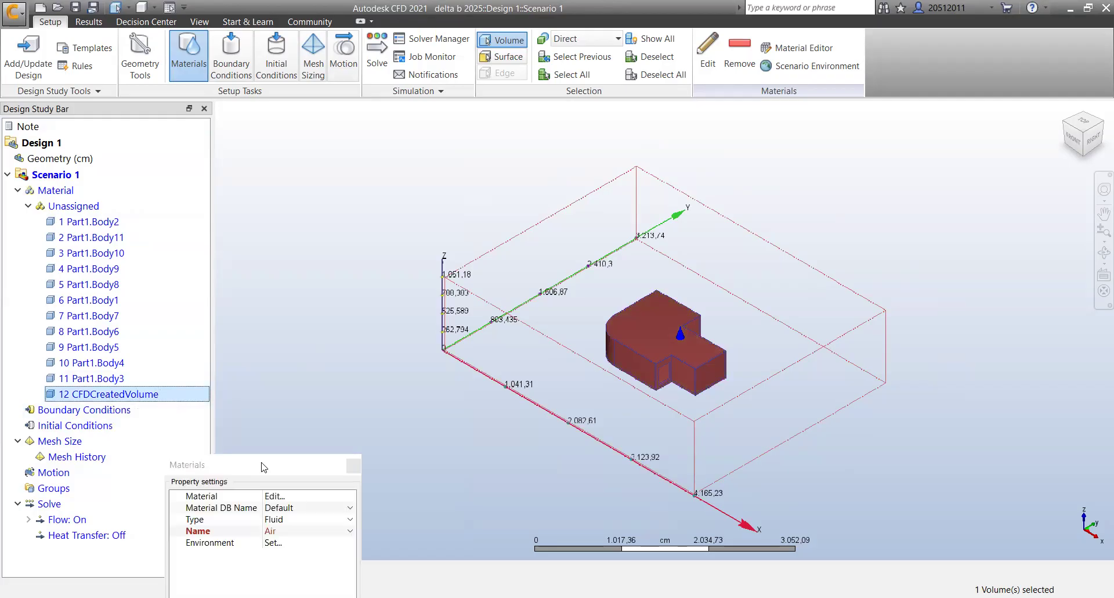
# - Assign Variable Air to the air volume, leaving its environment settings unchanged
pyautogui.click(339, 368)
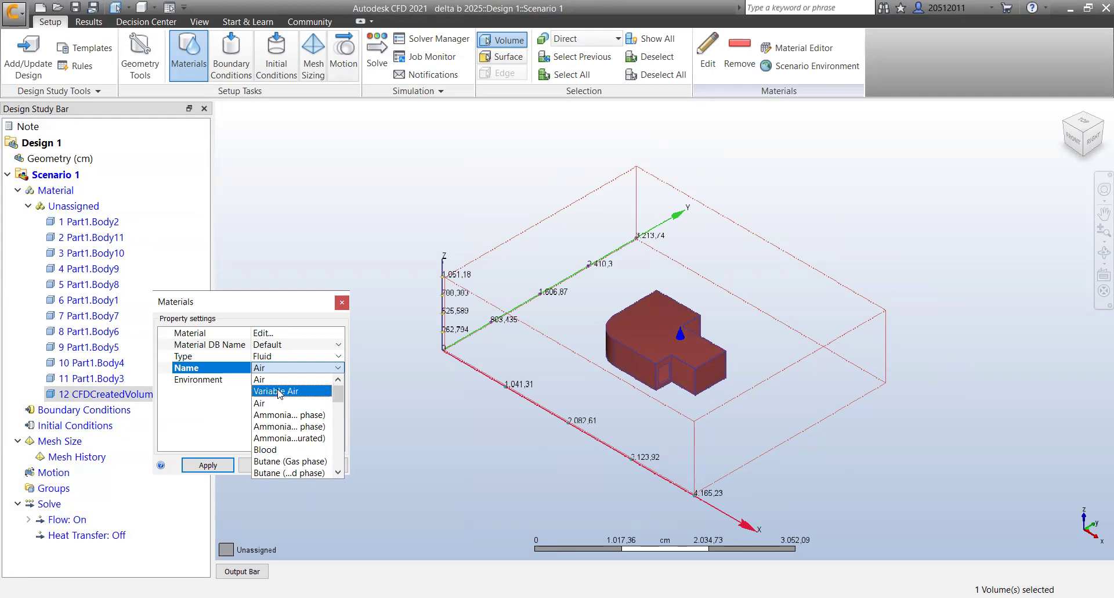
pyautogui.click(283, 391)
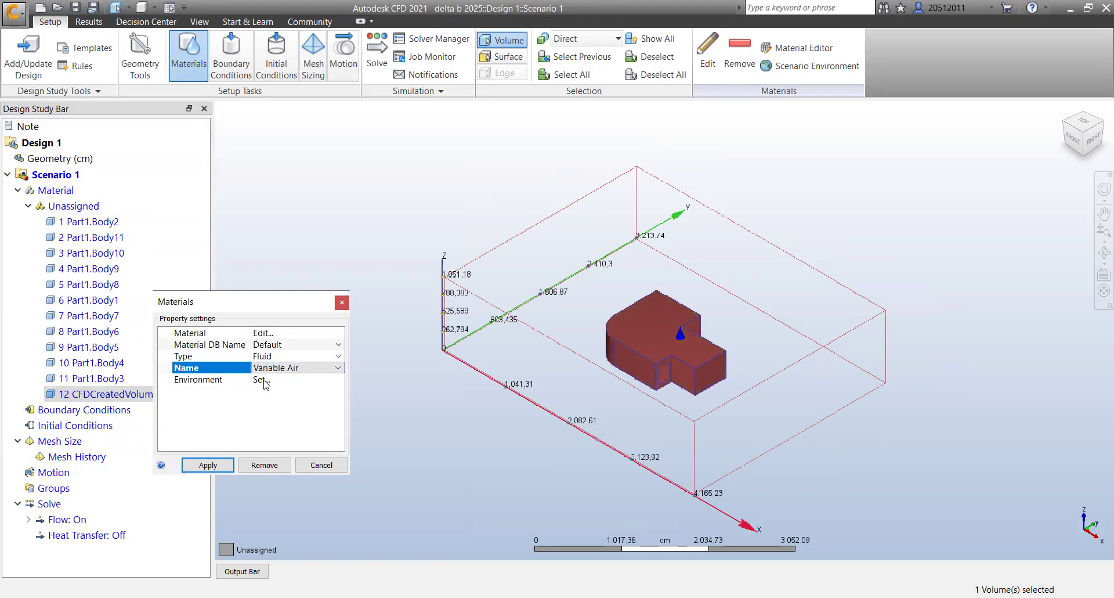
pyautogui.click(262, 379)
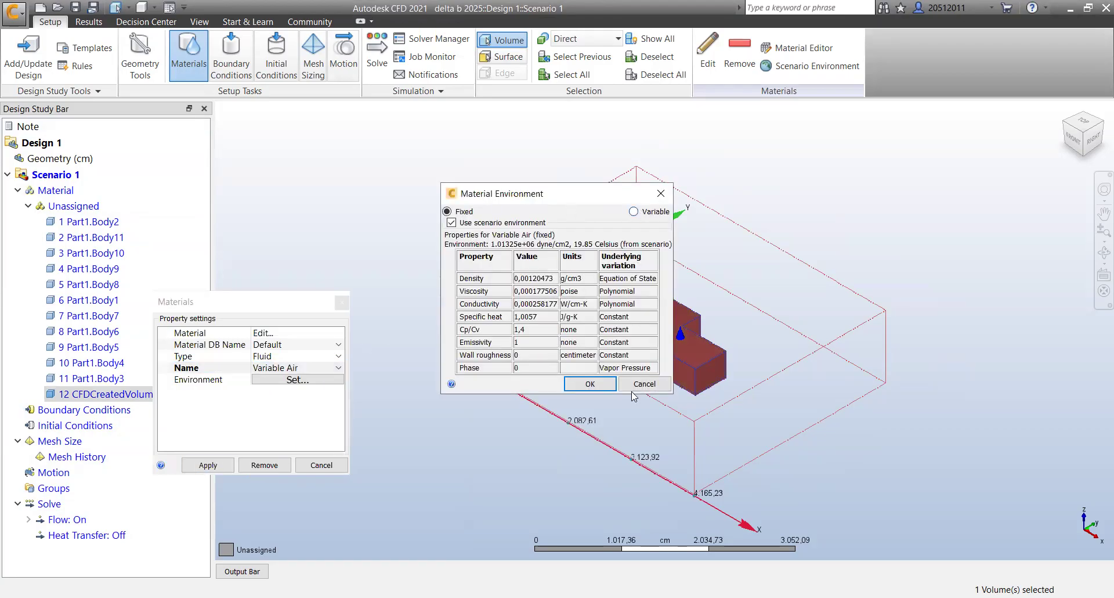
pyautogui.moveTo(499, 207)
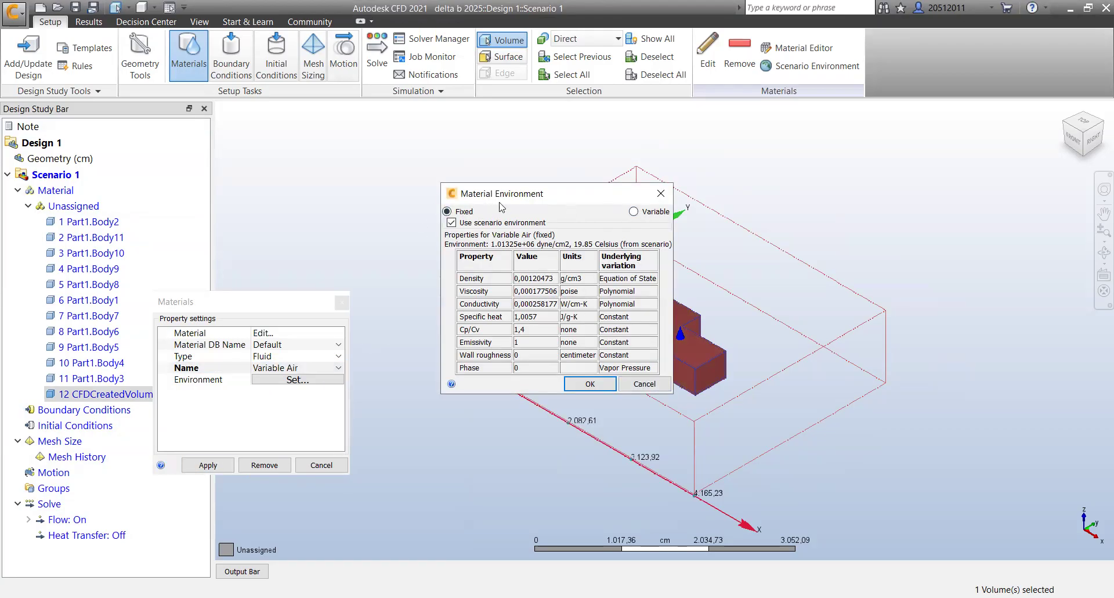
pyautogui.moveTo(643, 384)
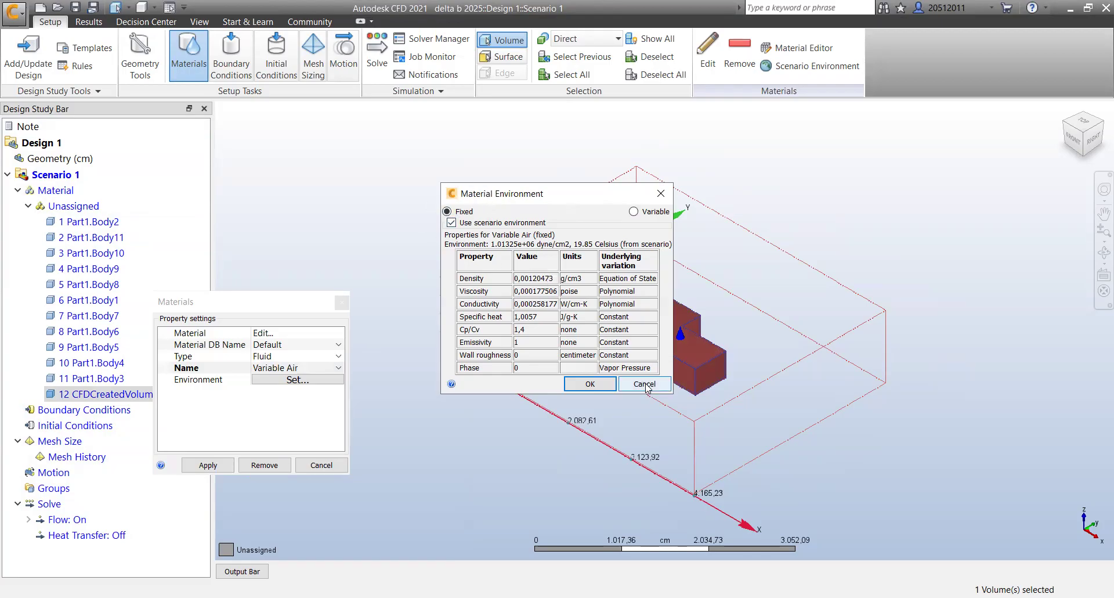
pyautogui.click(643, 384)
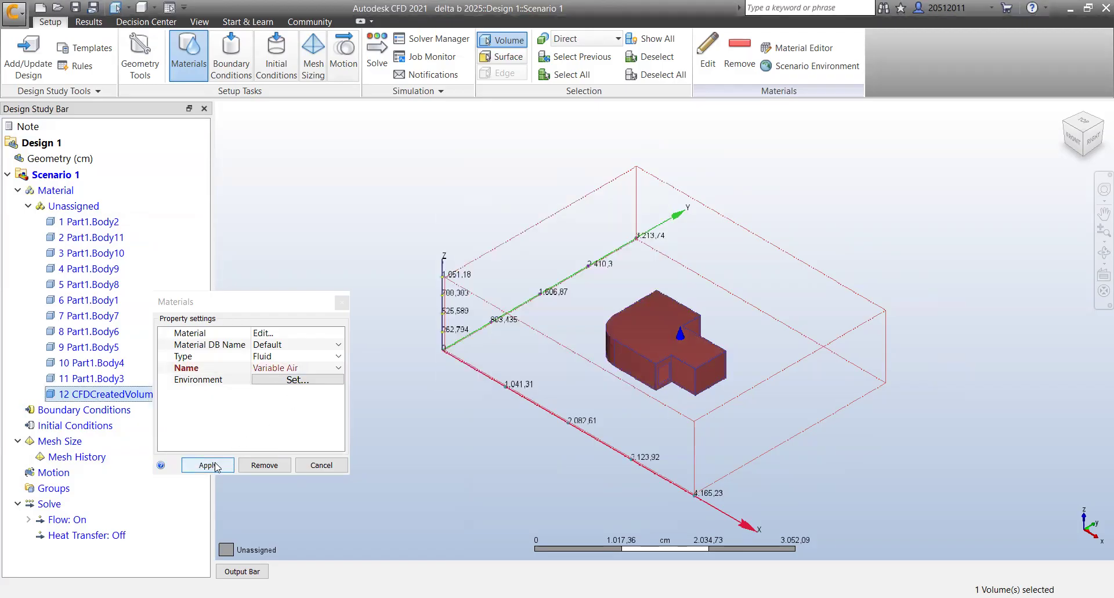
pyautogui.click(208, 465)
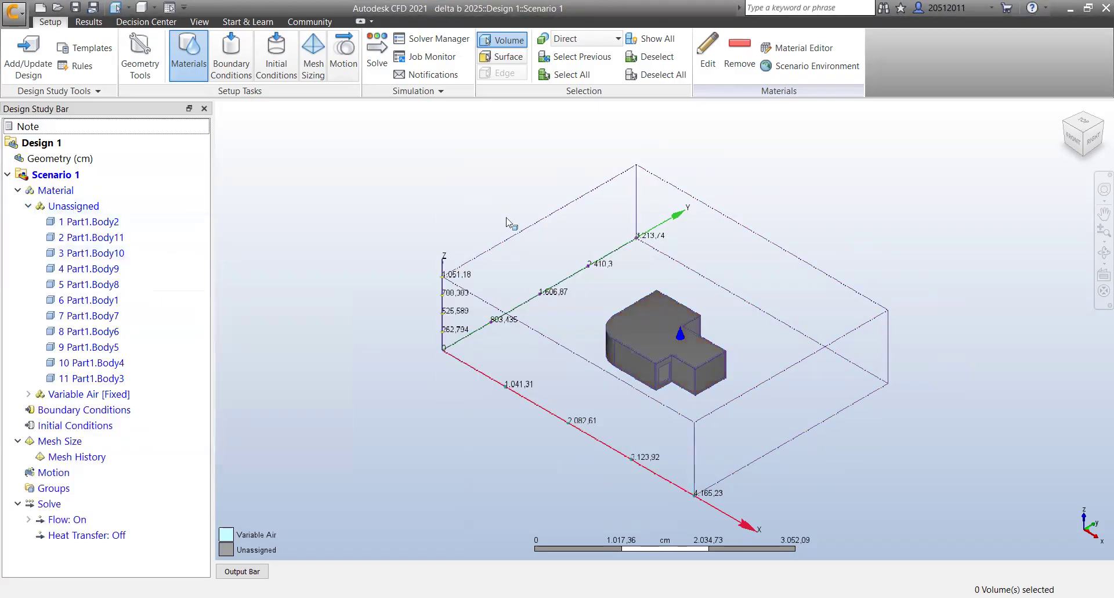
# - Select Body11, Body3, Body2 and Body9 in turn to locate them on the building
pyautogui.click(95, 237)
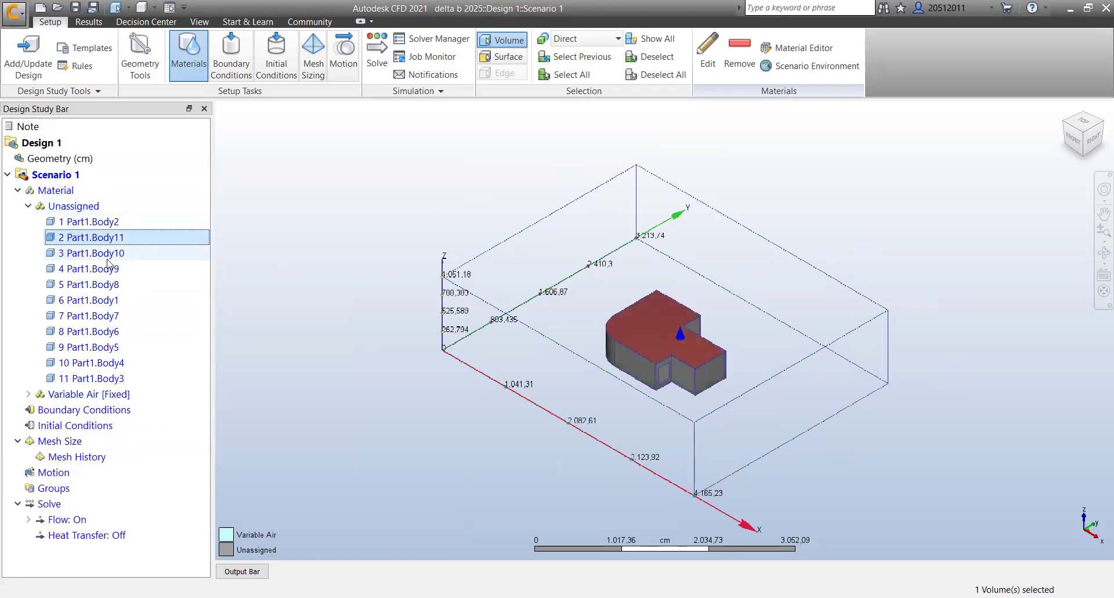
pyautogui.click(90, 314)
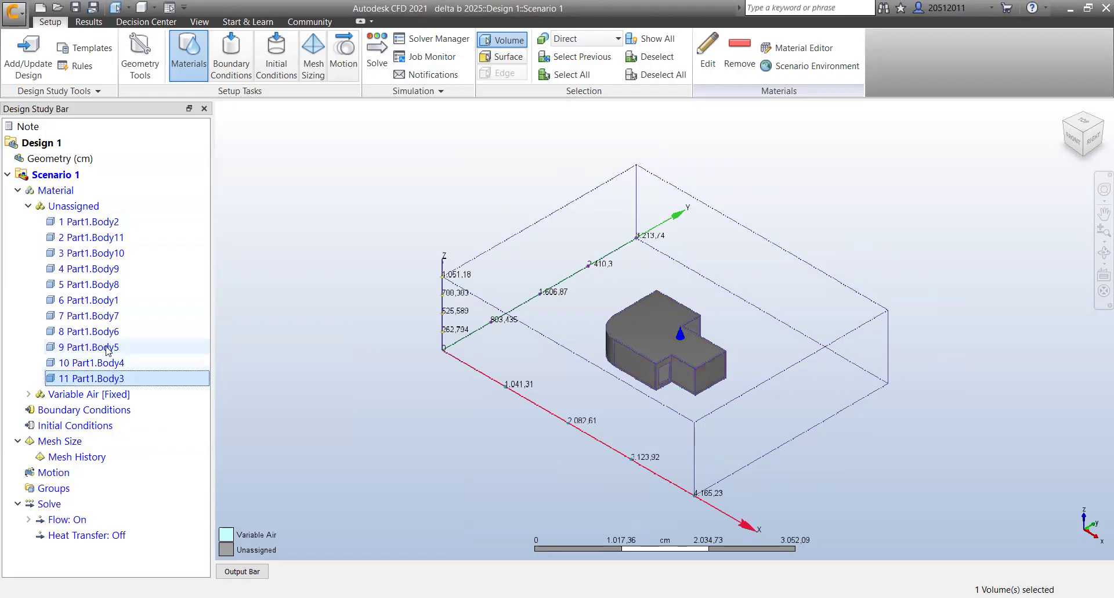
pyautogui.click(94, 220)
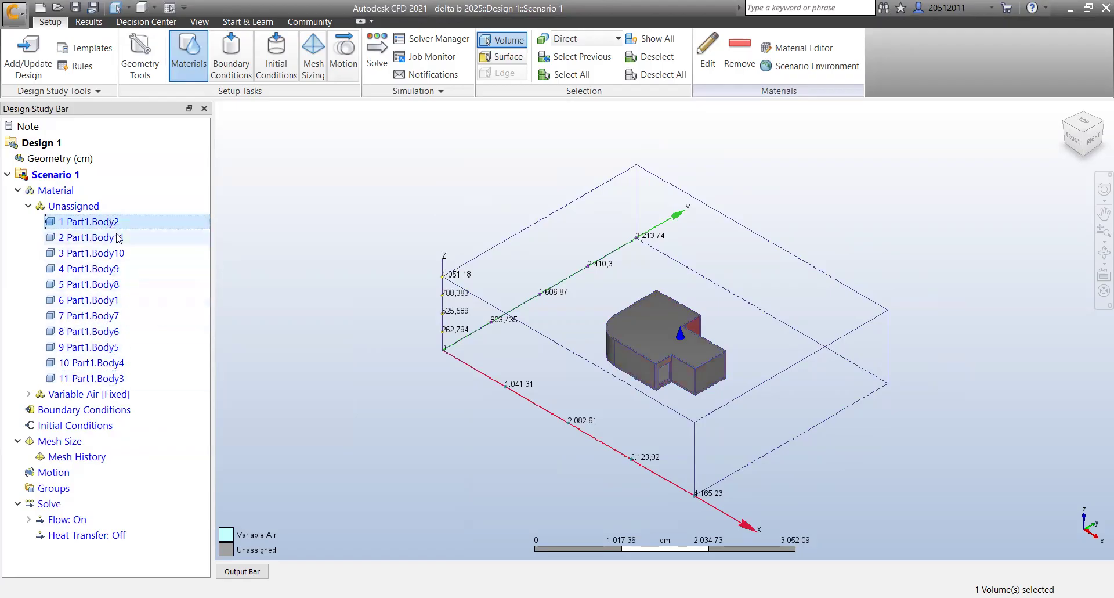
pyautogui.click(90, 252)
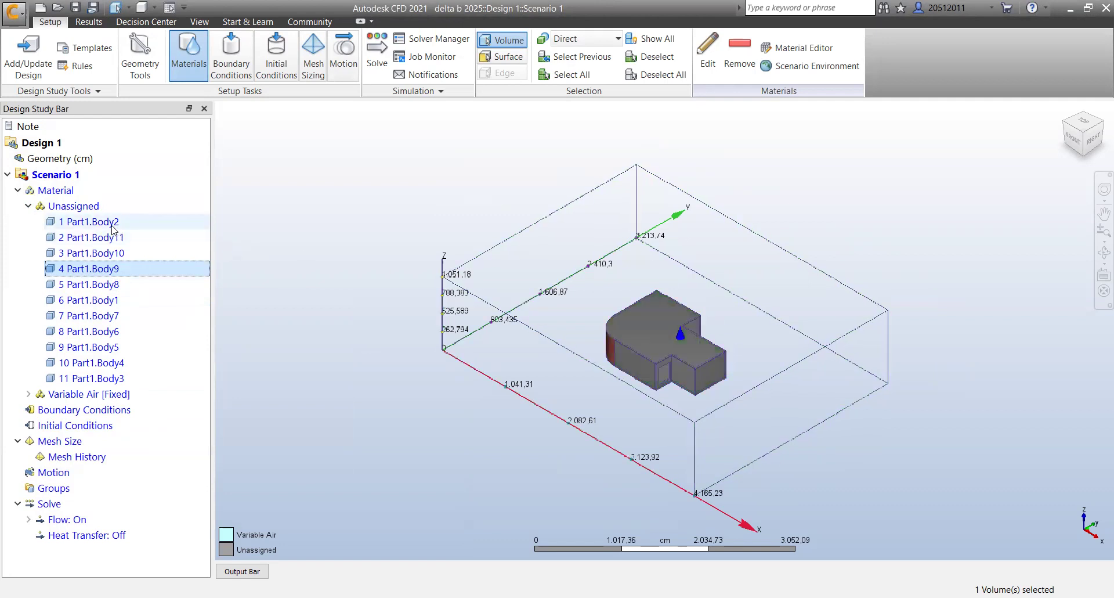
pyautogui.click(90, 222)
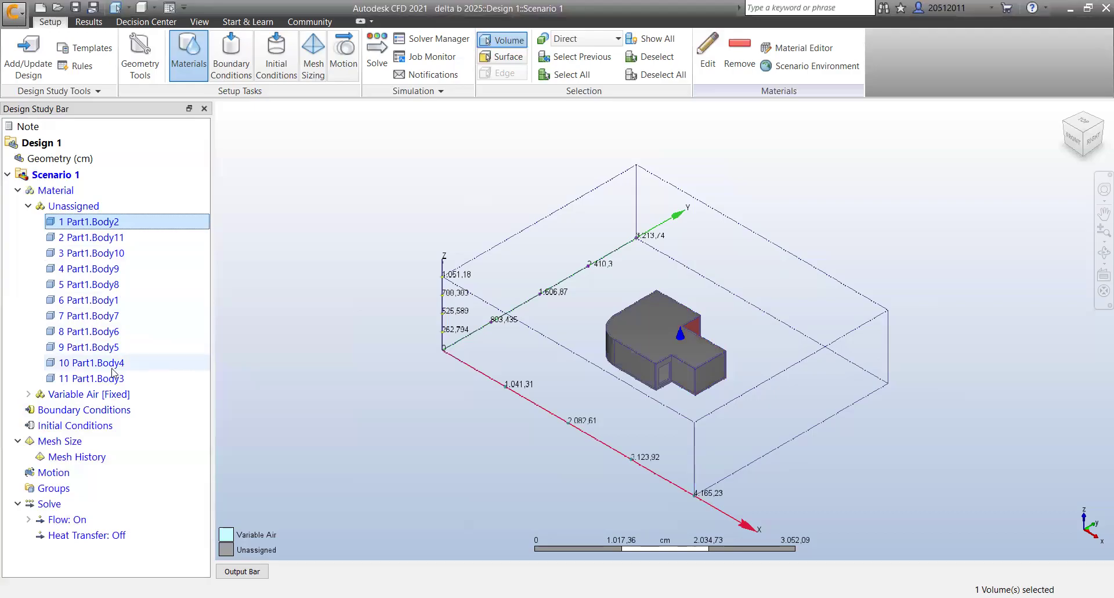
# - Assign Concrete to all eleven unassigned building bodies
pyautogui.click(91, 377)
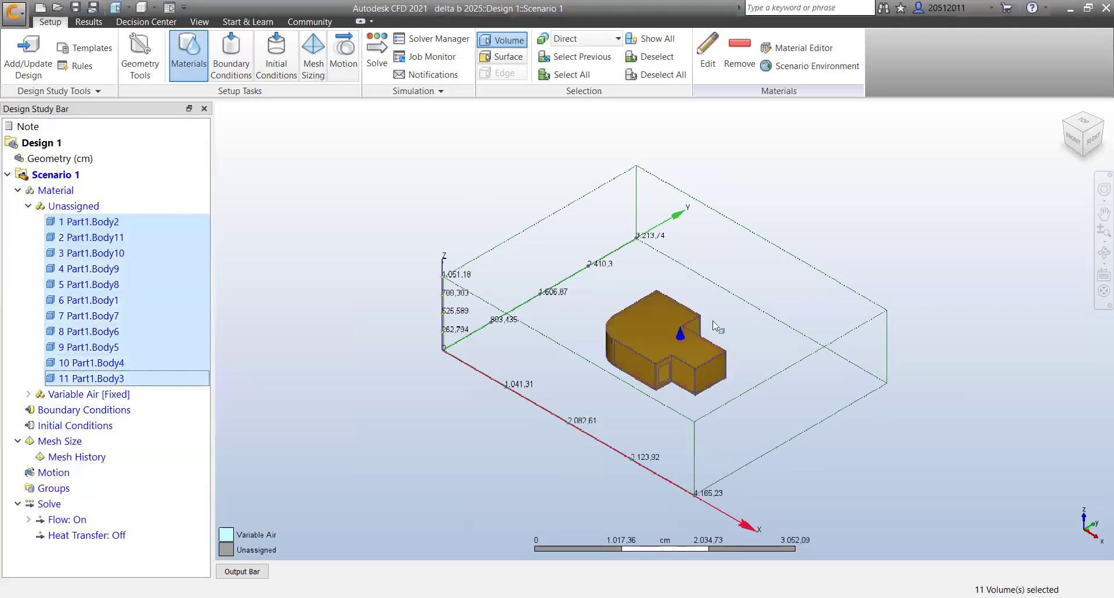
pyautogui.rightClick(90, 347)
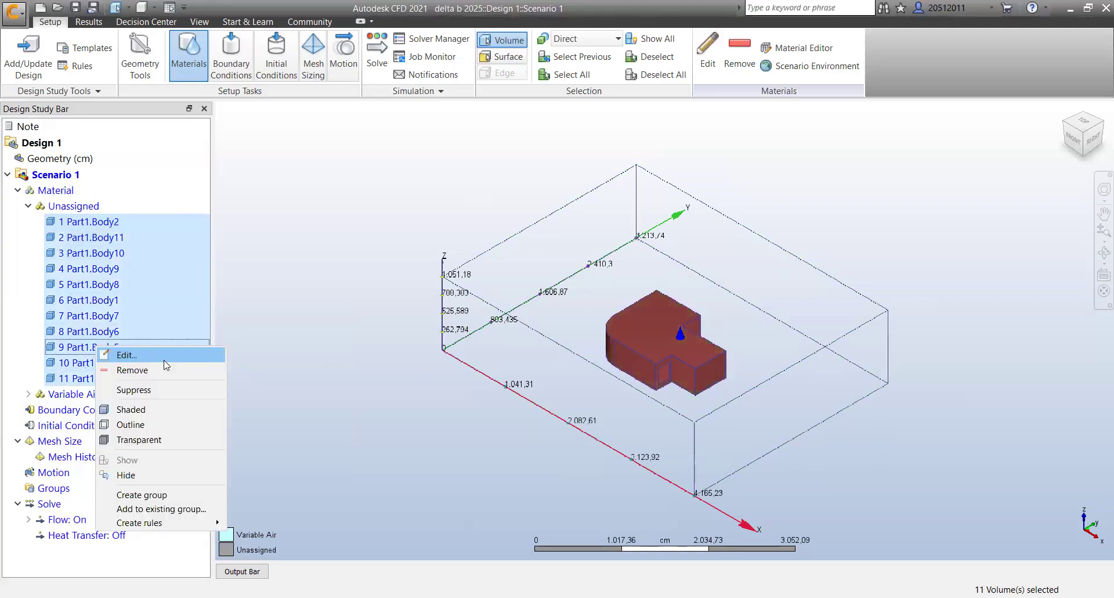
pyautogui.moveTo(148, 438)
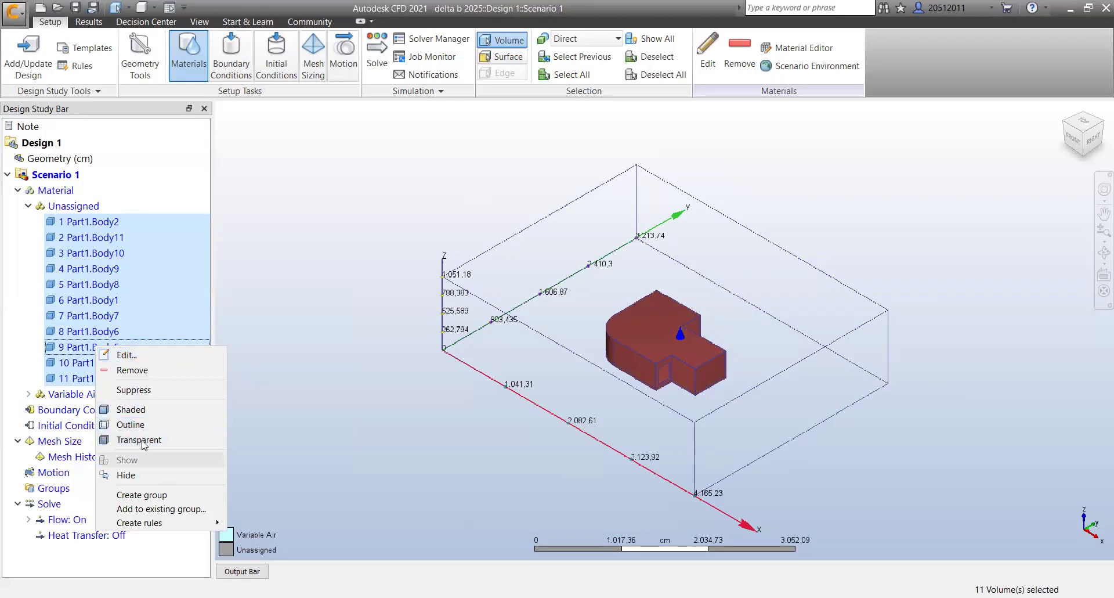
pyautogui.moveTo(131, 409)
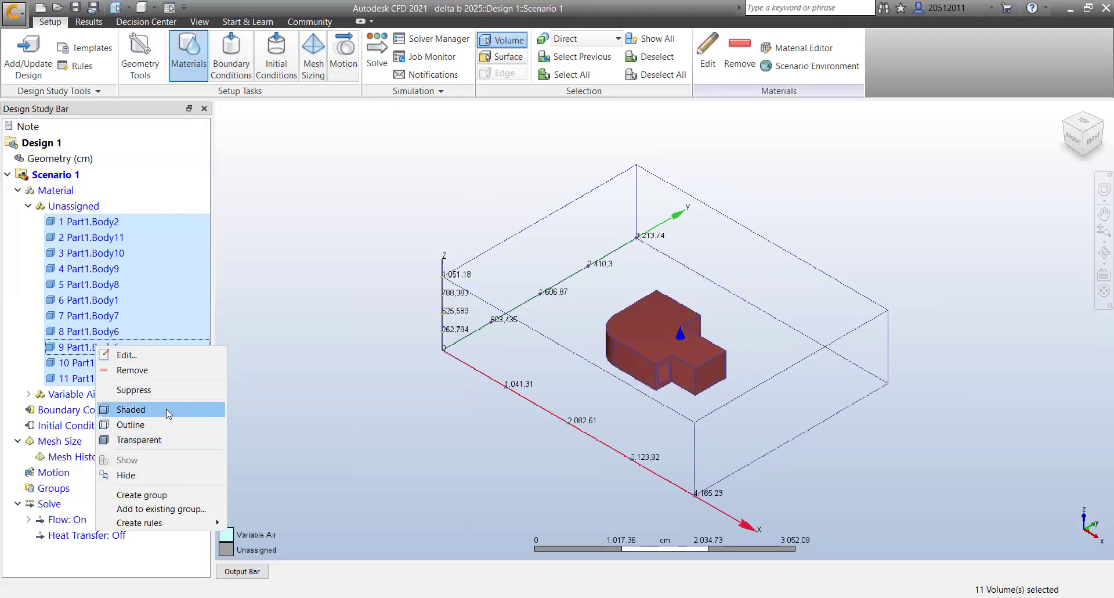
pyautogui.moveTo(735, 330)
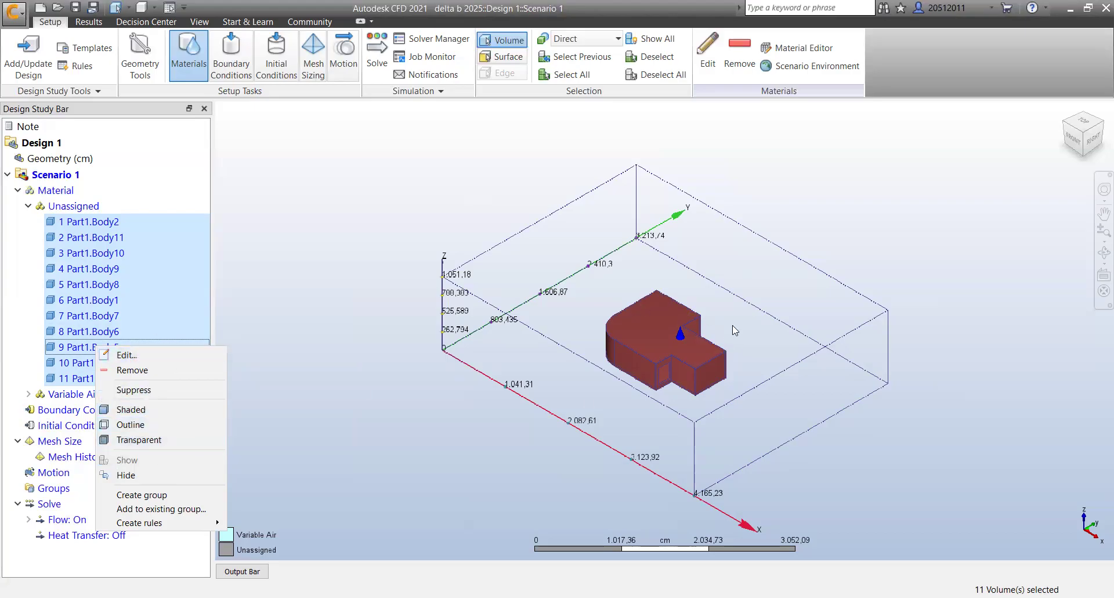
pyautogui.click(127, 355)
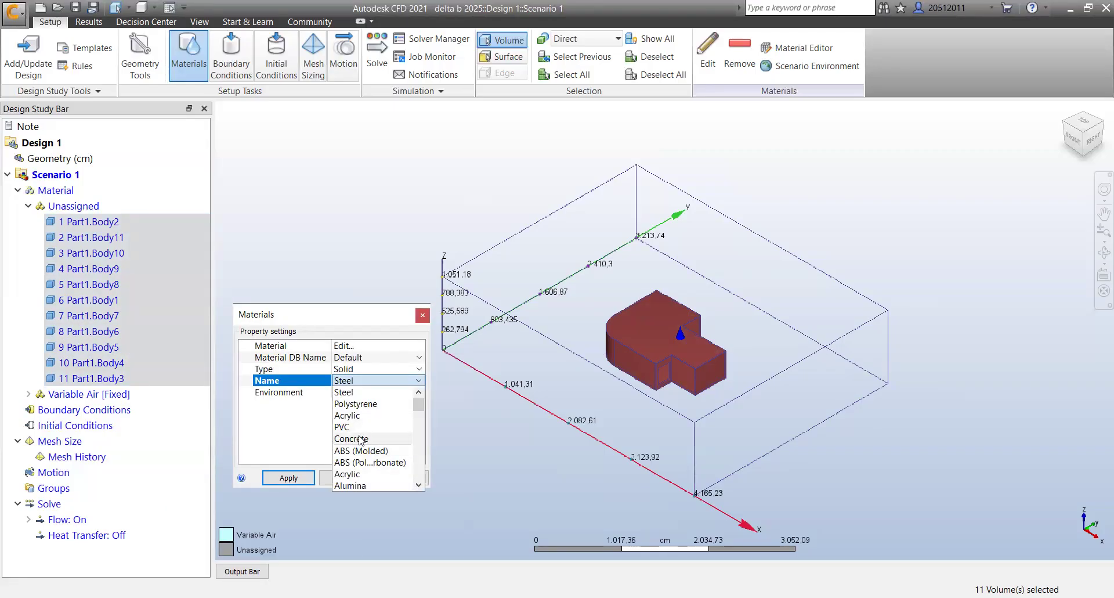
pyautogui.click(352, 439)
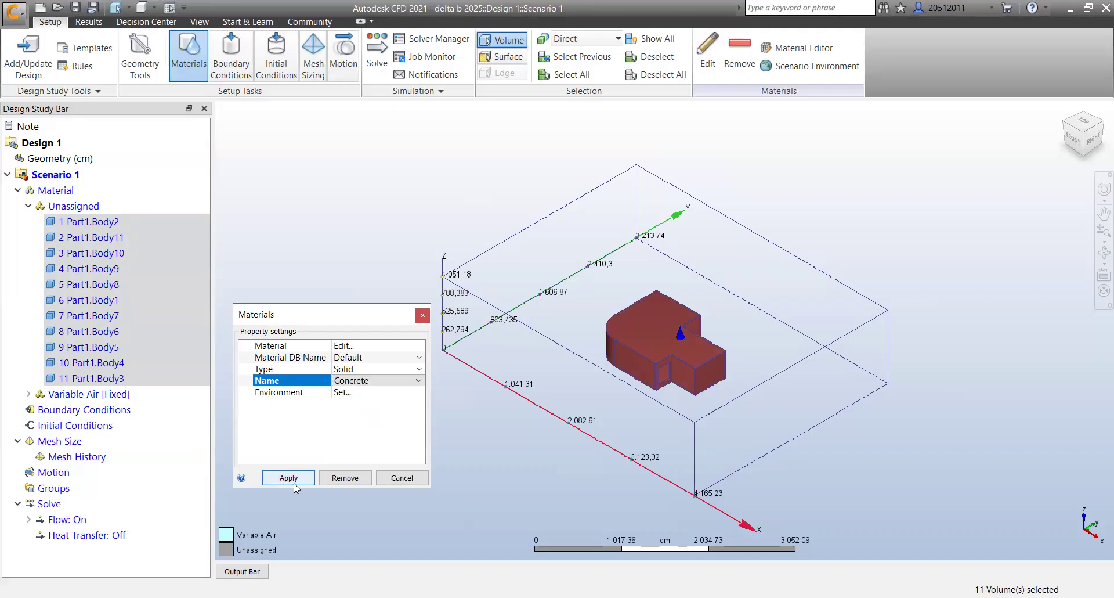
pyautogui.click(287, 479)
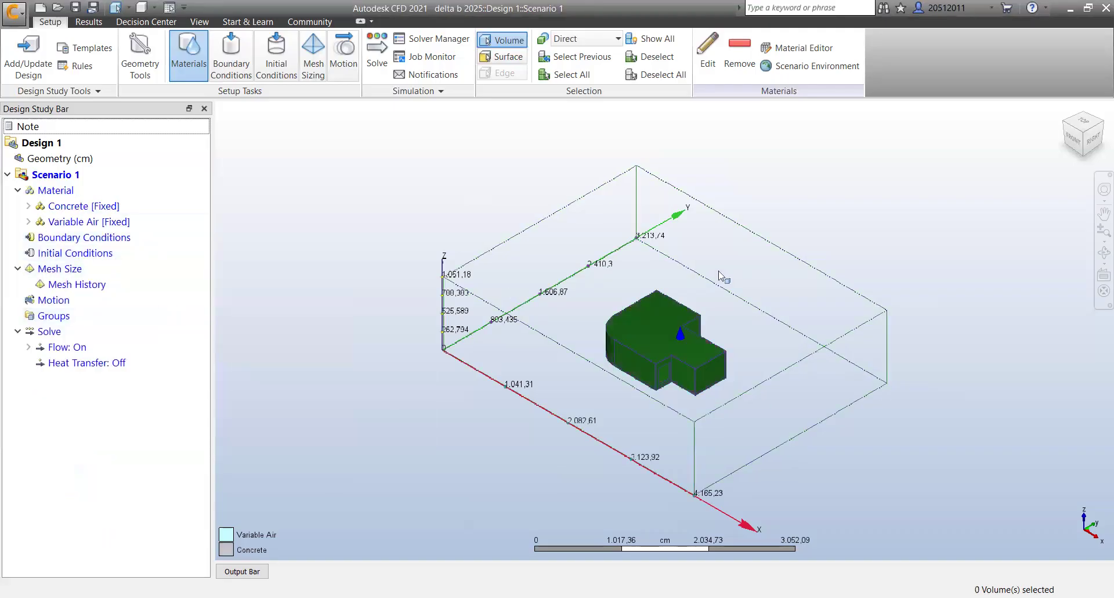
# - Apply a 2.5 m/s normal velocity inlet boundary condition to the air domain's end face
pyautogui.click(83, 238)
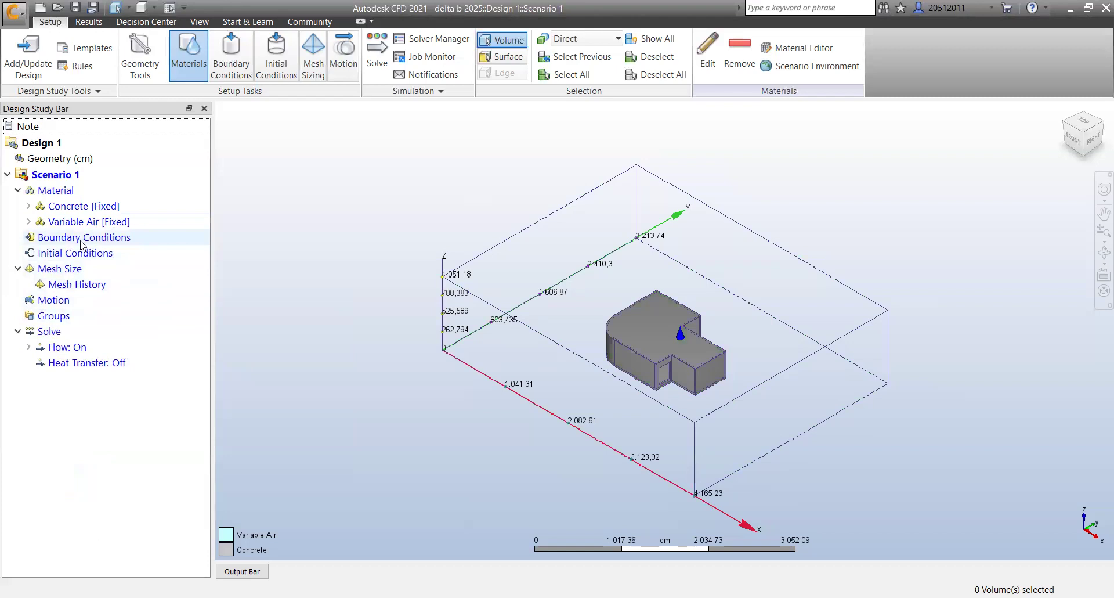
pyautogui.click(84, 237)
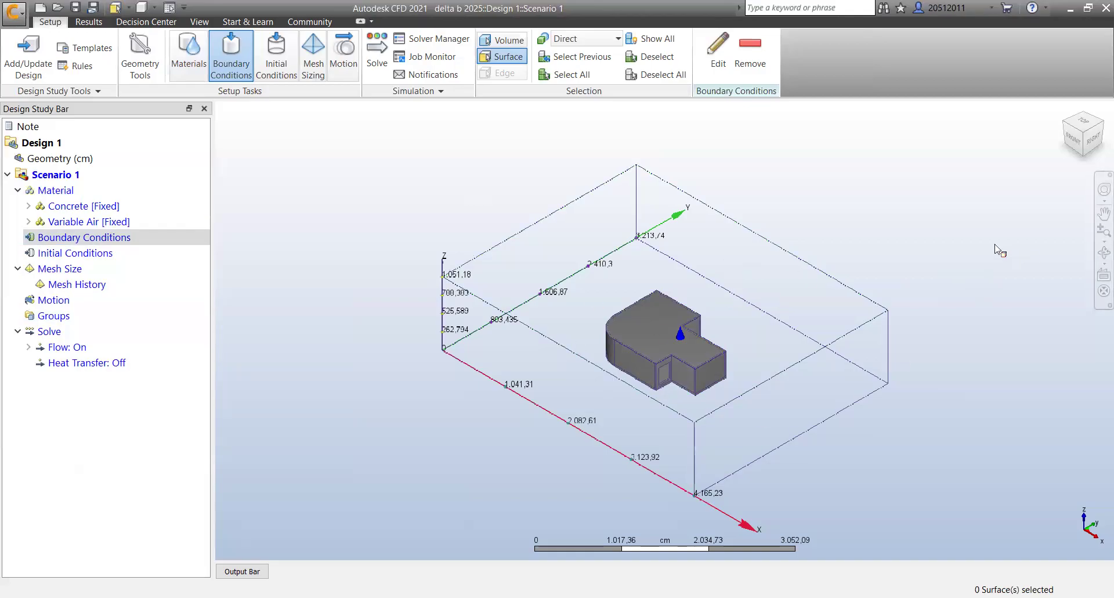
pyautogui.moveTo(896, 299)
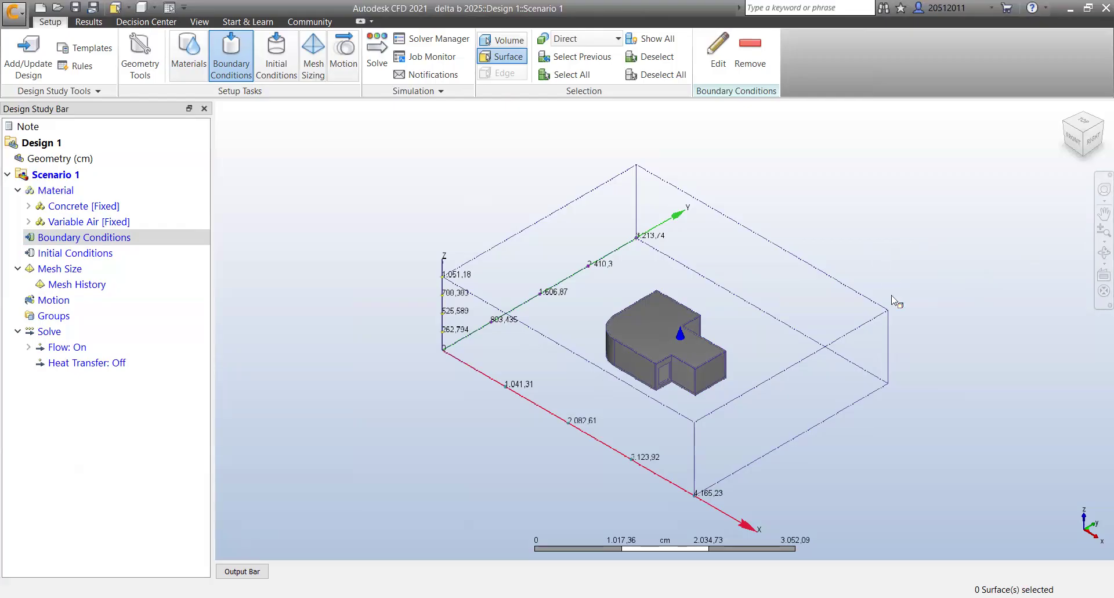
pyautogui.moveTo(934, 336)
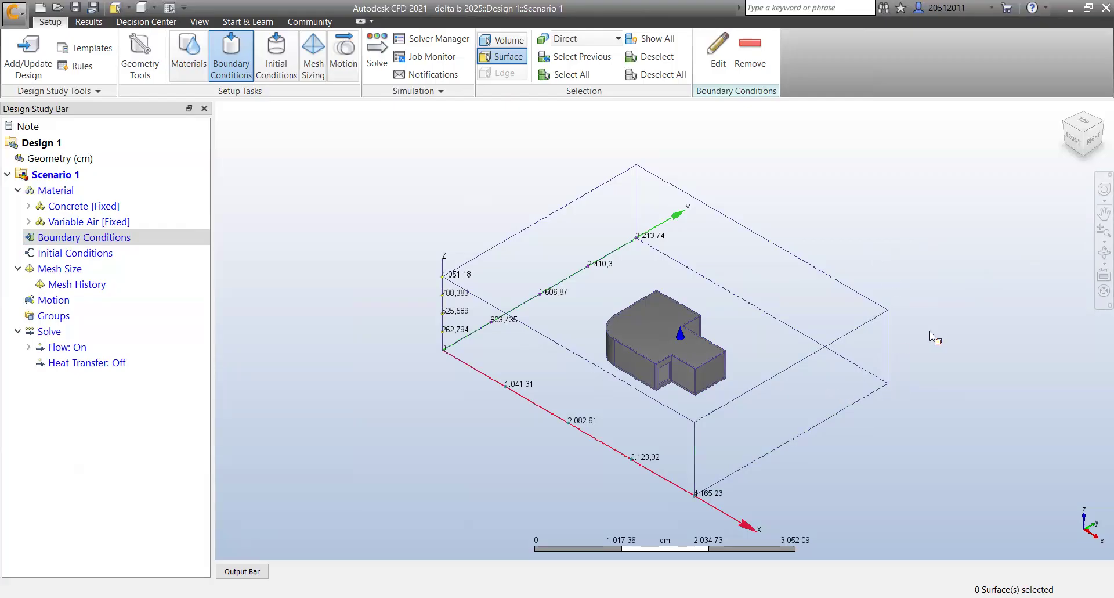
pyautogui.moveTo(860, 261)
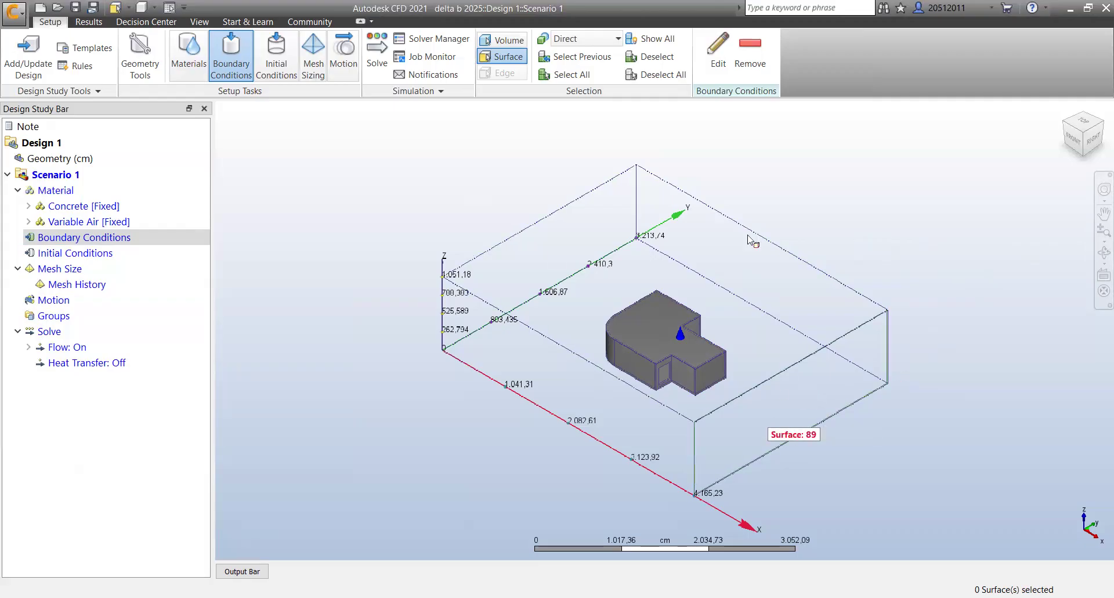
pyautogui.moveTo(831, 399)
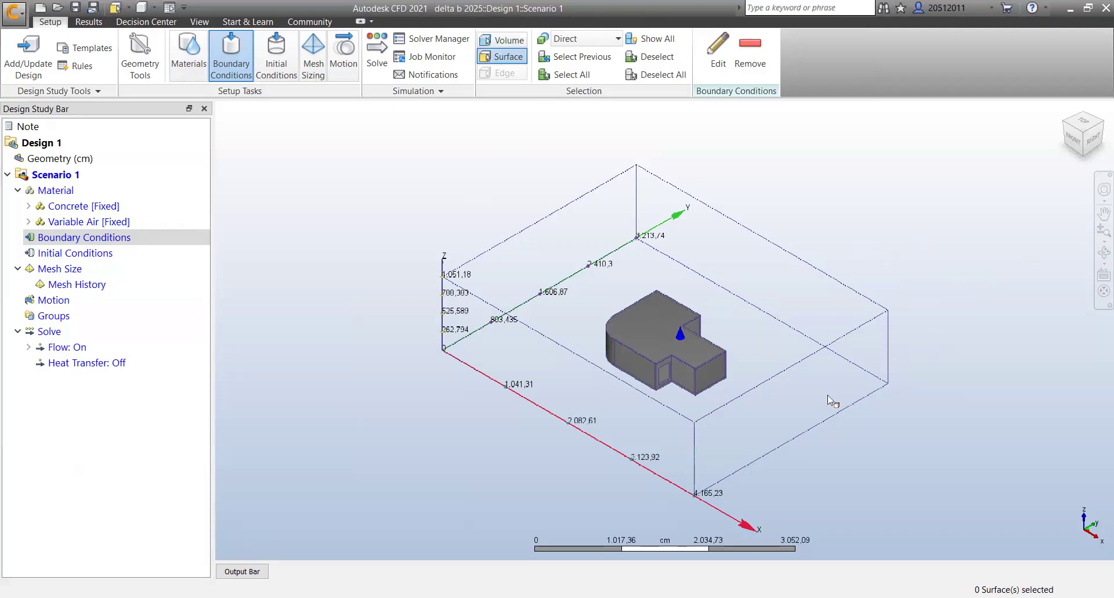
pyautogui.click(723, 428)
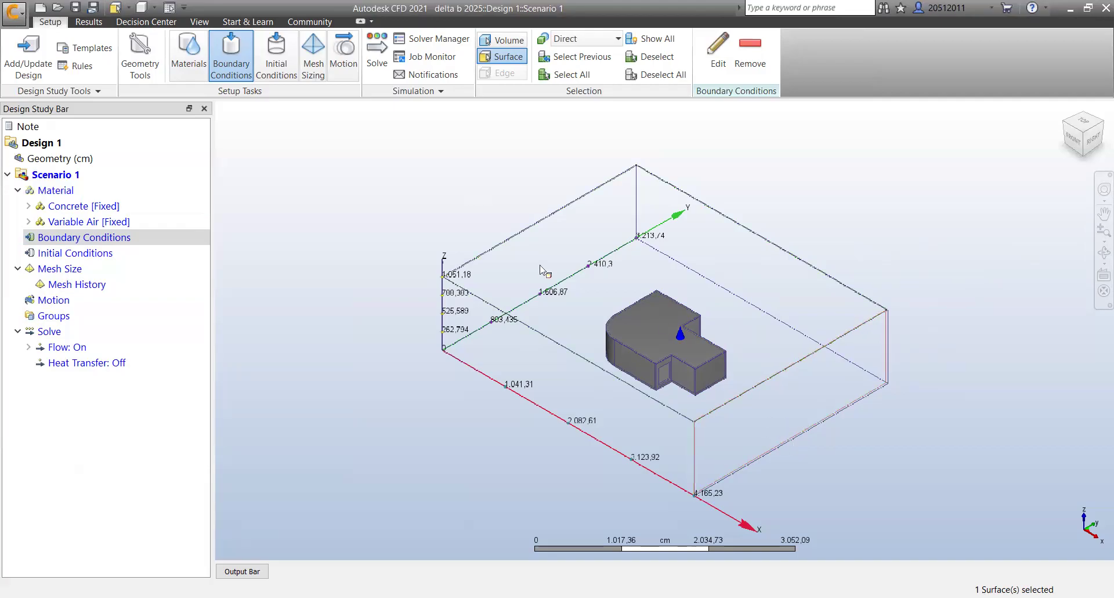
pyautogui.moveTo(600, 242)
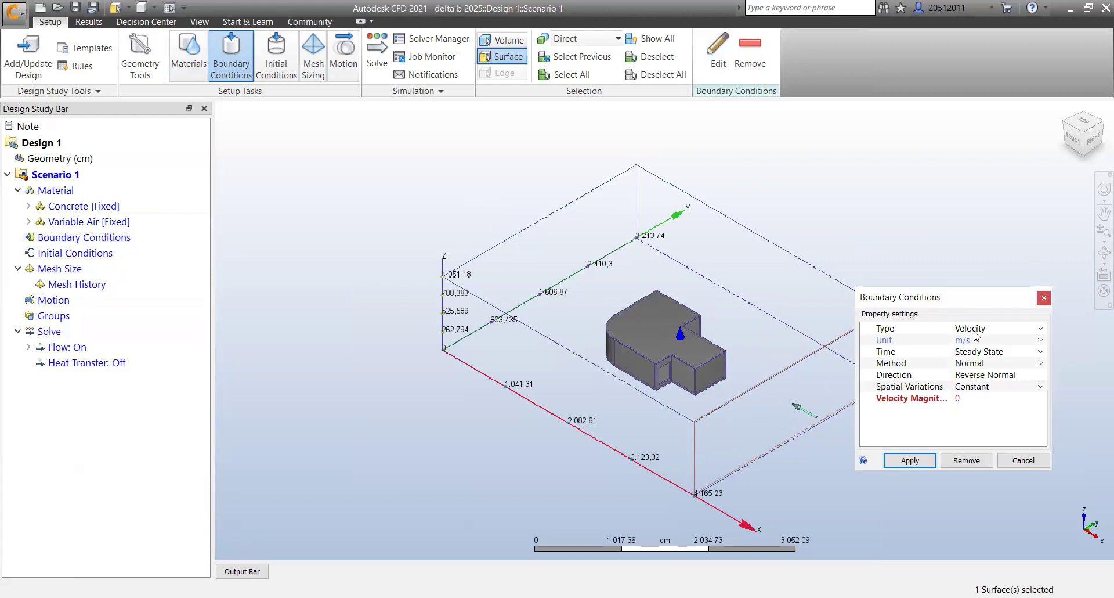
pyautogui.click(998, 397)
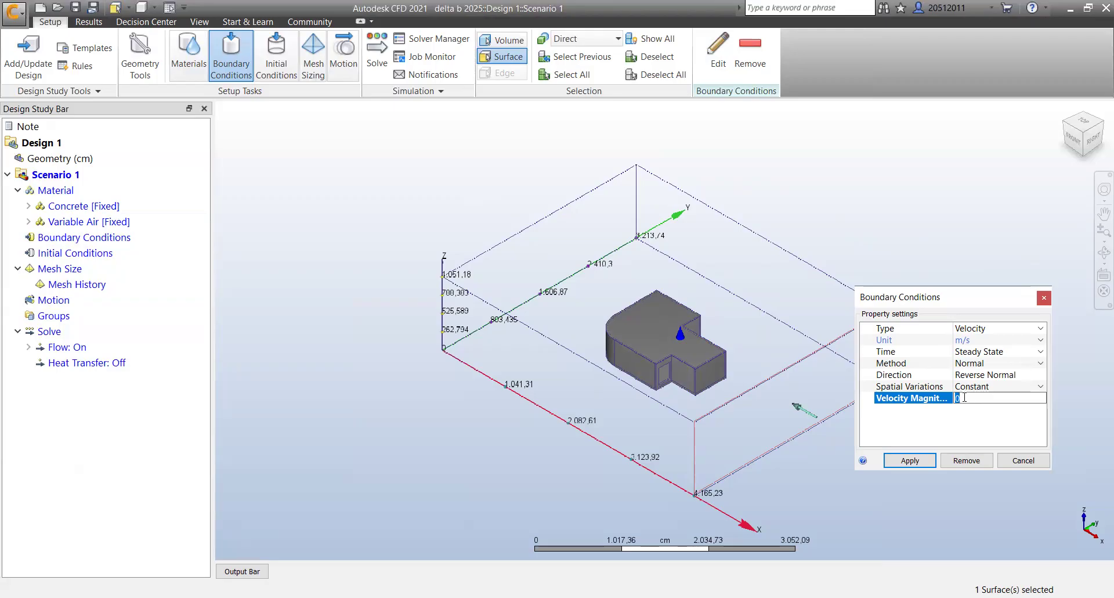
pyautogui.write('2')
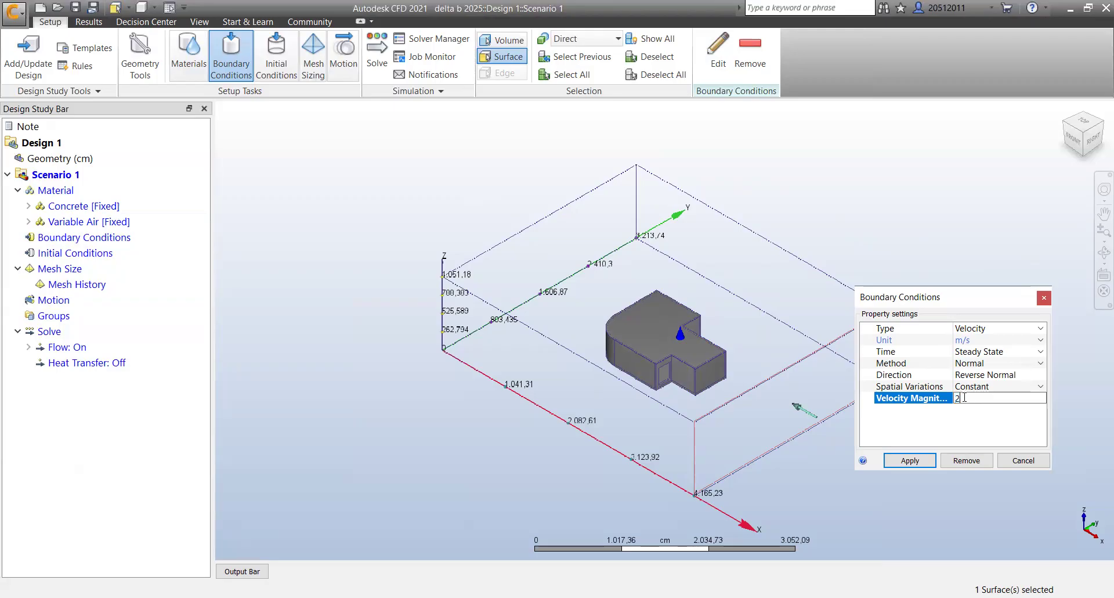
pyautogui.write(',5')
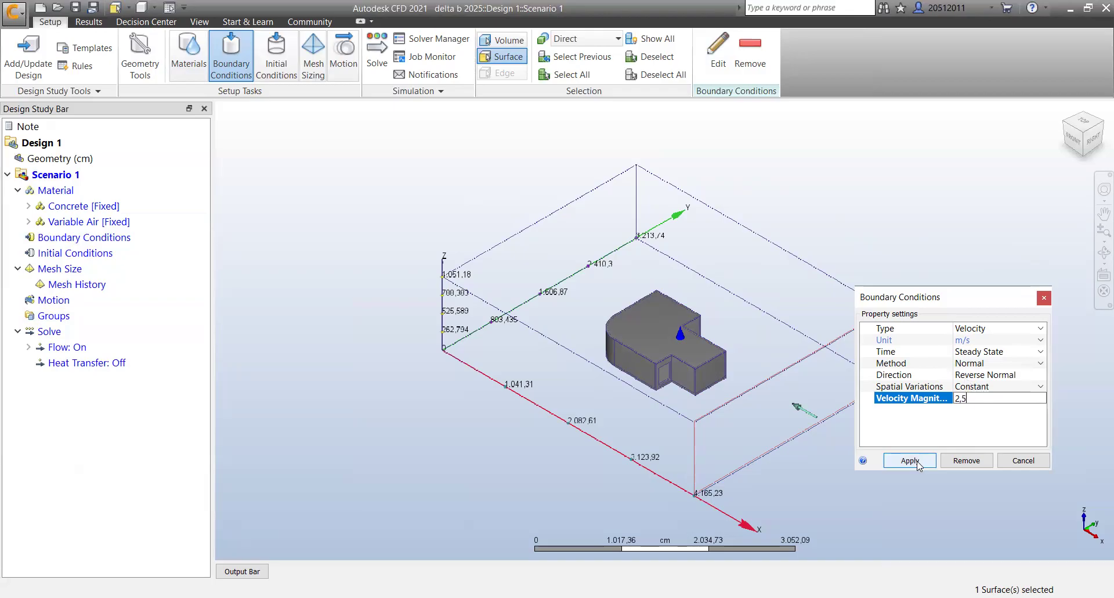
pyautogui.click(910, 460)
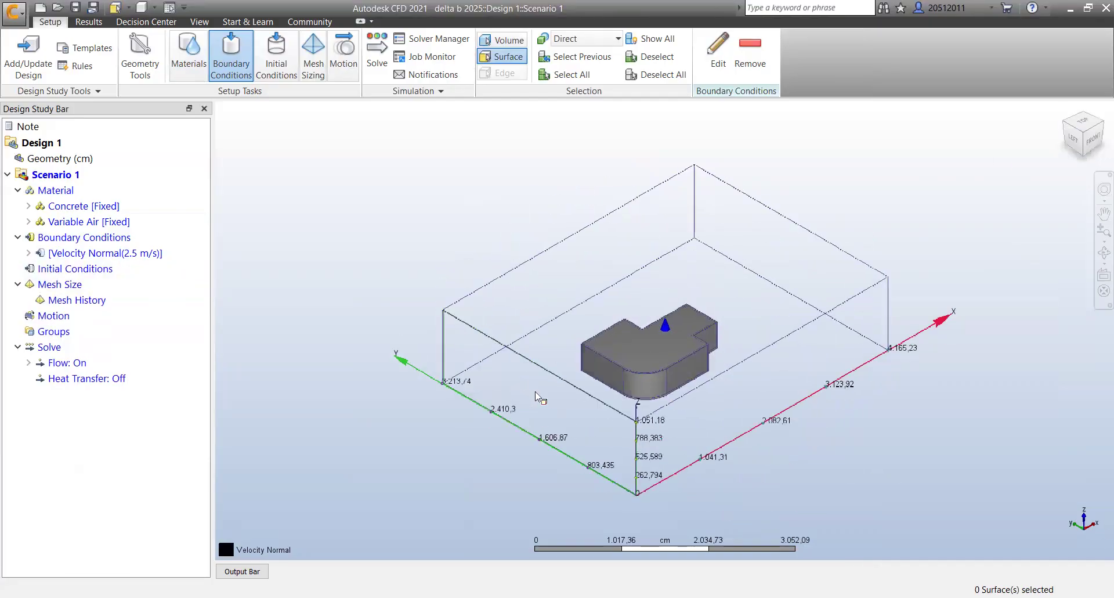
pyautogui.moveTo(725, 501)
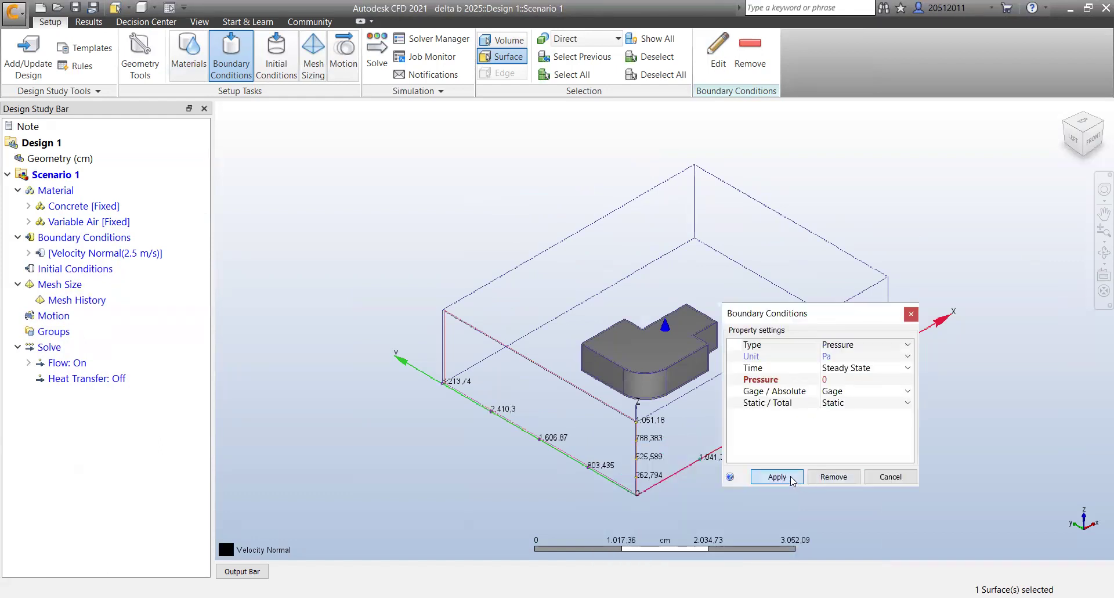
# - Apply a 0 Pa gage pressure outlet condition to the opposite domain face
pyautogui.click(776, 476)
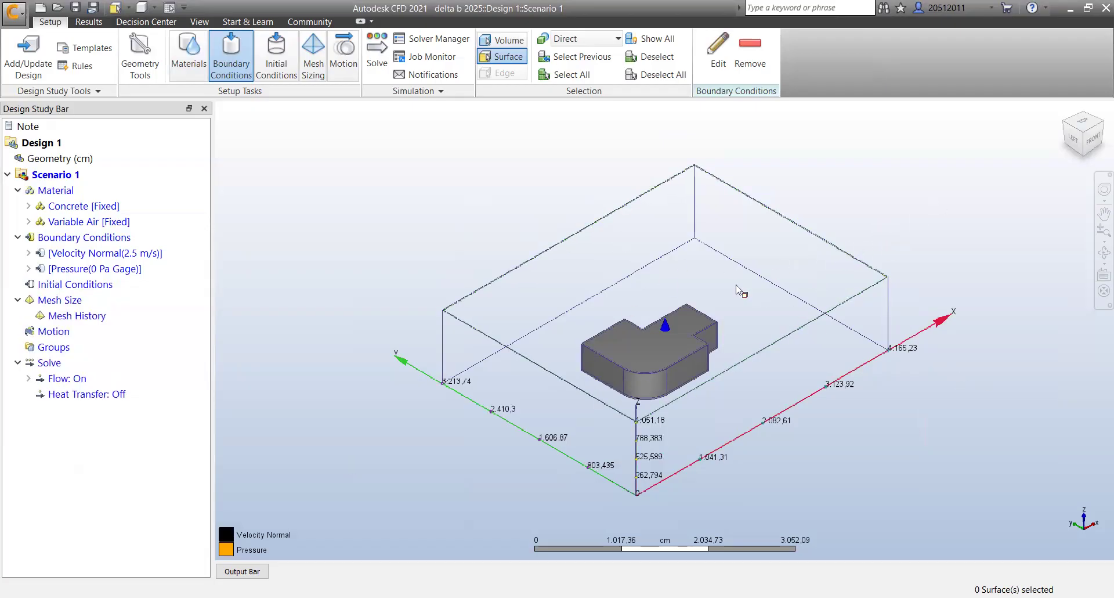
pyautogui.moveTo(382, 345)
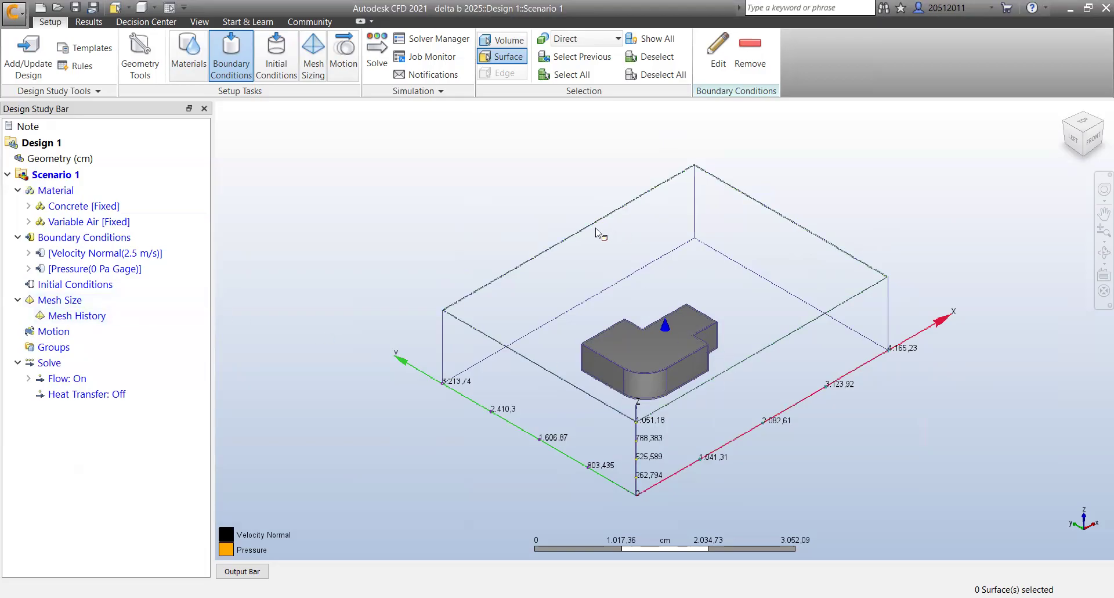
pyautogui.moveTo(368, 241)
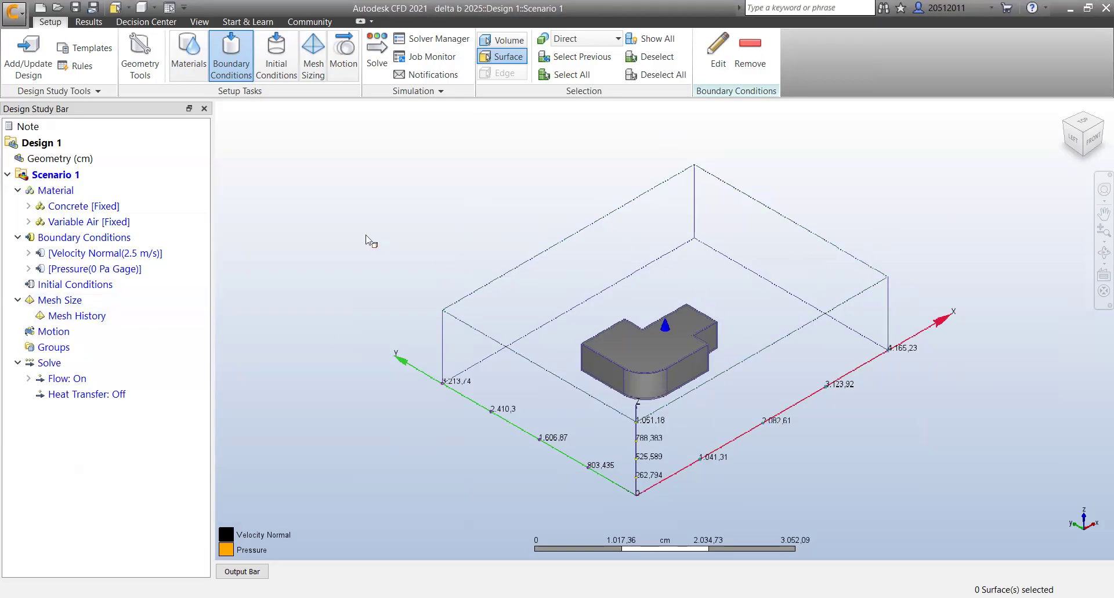
# - Set the steady-state solve to run 20 iterations
pyautogui.click(376, 53)
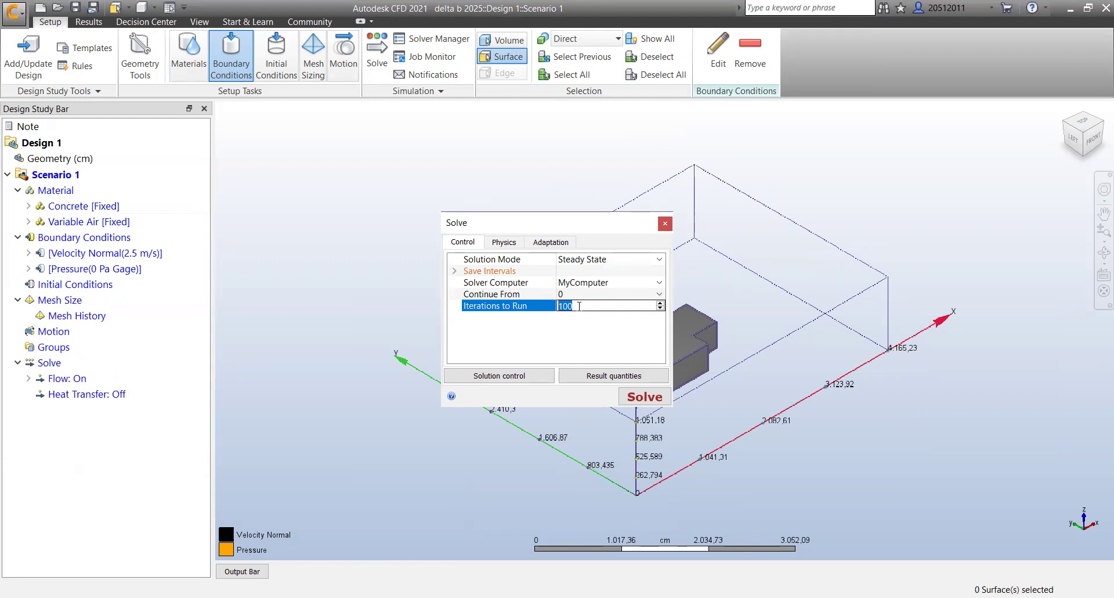
pyautogui.write('20')
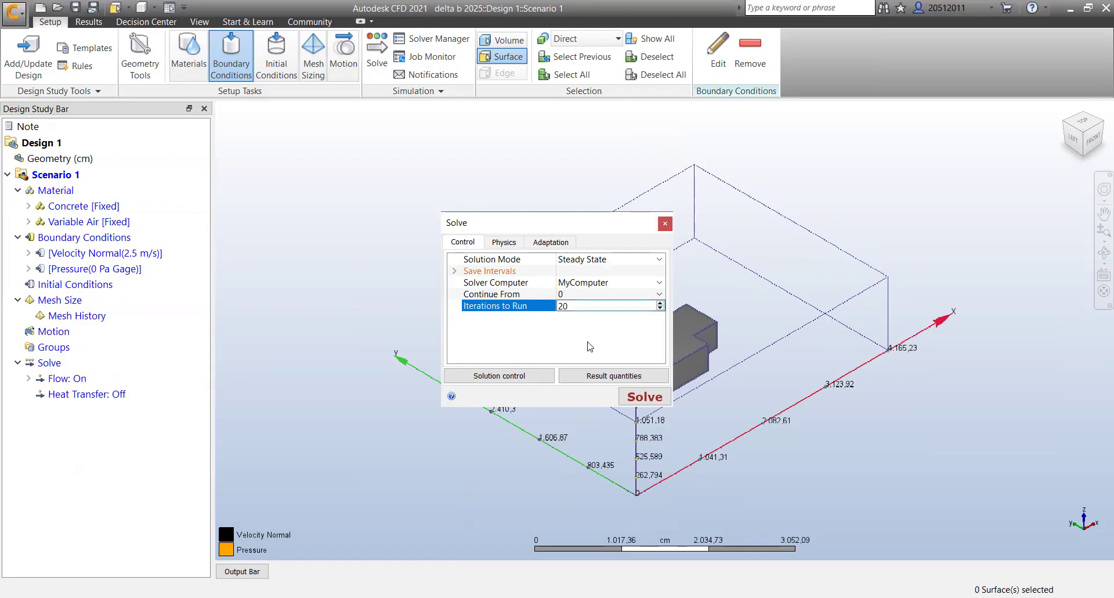
pyautogui.click(503, 241)
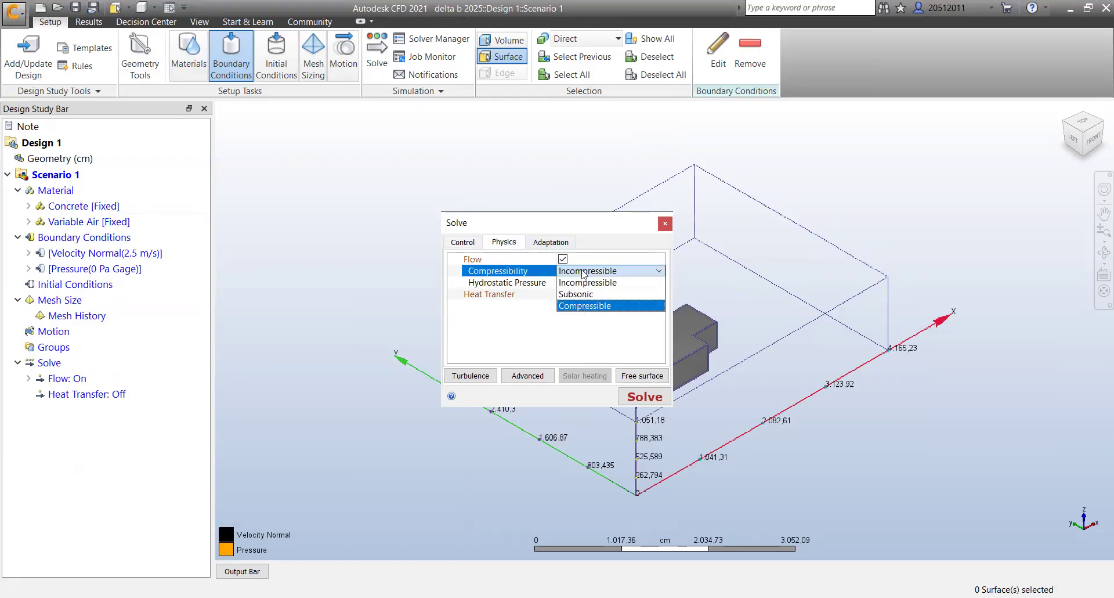
# - Make the flow incompressible in the Physics settings and return to the Control settings
pyautogui.click(584, 305)
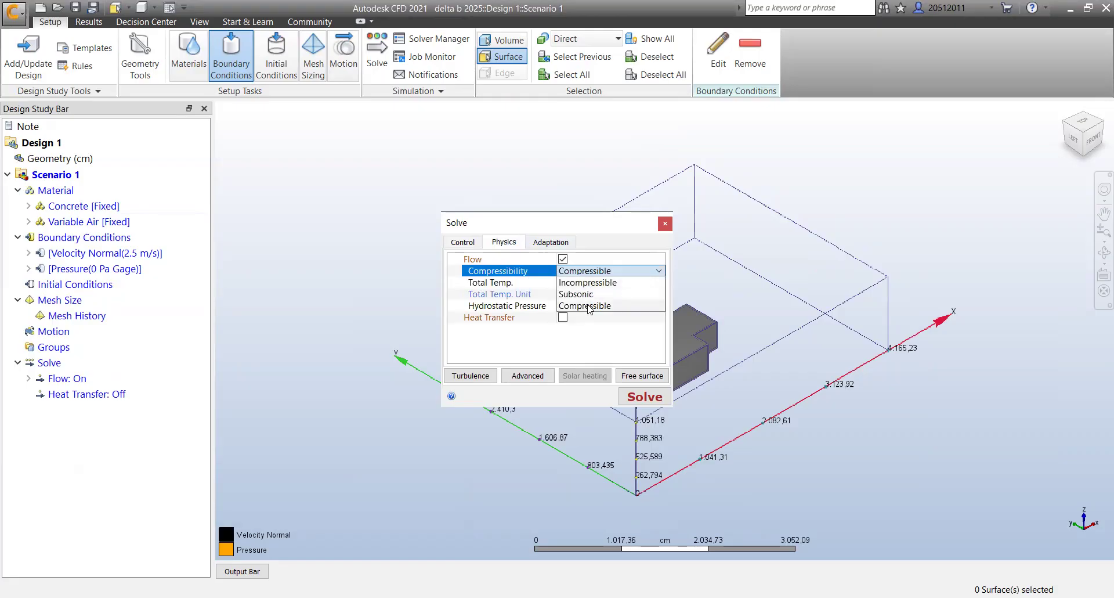
pyautogui.click(585, 306)
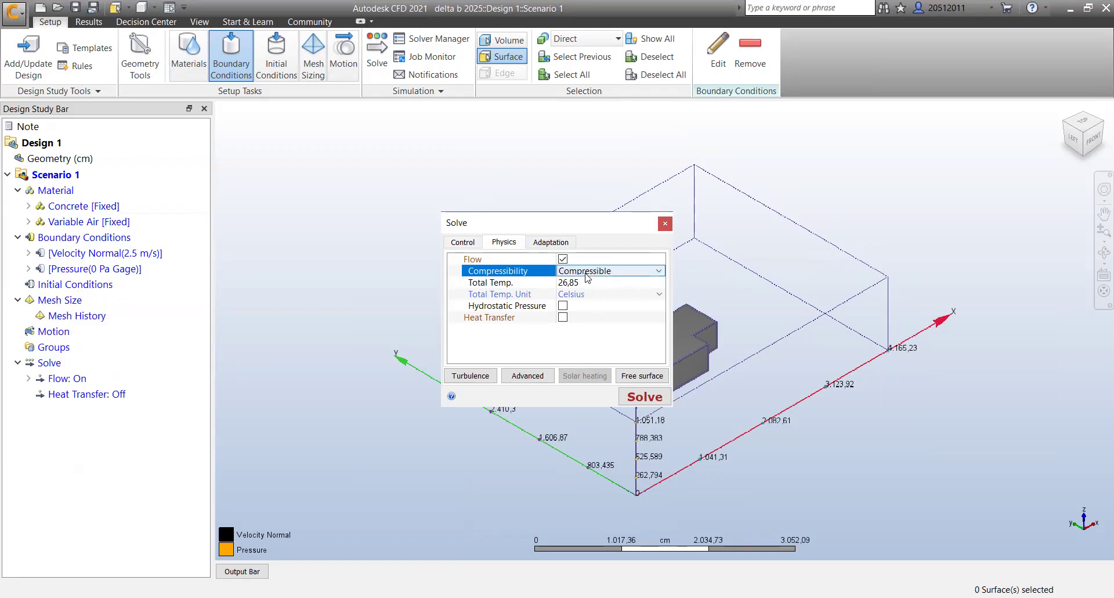
pyautogui.click(609, 271)
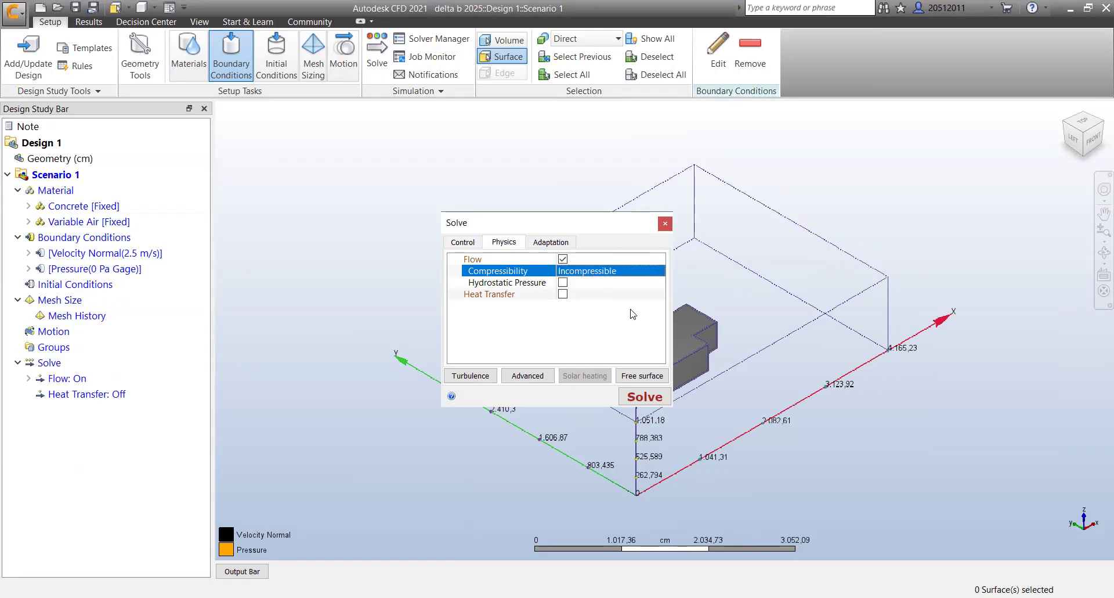
pyautogui.moveTo(584, 361)
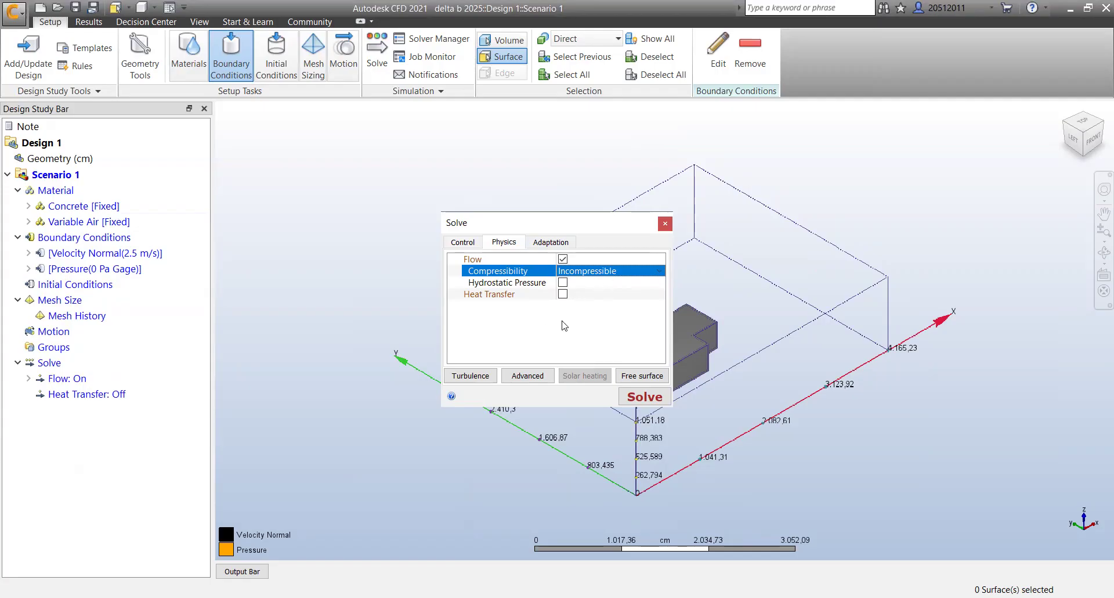
pyautogui.moveTo(562, 296)
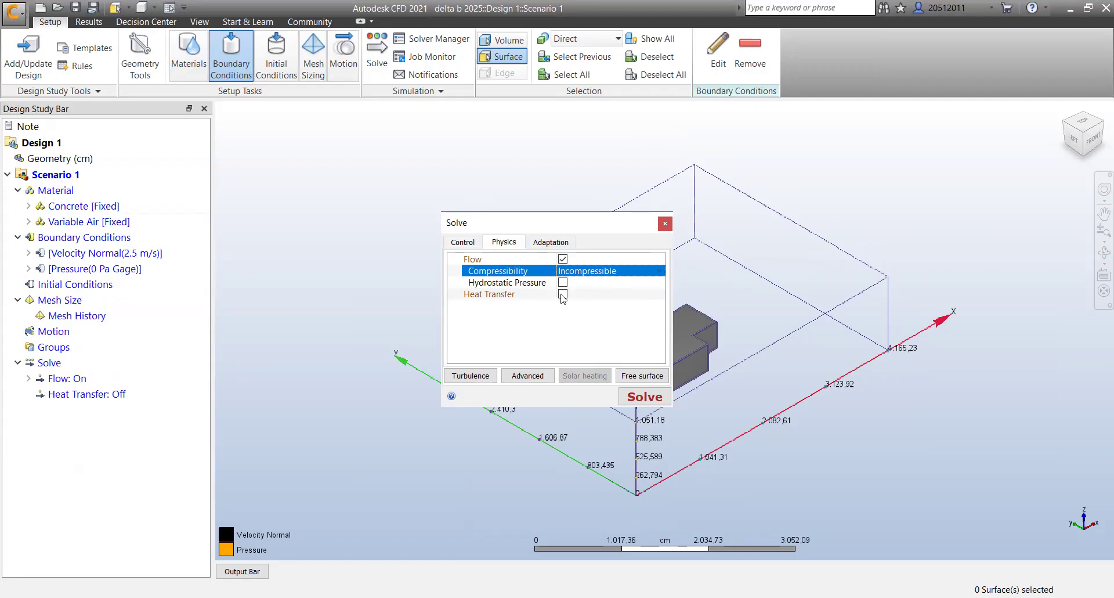
pyautogui.click(461, 241)
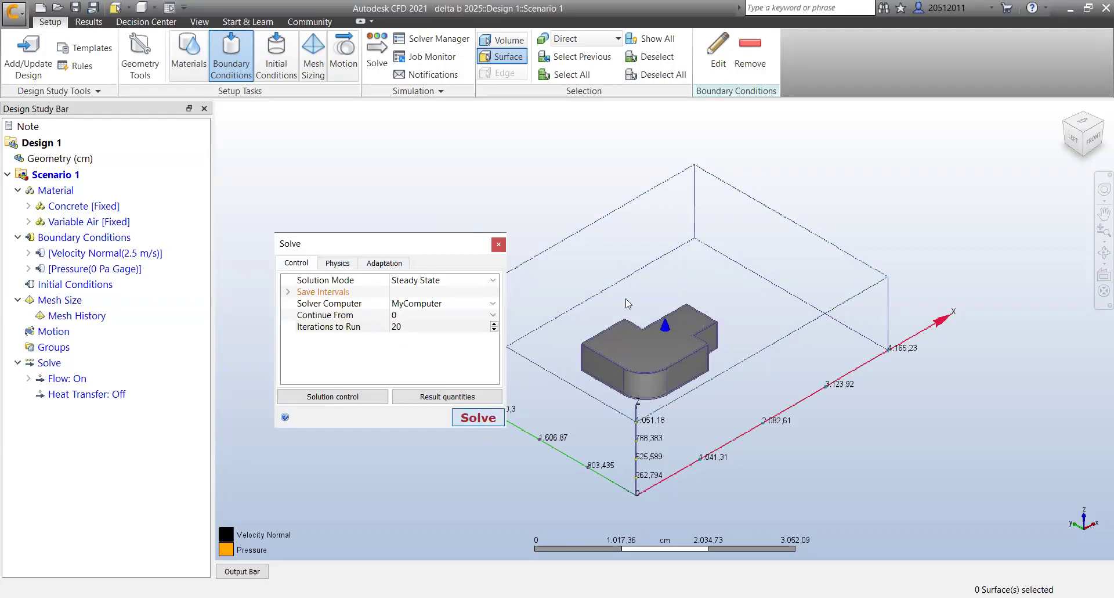
# - Start meshing and solving the model and watch the convergence plot
pyautogui.click(477, 417)
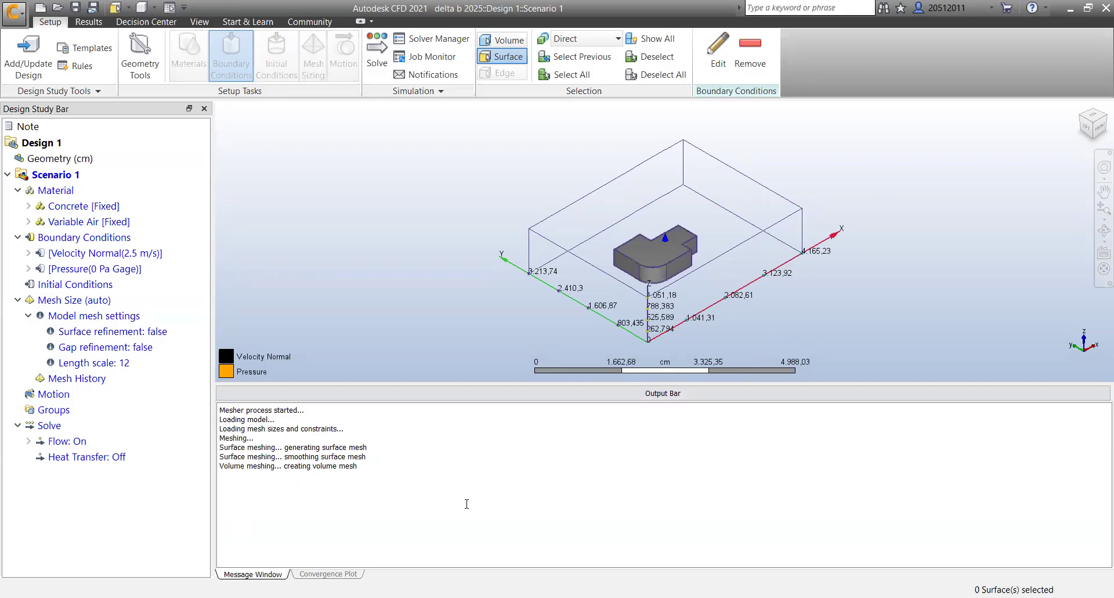
pyautogui.moveTo(659, 470)
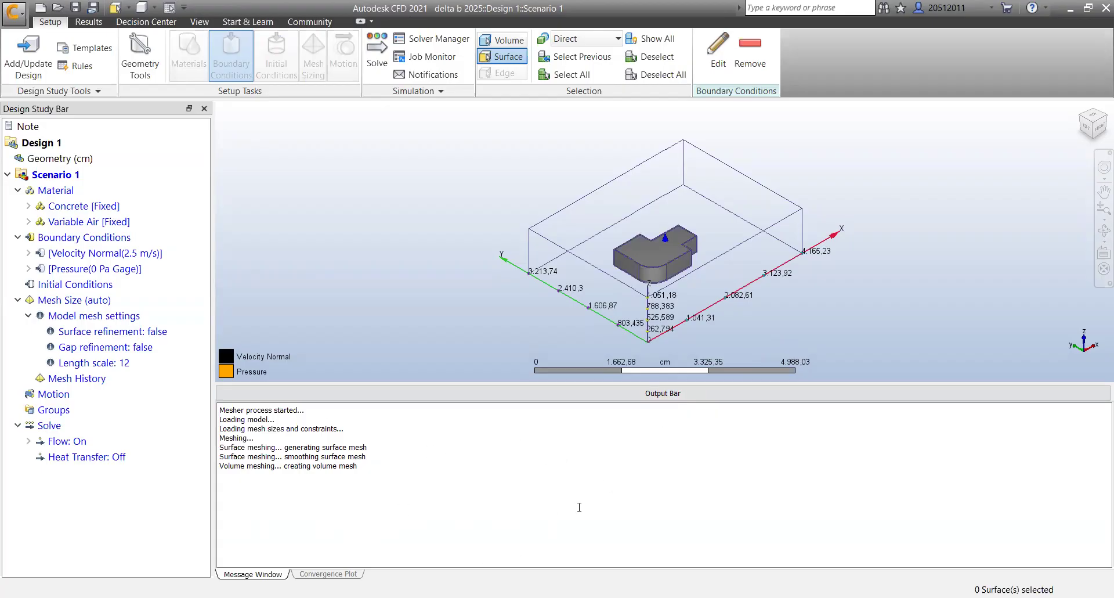
pyautogui.moveTo(535, 491)
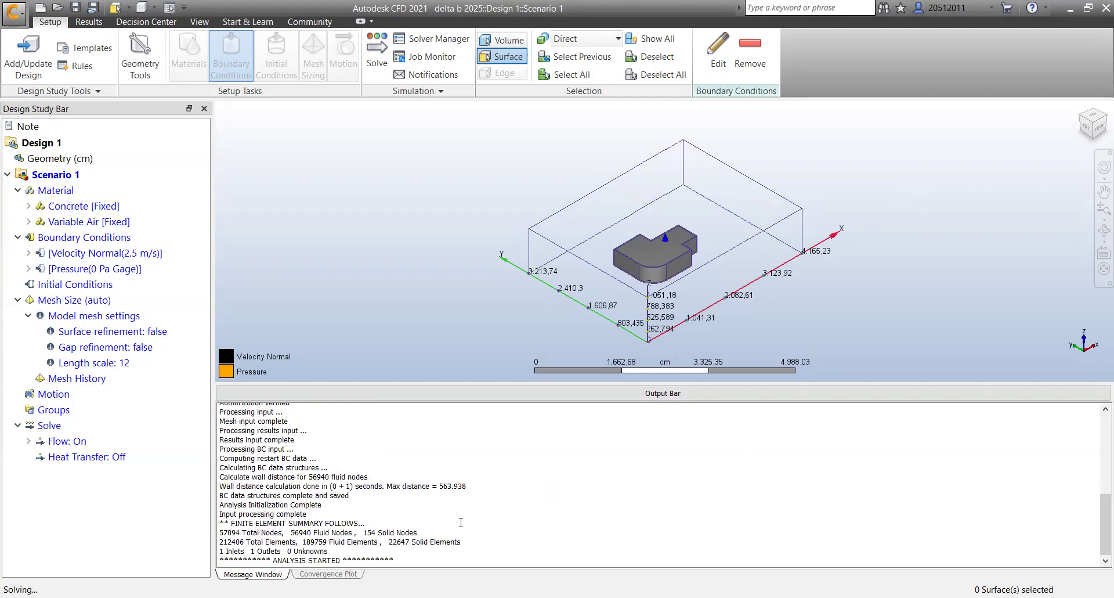
pyautogui.click(88, 20)
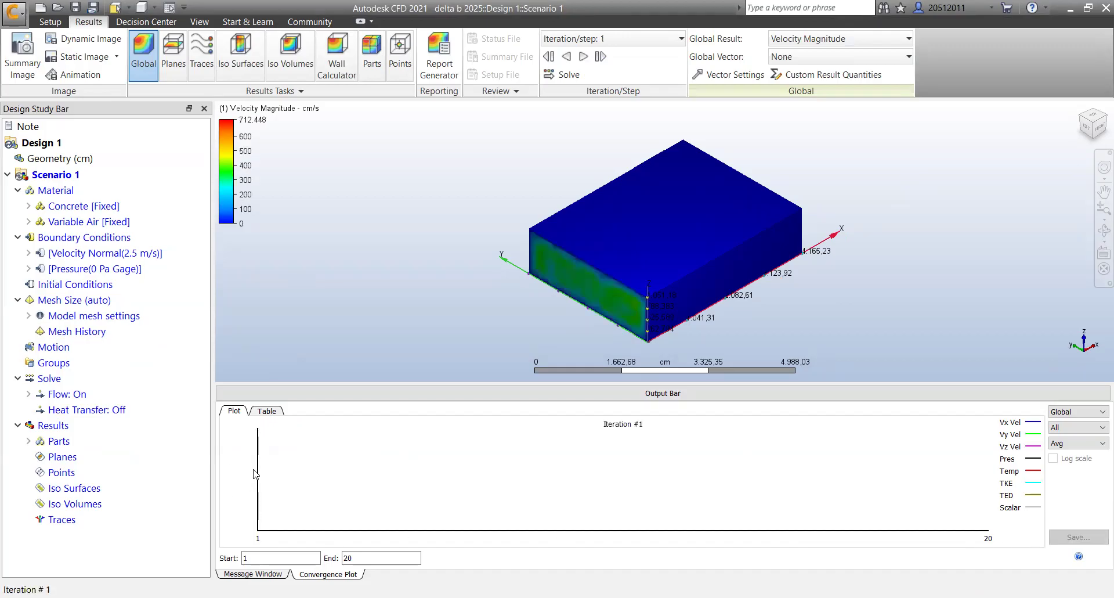
pyautogui.moveTo(376, 479)
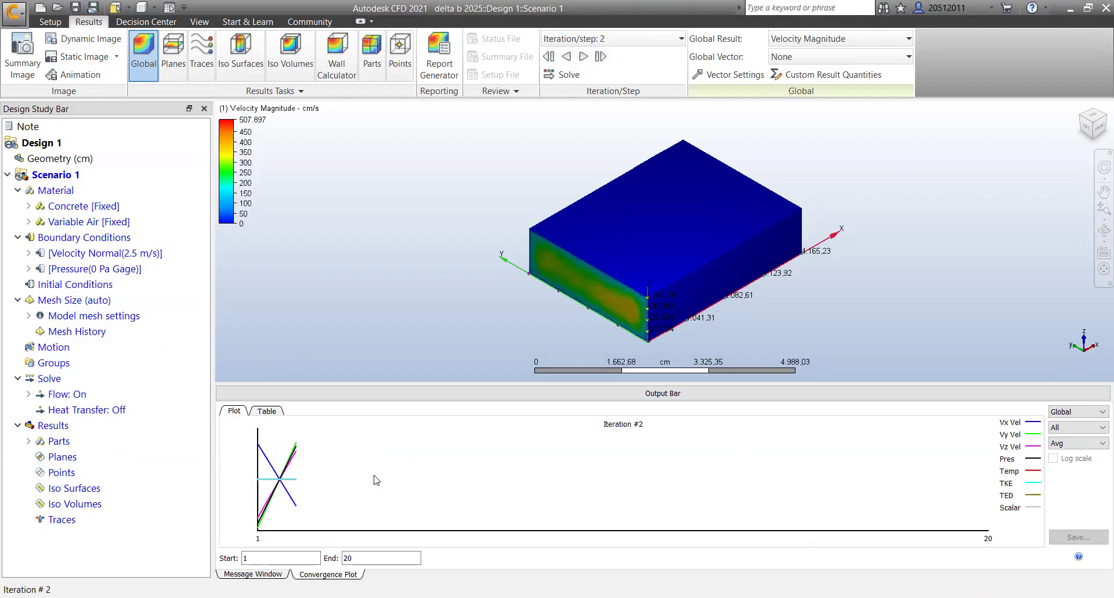
# - Monitor convergence through 20 iterations and confirm 'Analysis completed successfully' in the messages
pyautogui.click(602, 55)
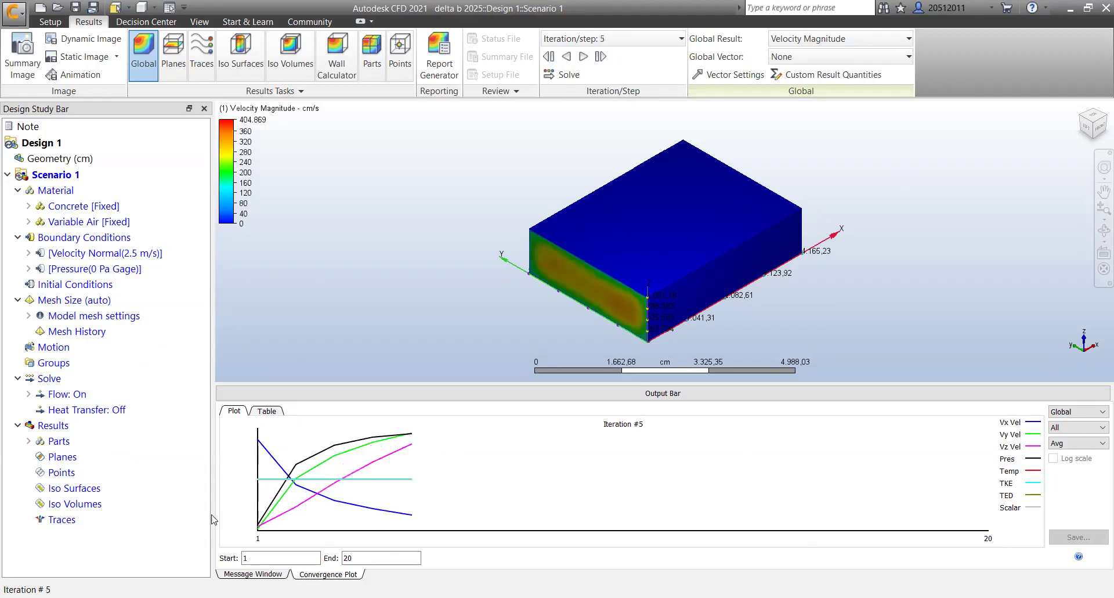
pyautogui.click(584, 56)
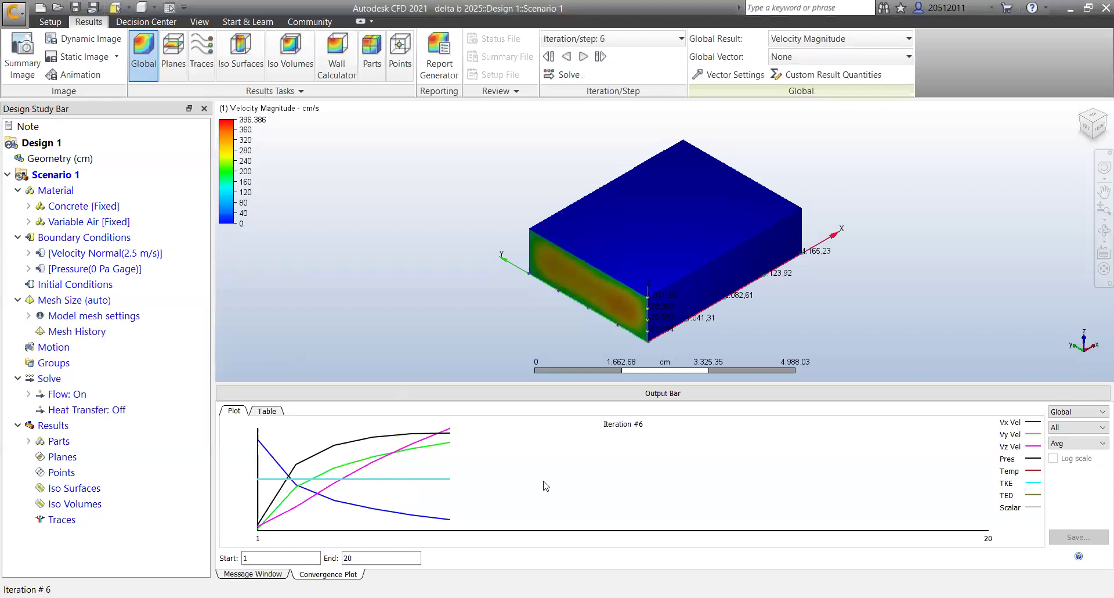
pyautogui.moveTo(609, 420)
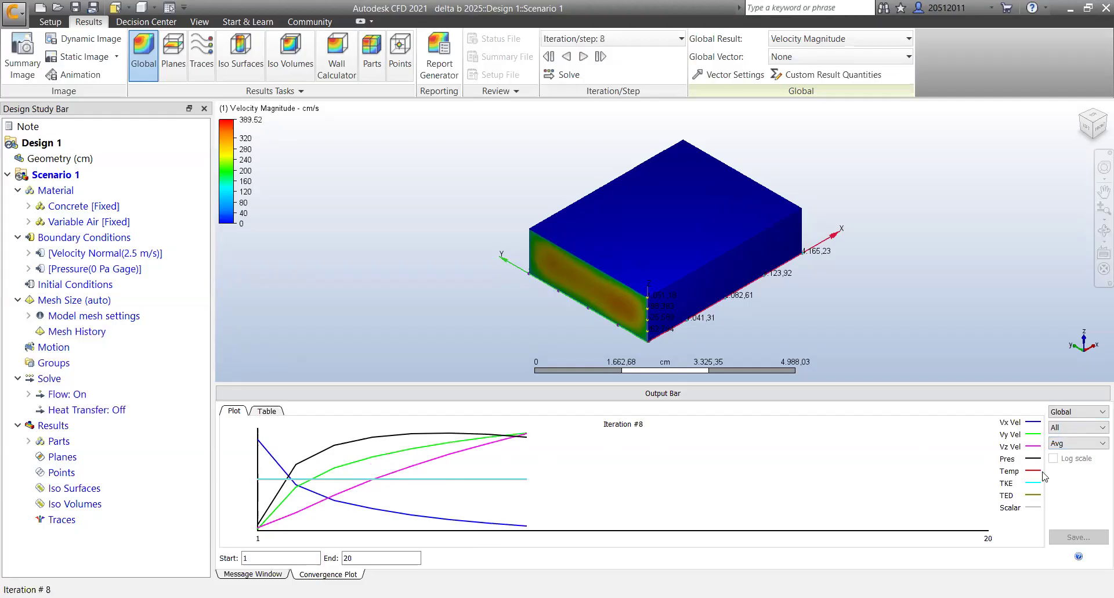
pyautogui.moveTo(618, 501)
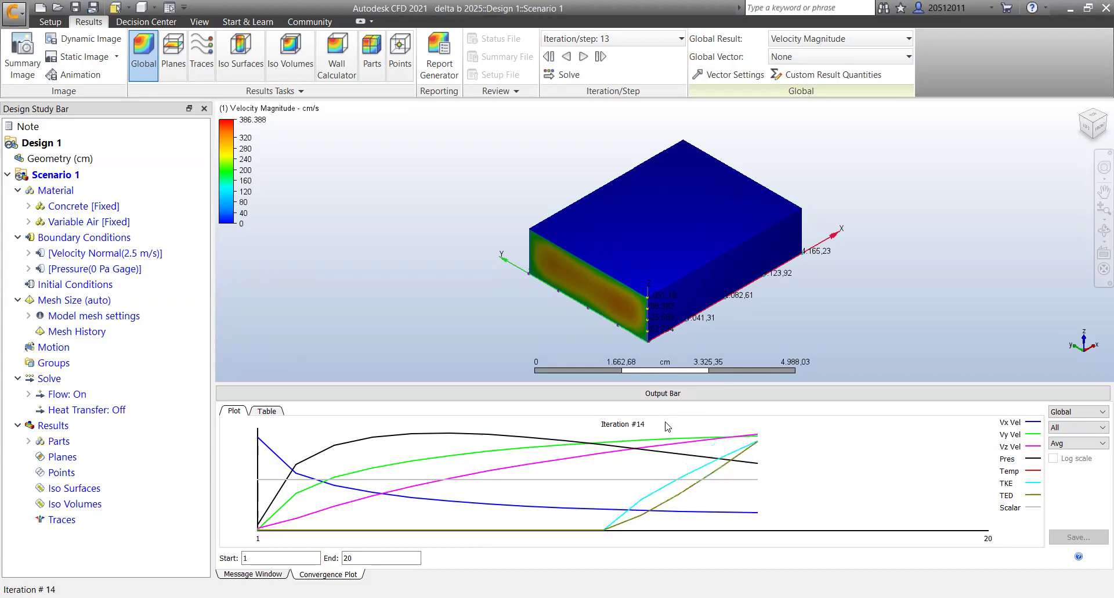
pyautogui.click(600, 55)
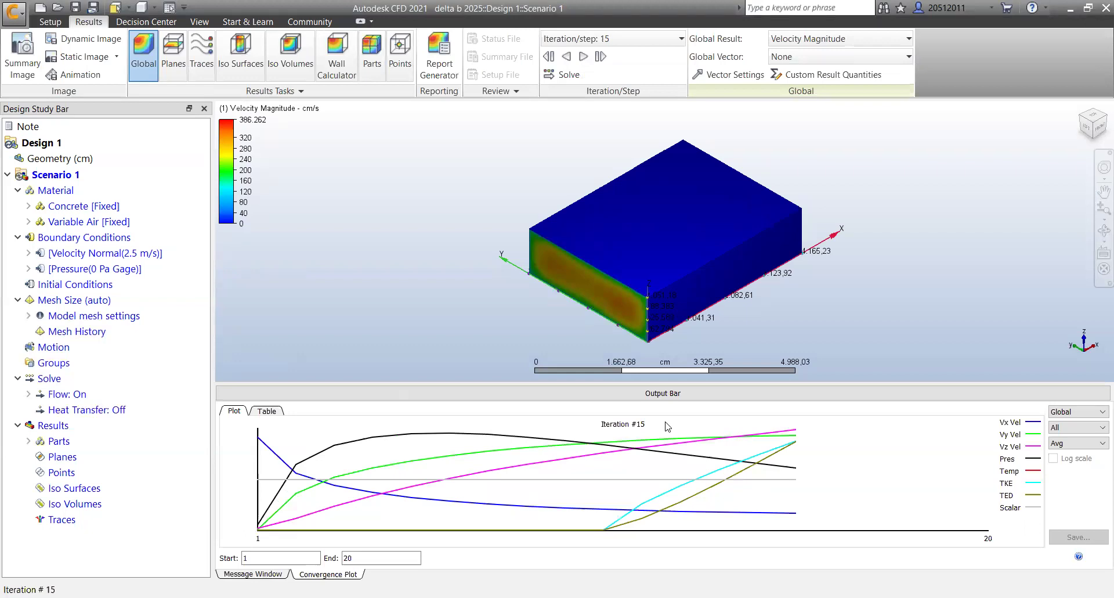
pyautogui.click(584, 55)
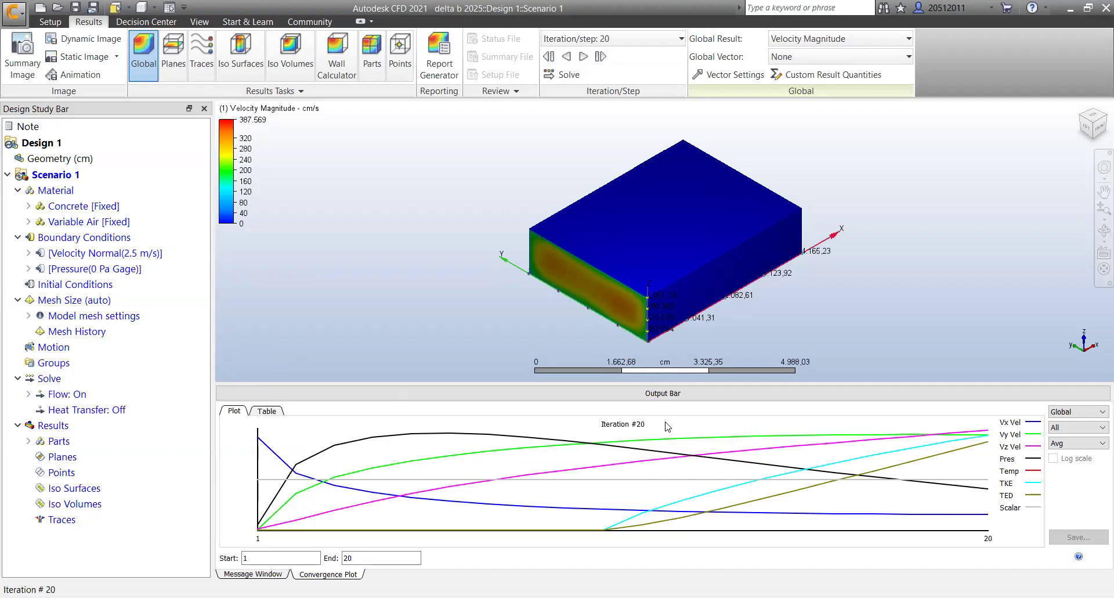
pyautogui.click(254, 573)
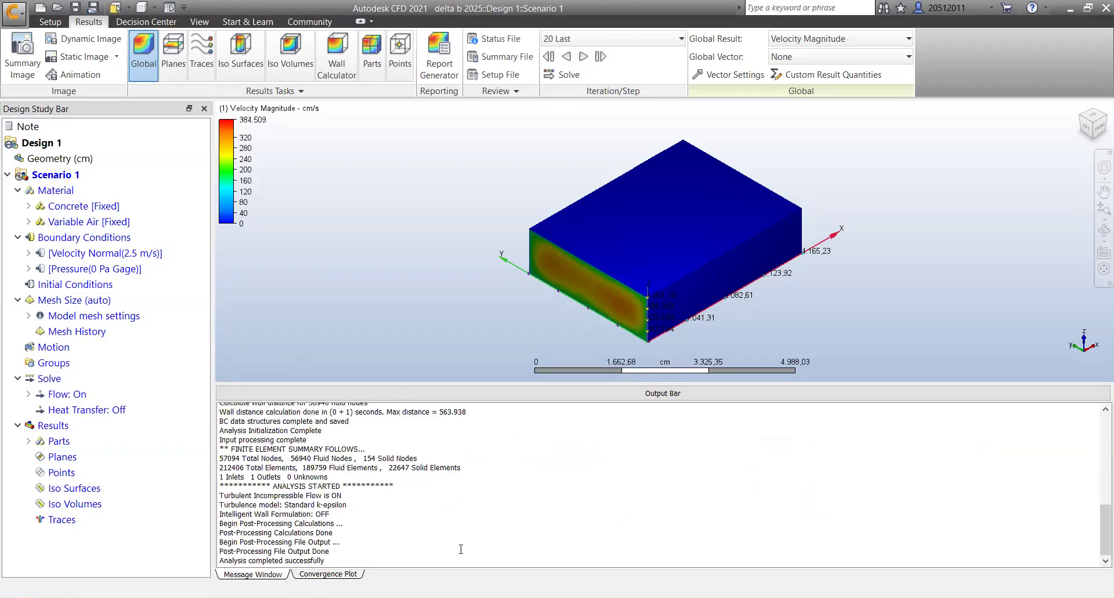
pyautogui.moveTo(331, 561)
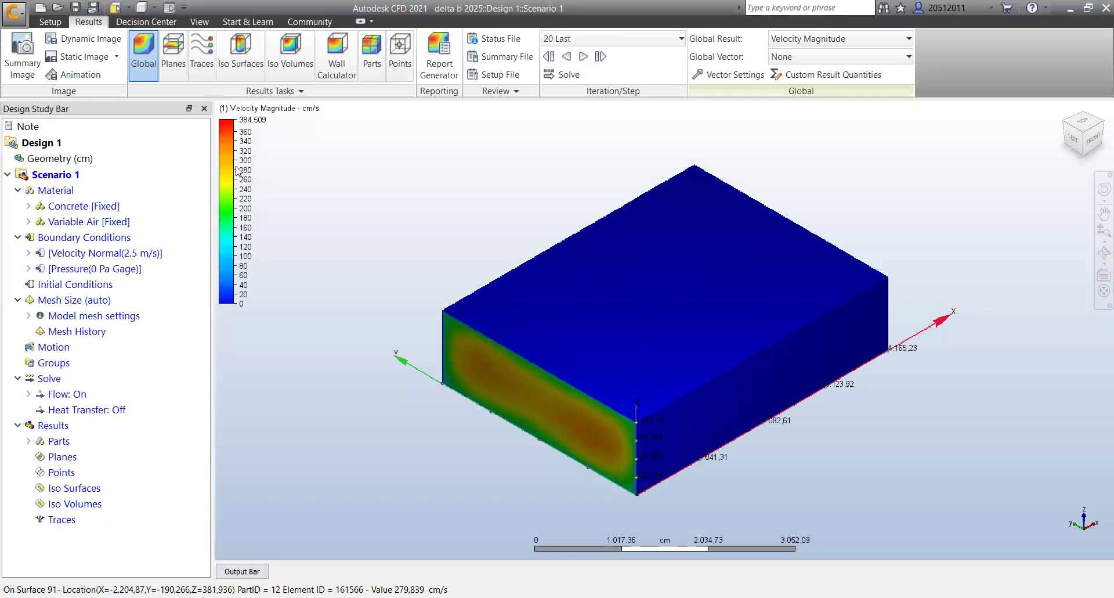
# - Switch the velocity legend to m/s and add a cut plane through the flow domain
pyautogui.rightClick(235, 170)
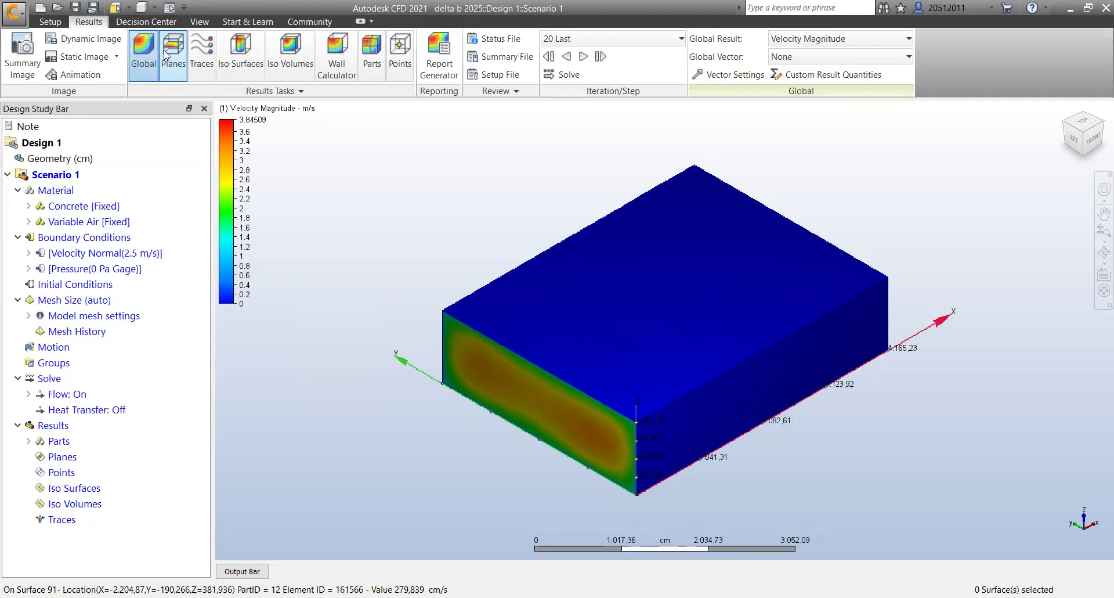
pyautogui.click(173, 53)
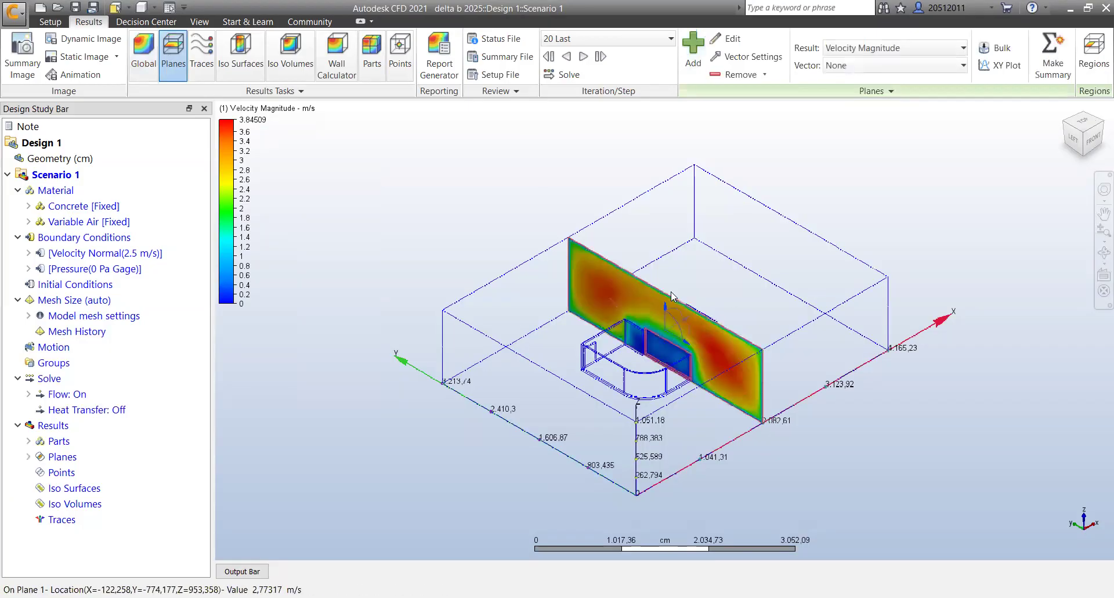
pyautogui.moveTo(693, 325)
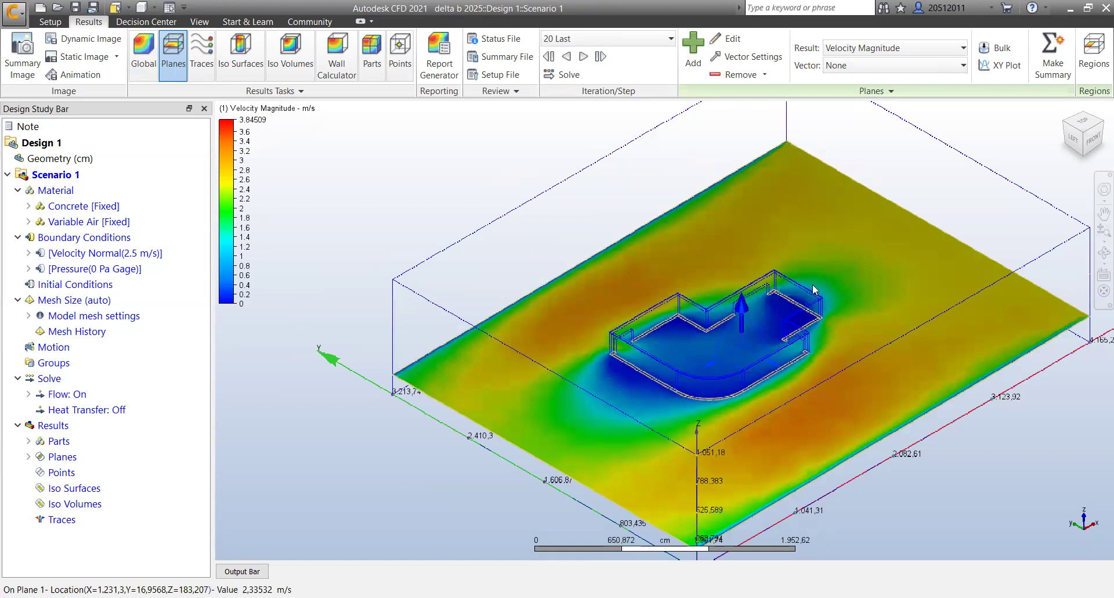
pyautogui.moveTo(641, 280)
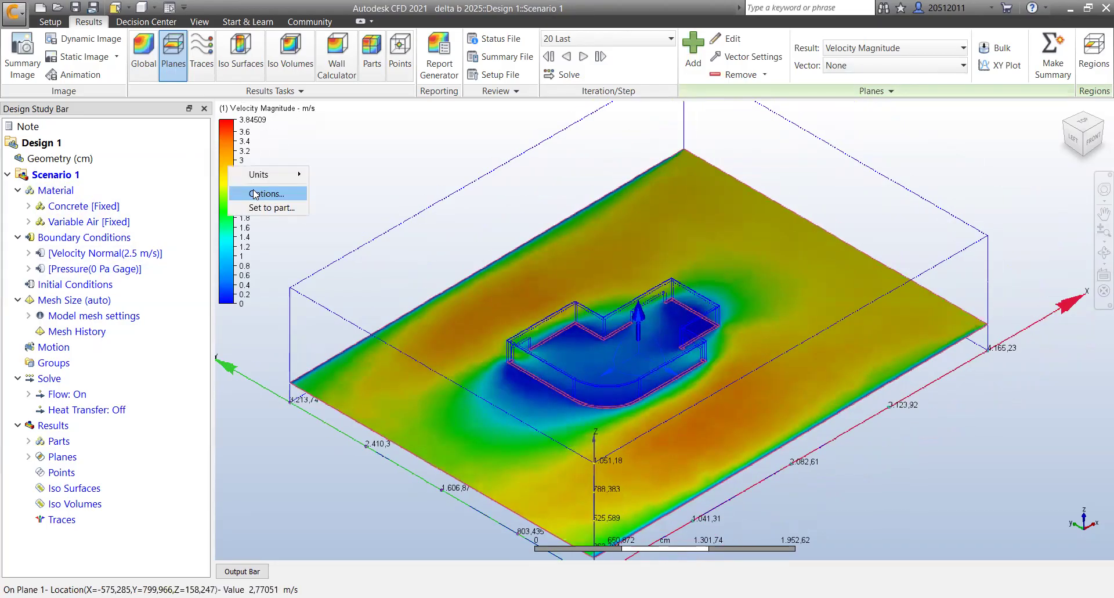
pyautogui.click(265, 194)
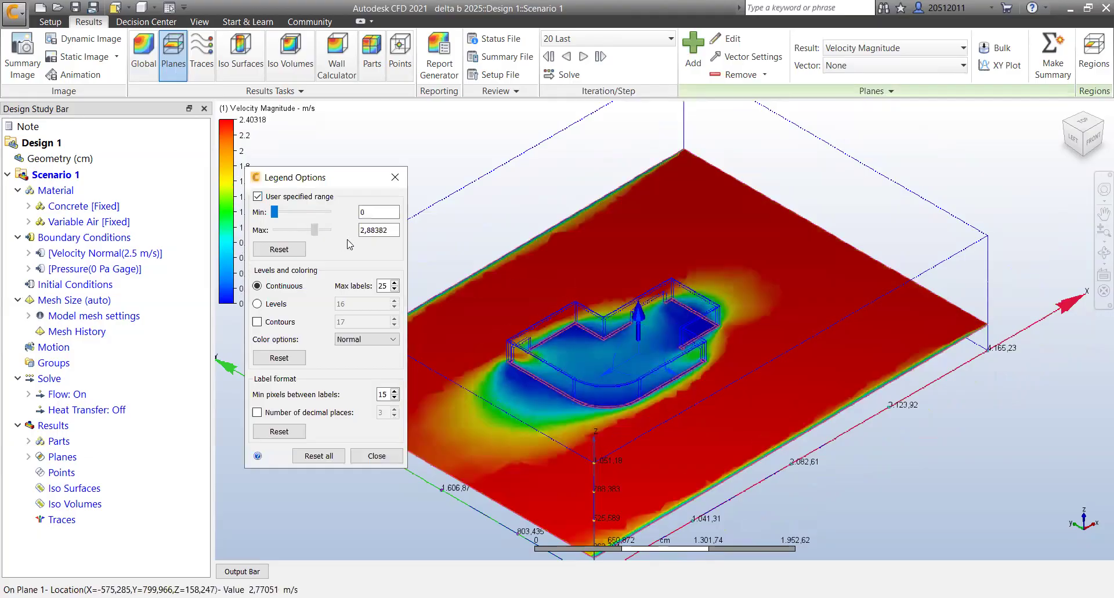
pyautogui.click(257, 196)
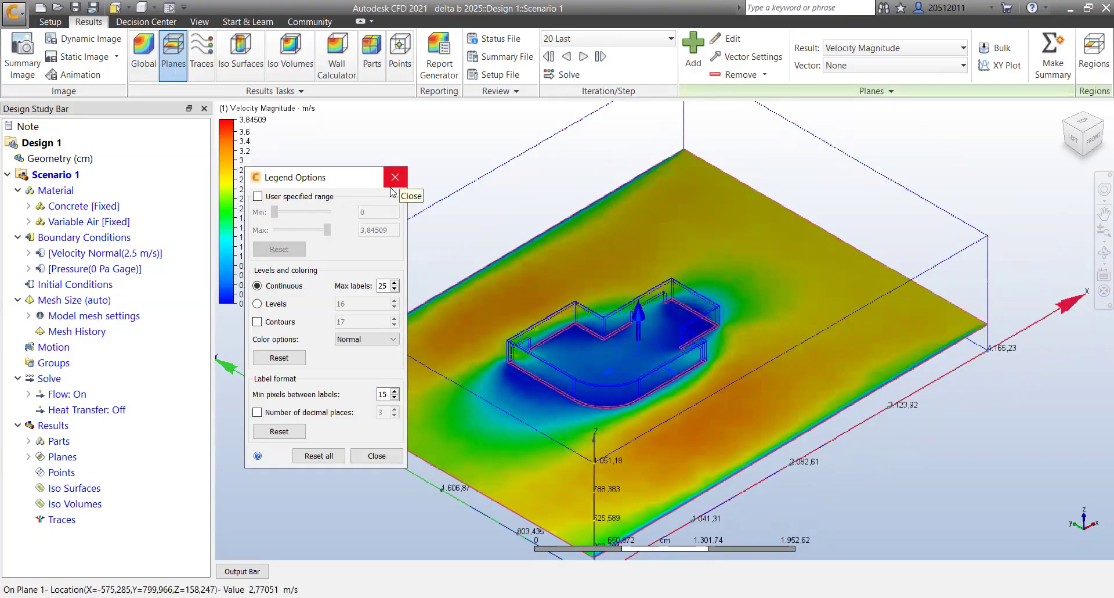
pyautogui.click(395, 176)
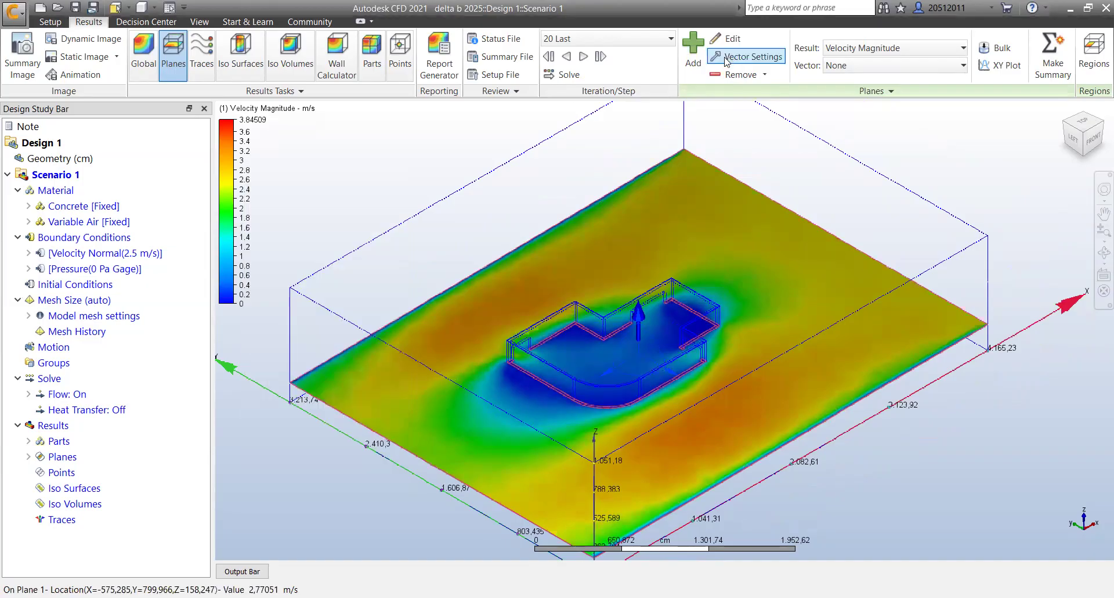
# - Show velocity vectors on the cut plane with tighter grid spacing and shorter length of about 0.156
pyautogui.click(751, 56)
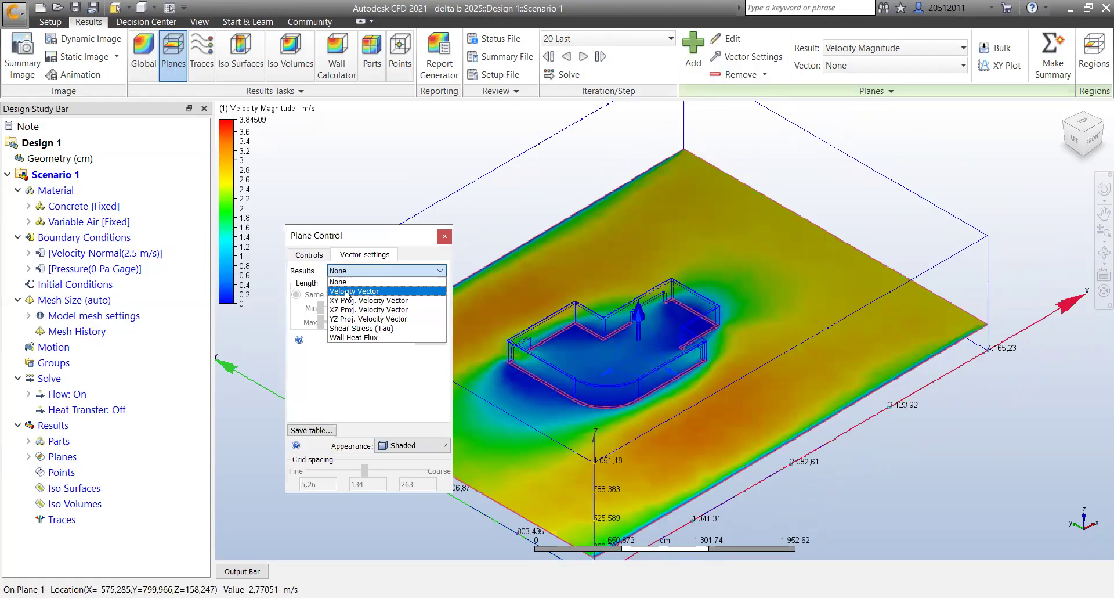
pyautogui.click(355, 290)
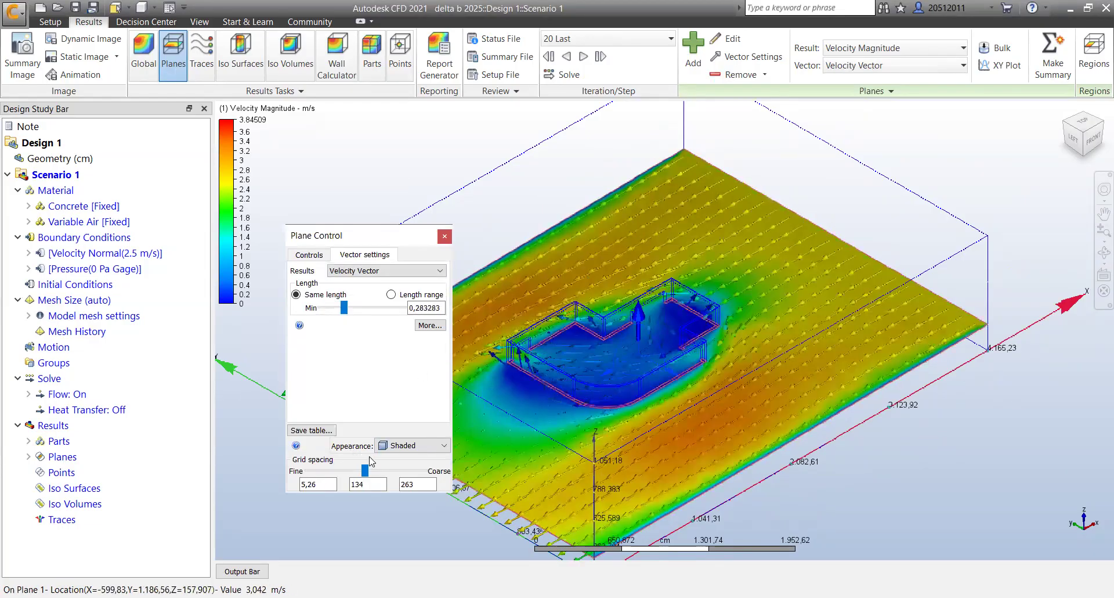
pyautogui.moveTo(368, 471); pyautogui.dragTo(359, 472)
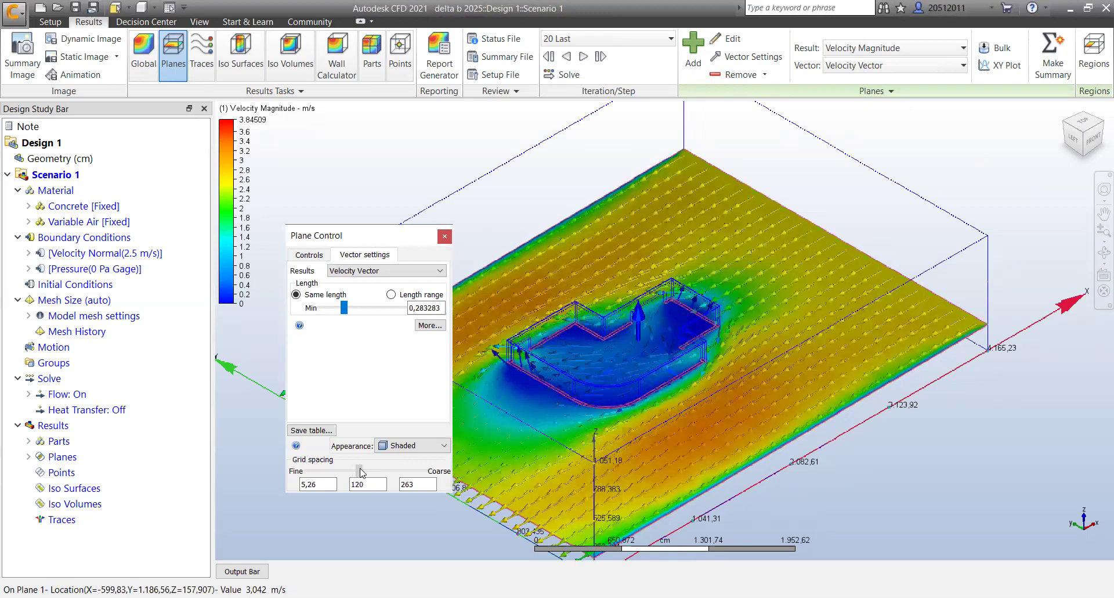
pyautogui.moveTo(359, 470); pyautogui.dragTo(368, 470)
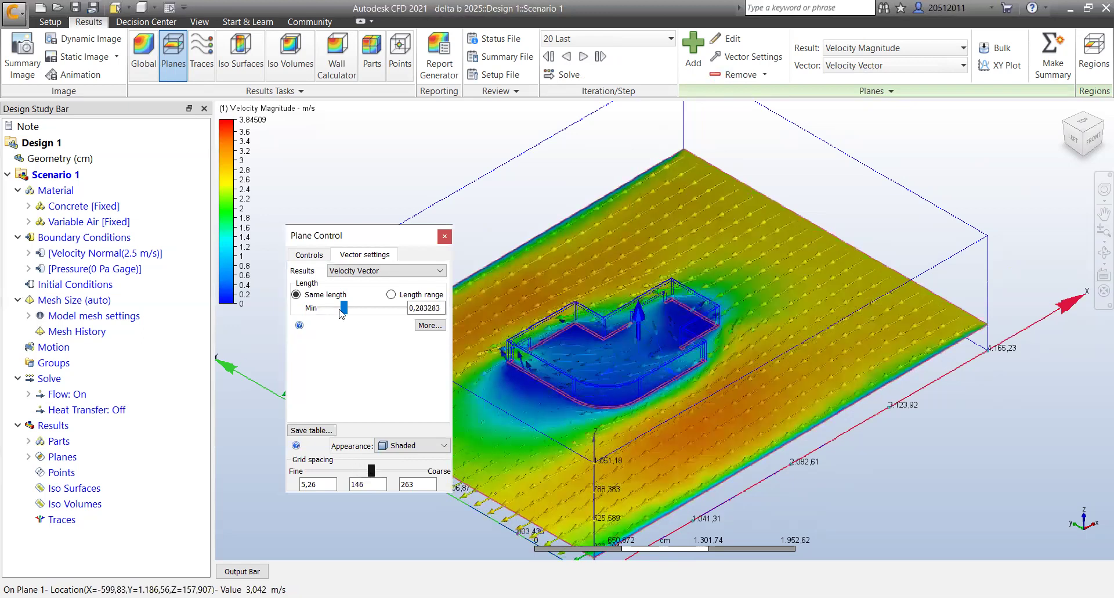
pyautogui.moveTo(344, 307); pyautogui.dragTo(338, 308)
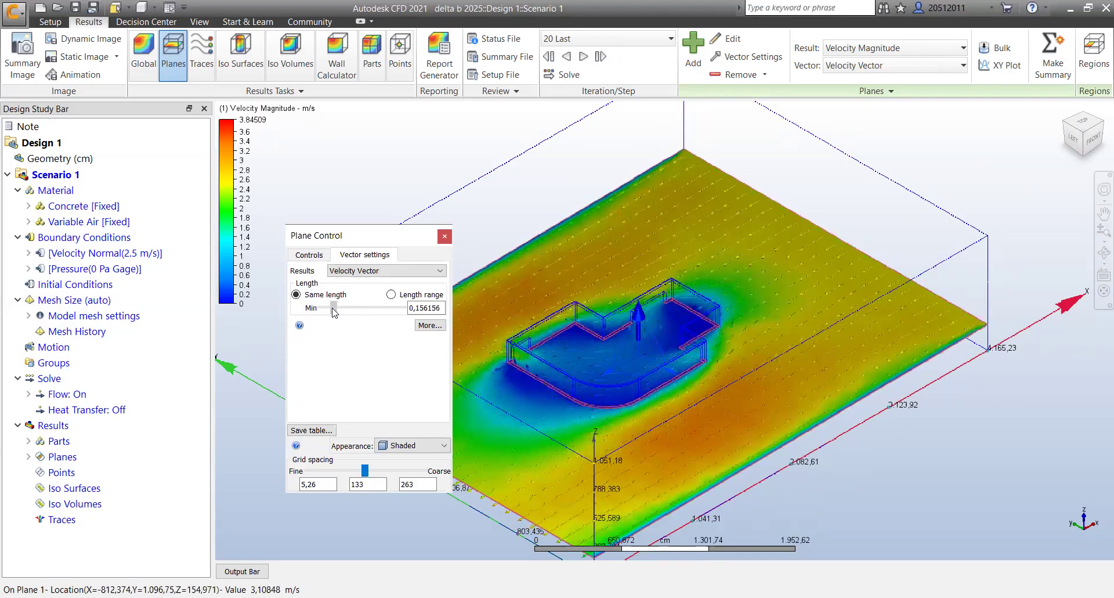
pyautogui.click(445, 236)
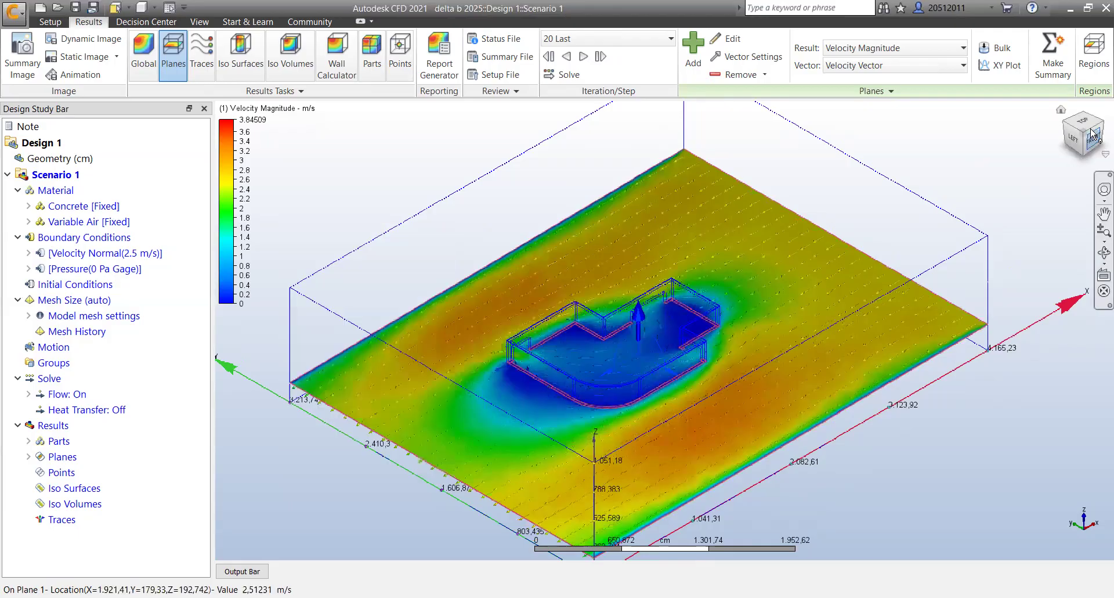
# - View the cut plane from the top, then orbit to see it at an angle
pyautogui.click(1083, 134)
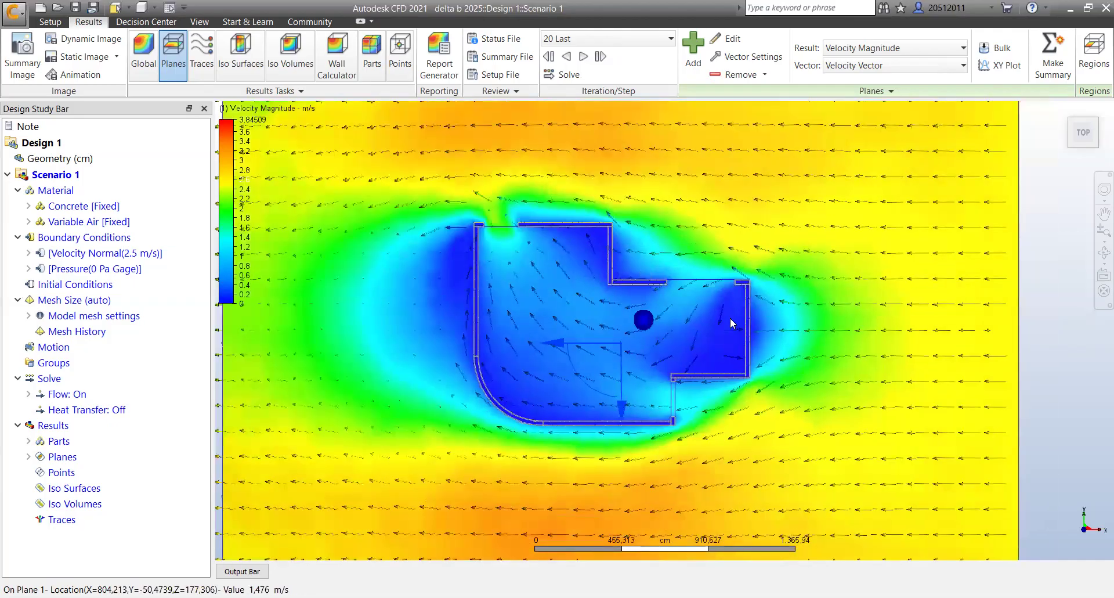
pyautogui.moveTo(508, 207)
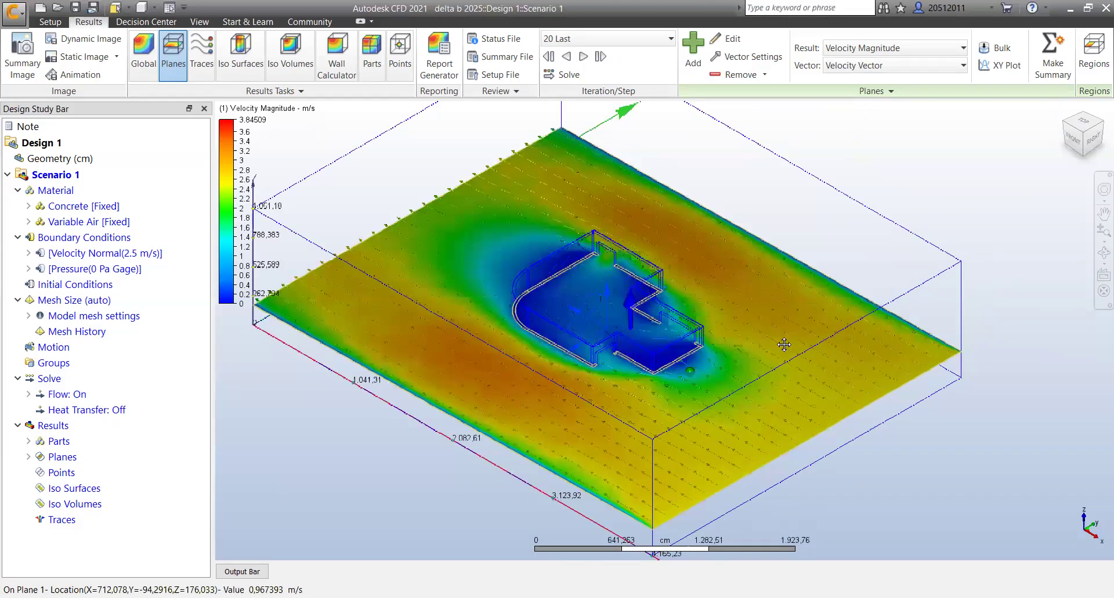
pyautogui.moveTo(783, 344); pyautogui.dragTo(581, 295)
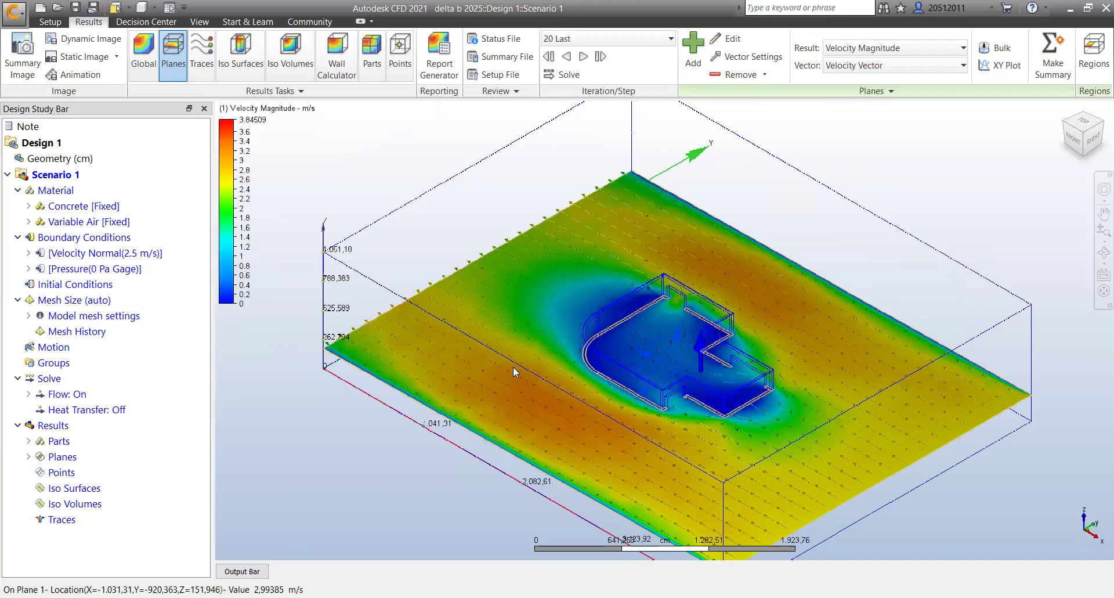
pyautogui.moveTo(527, 365)
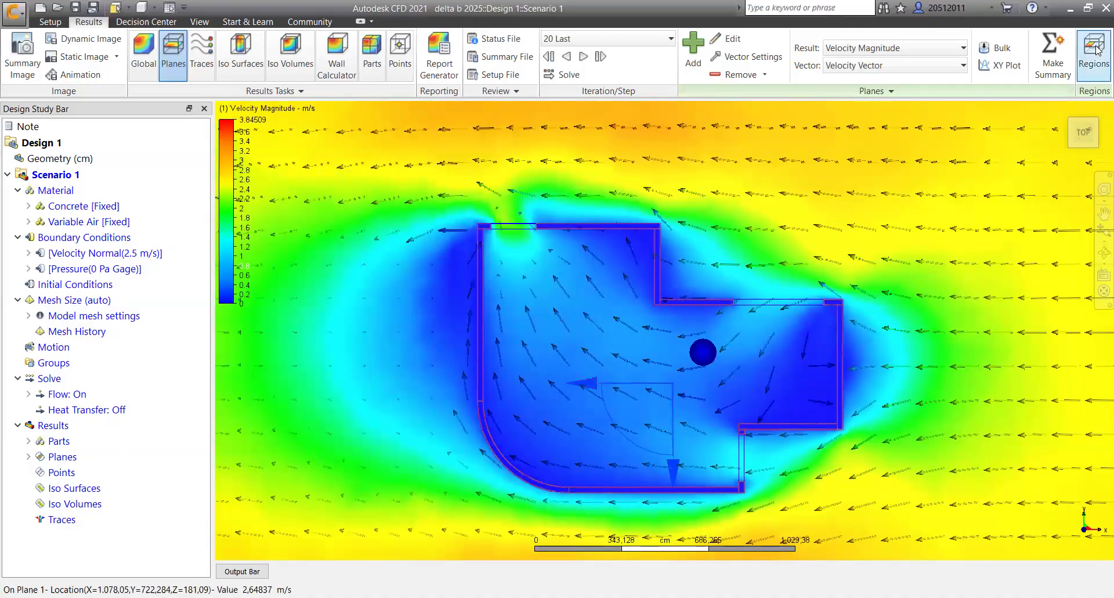
# - Average velocity over a rectangular cut-plane region, reading 0.548 m/s
pyautogui.click(1093, 50)
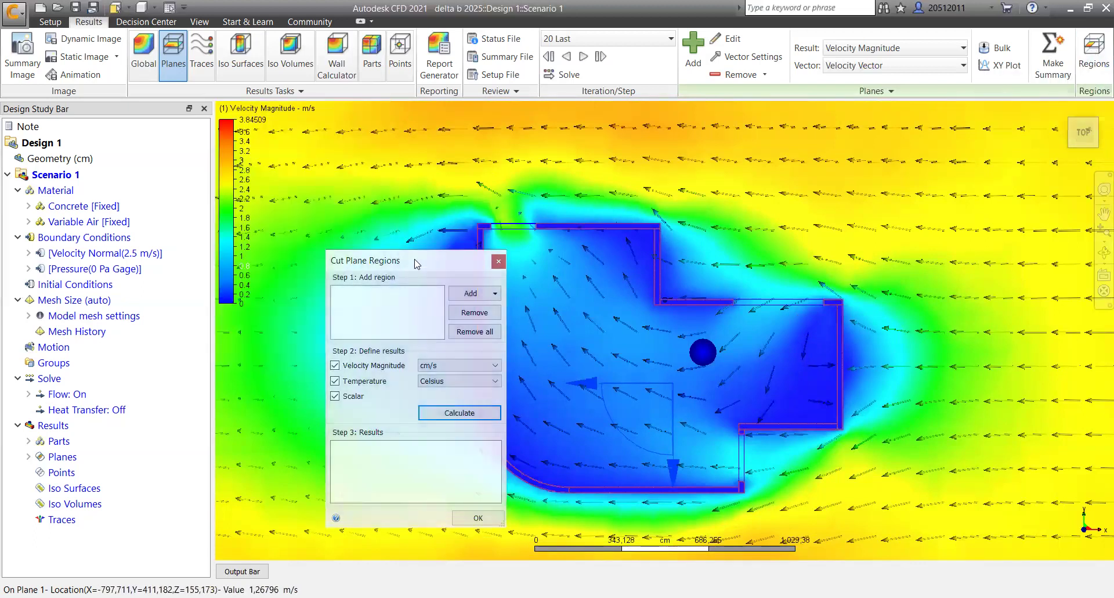
pyautogui.moveTo(415, 260); pyautogui.dragTo(328, 236)
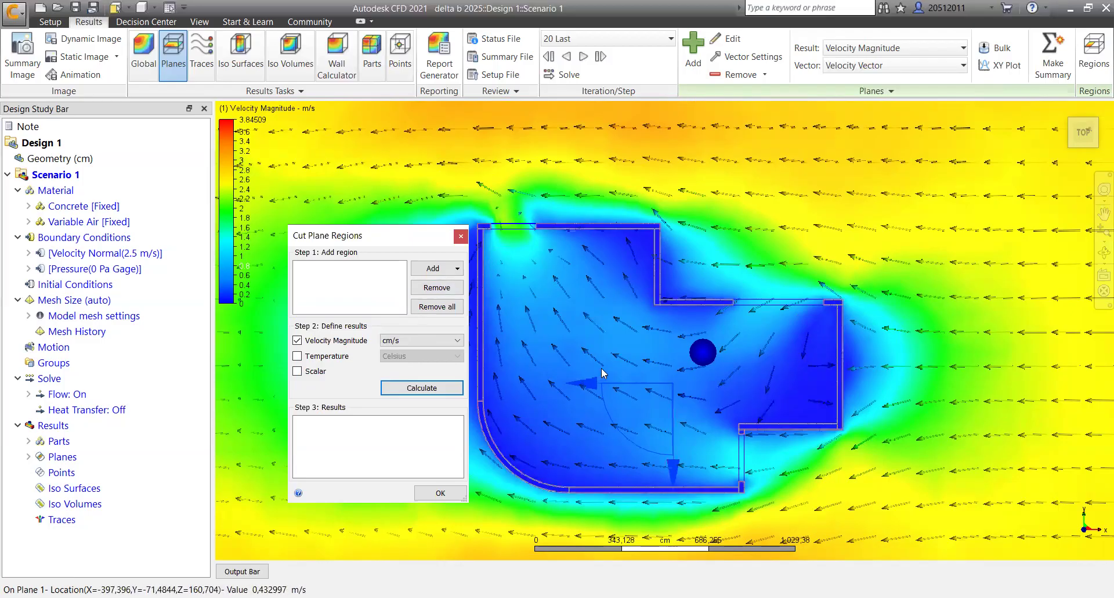
pyautogui.click(433, 268)
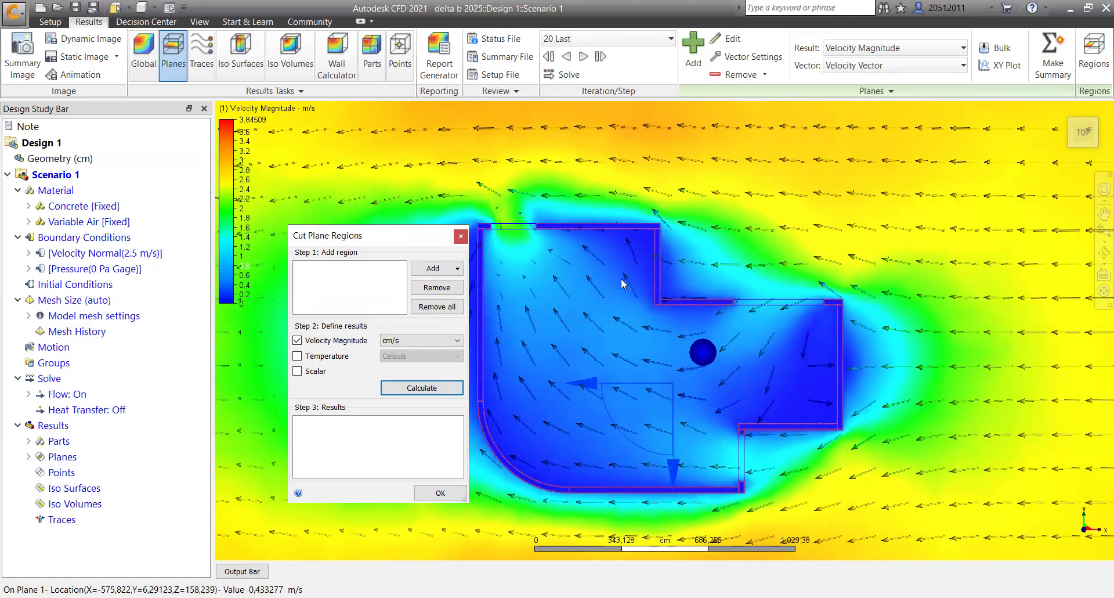
pyautogui.click(434, 268)
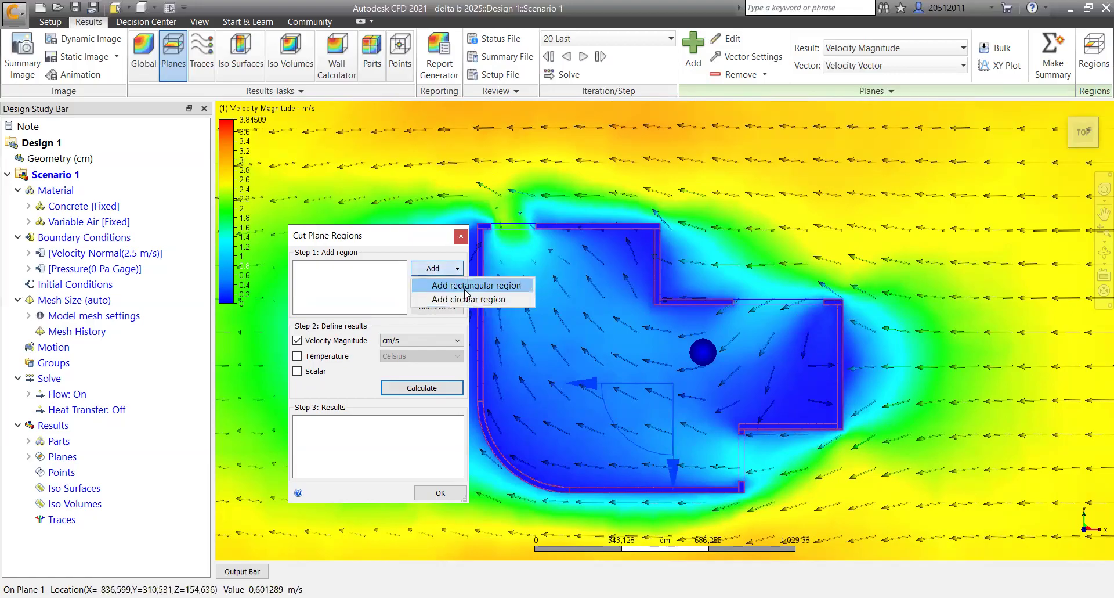
pyautogui.moveTo(421, 254)
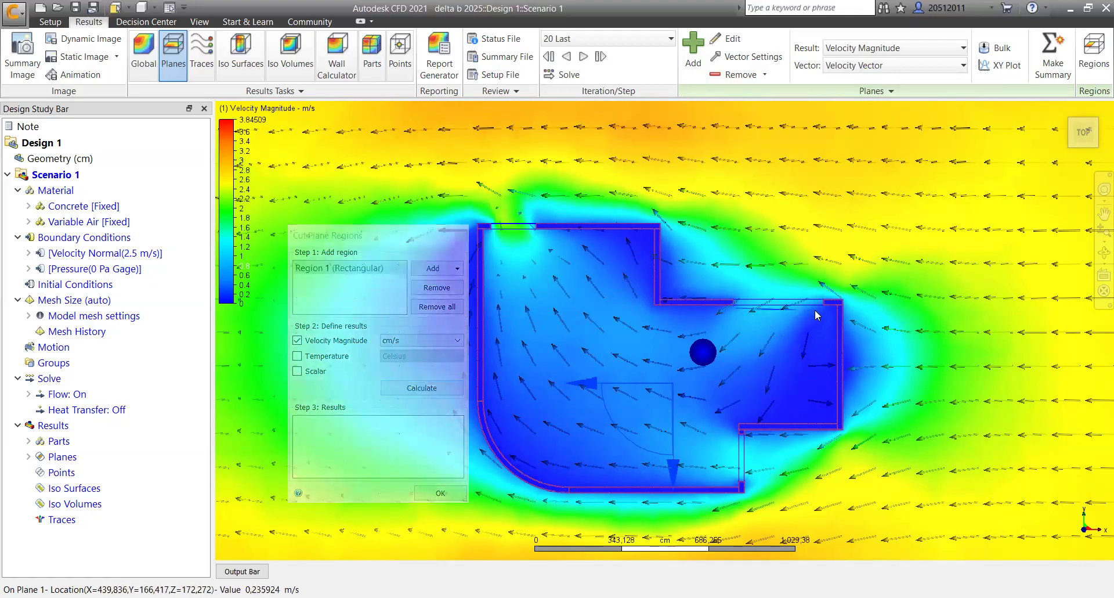
pyautogui.moveTo(821, 313)
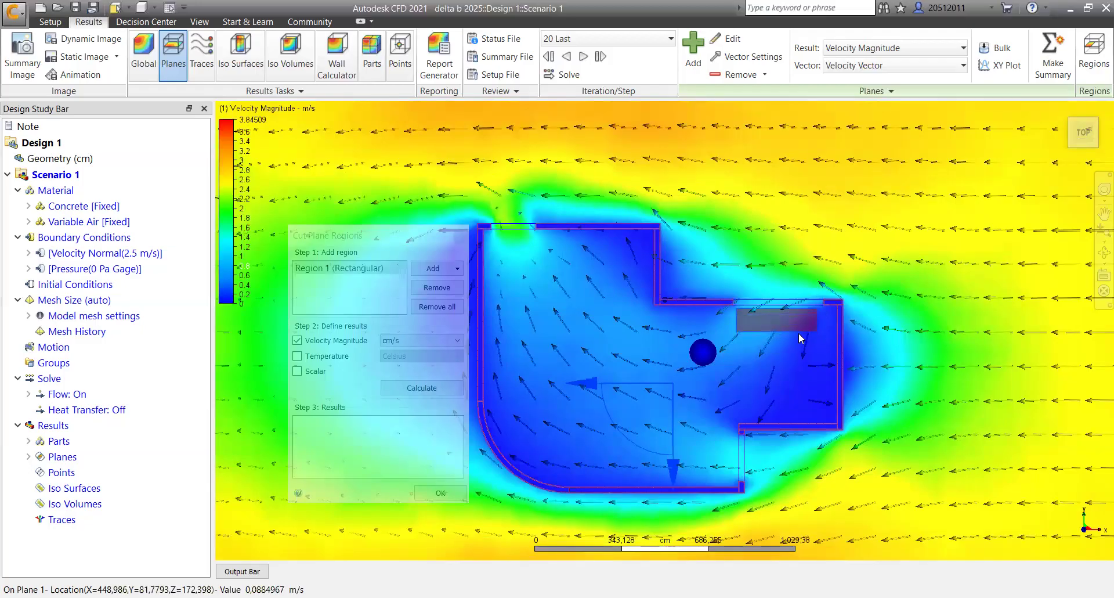
pyautogui.click(421, 387)
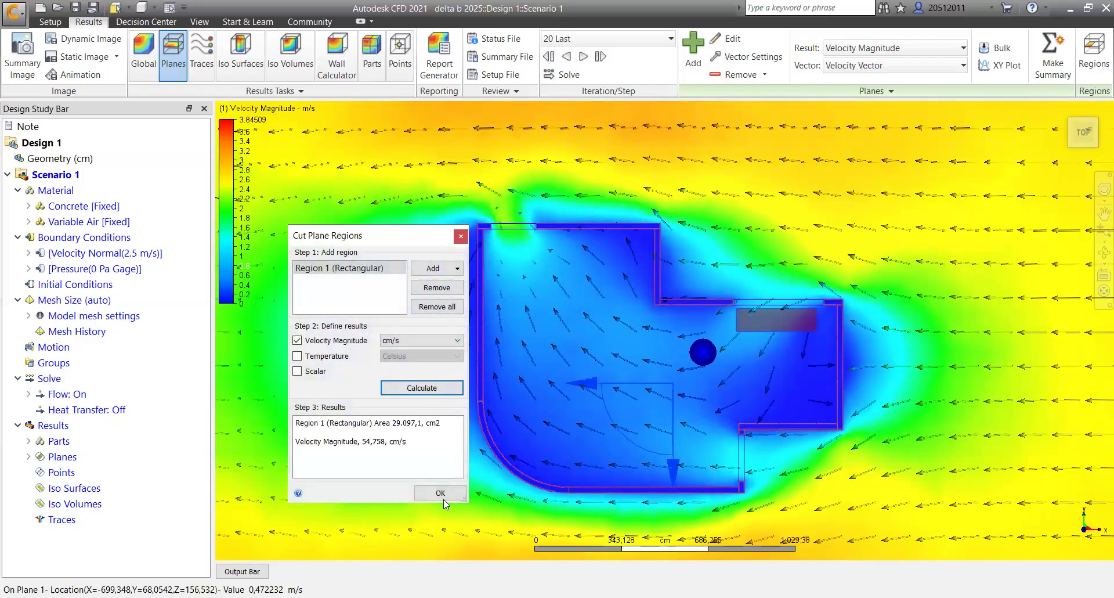
pyautogui.moveTo(435, 424)
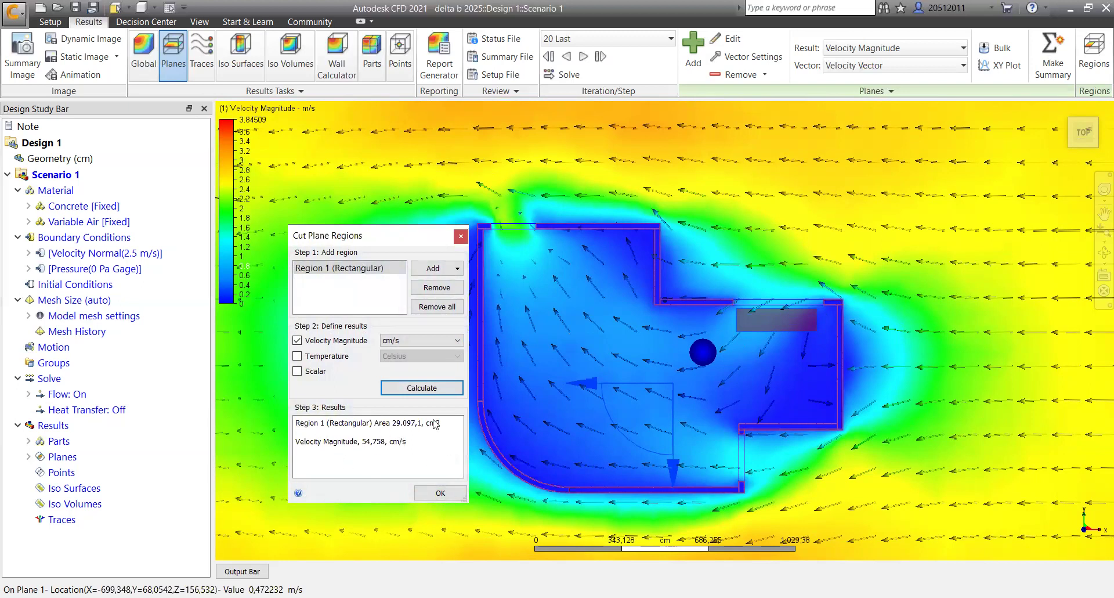
pyautogui.click(455, 340)
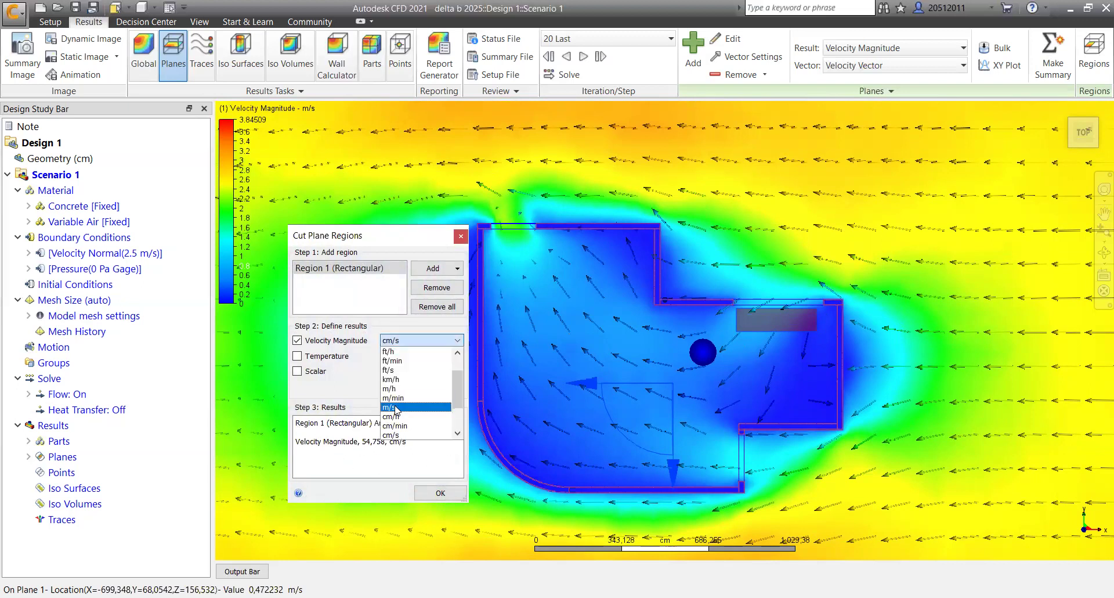
pyautogui.click(391, 408)
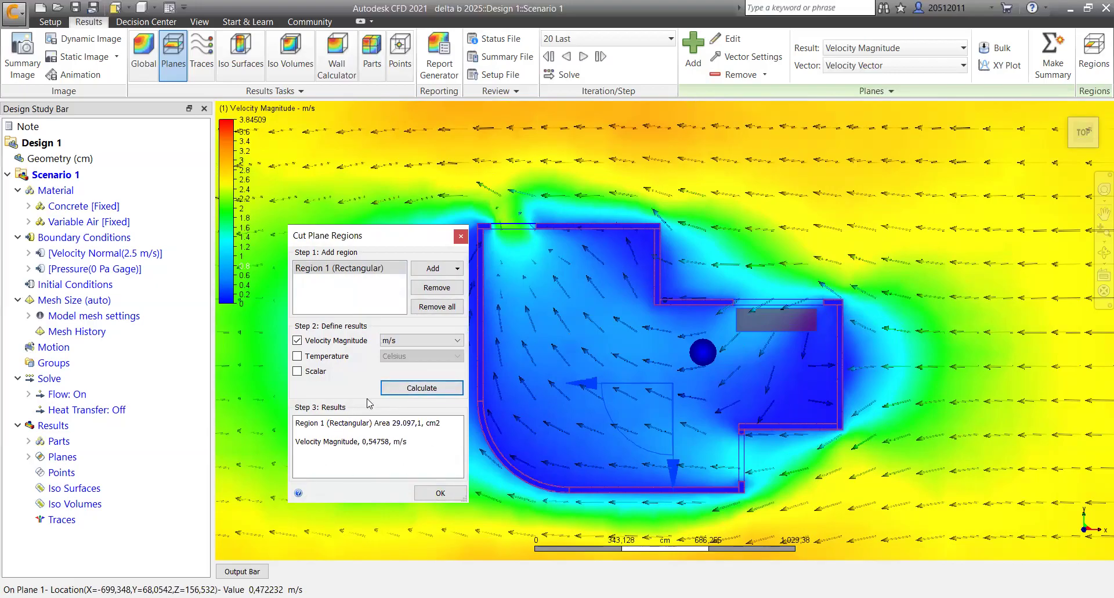
pyautogui.moveTo(357, 386)
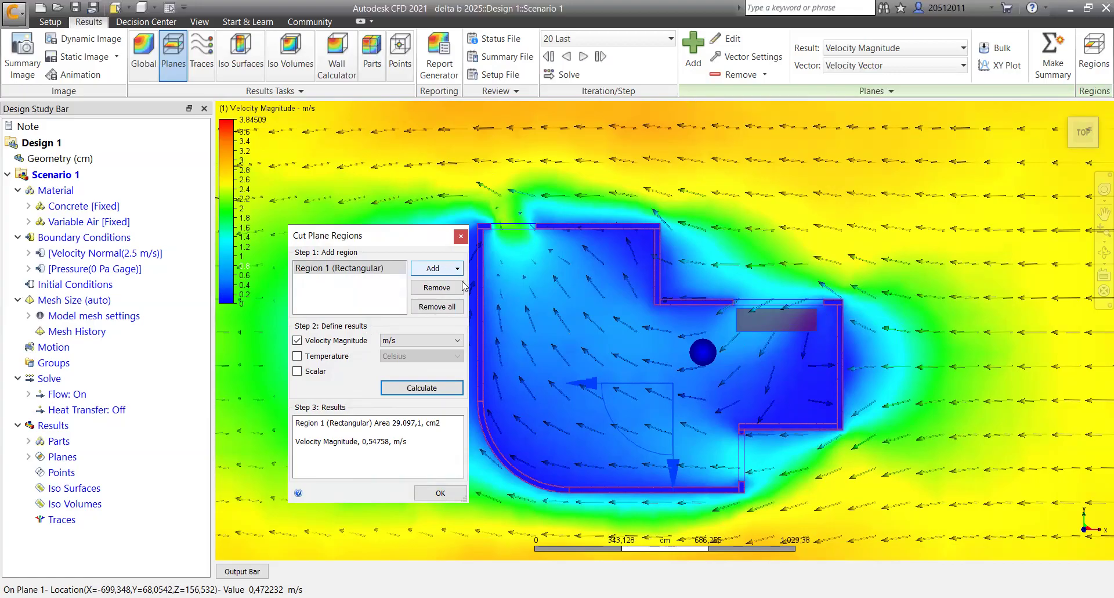
# - Average a second rectangular region at 1.324 m/s, then remove all regions
pyautogui.click(432, 268)
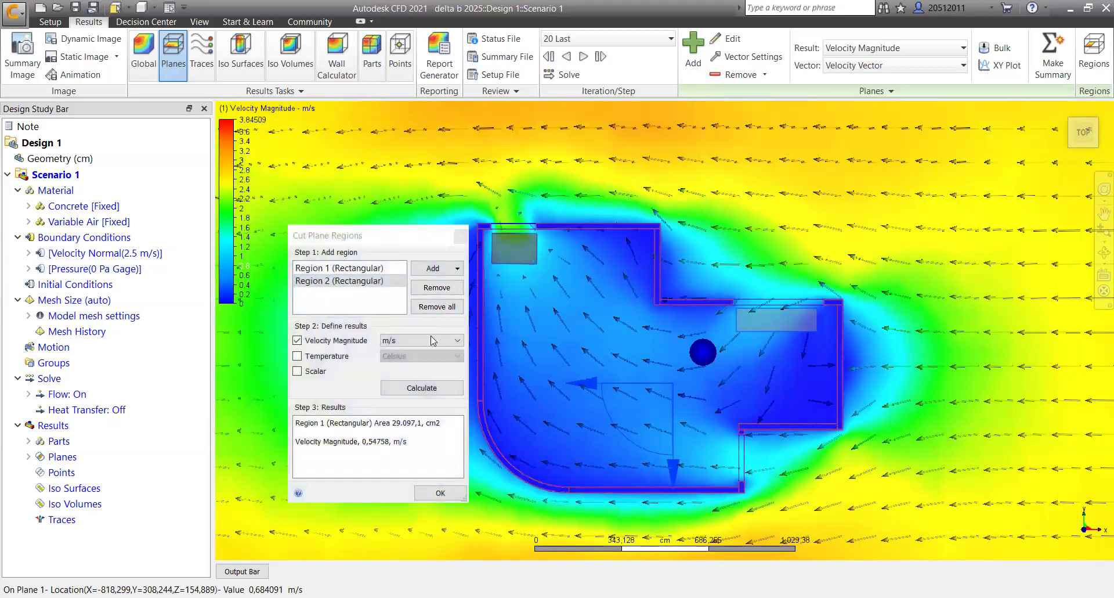
pyautogui.click(420, 388)
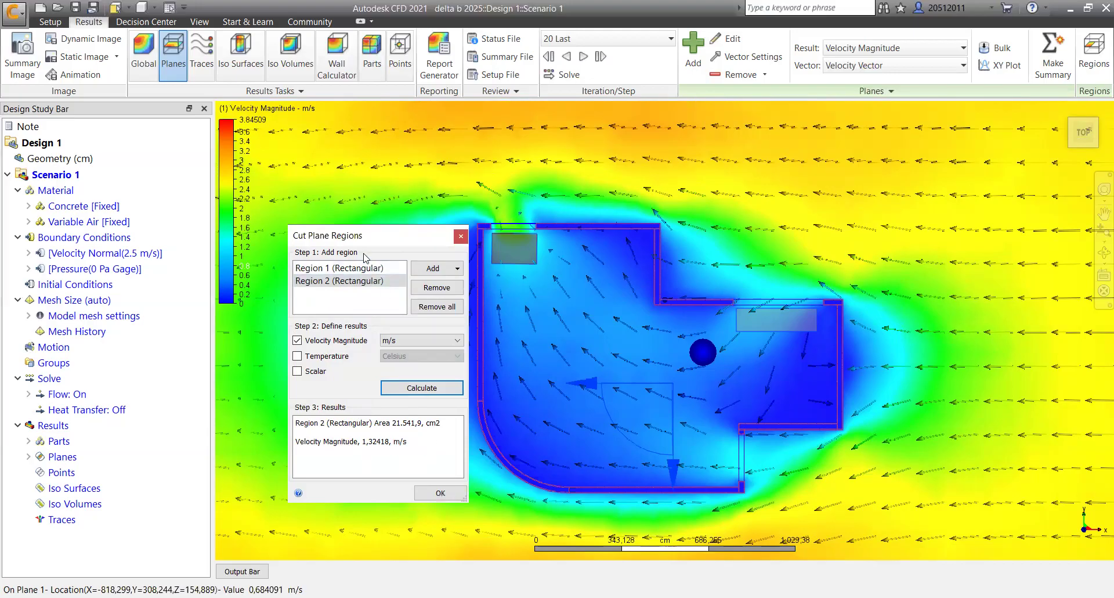
pyautogui.click(340, 268)
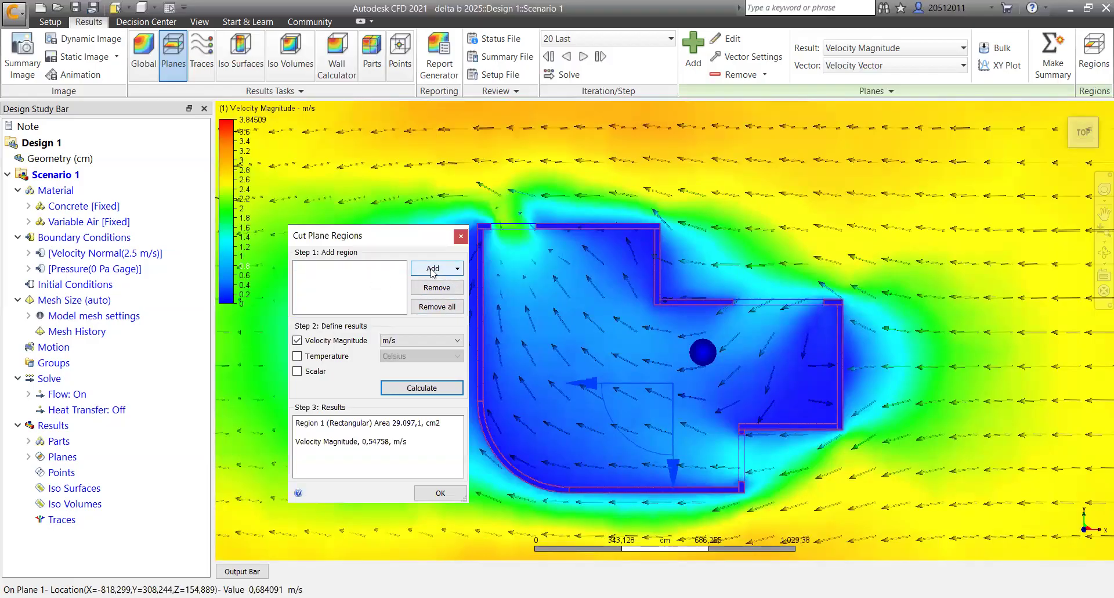
pyautogui.moveTo(741, 444)
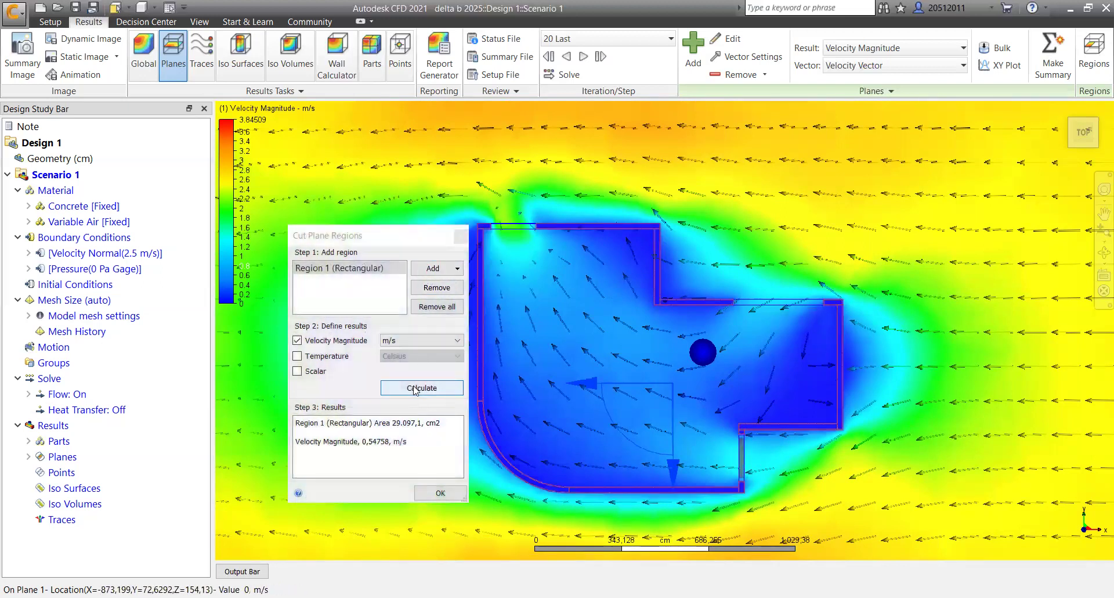
# - Calculate a new rectangular region averaging 1.073 m/s over 3,249.89 cm²
pyautogui.click(421, 388)
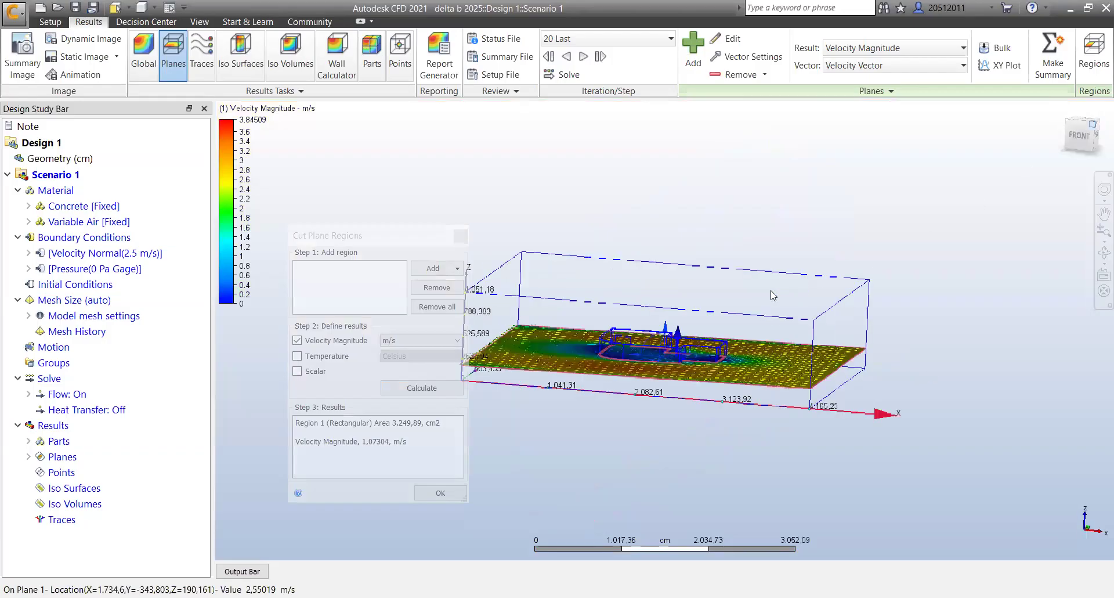
# - Orbit the view to look down on the building and cut plane from an angle
pyautogui.moveTo(774, 294); pyautogui.dragTo(660, 327)
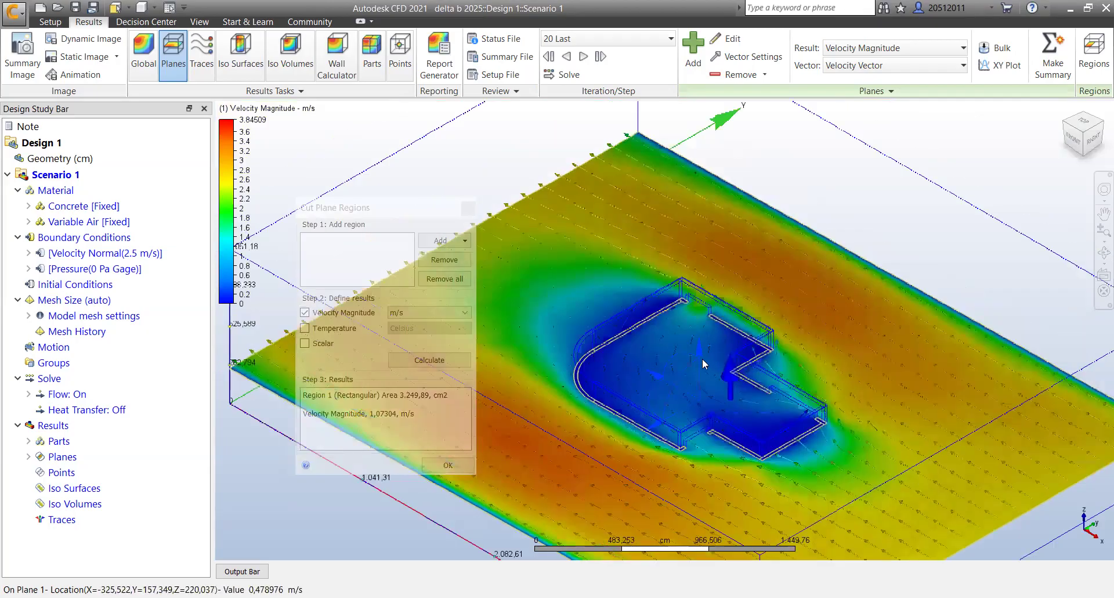
pyautogui.moveTo(688, 314)
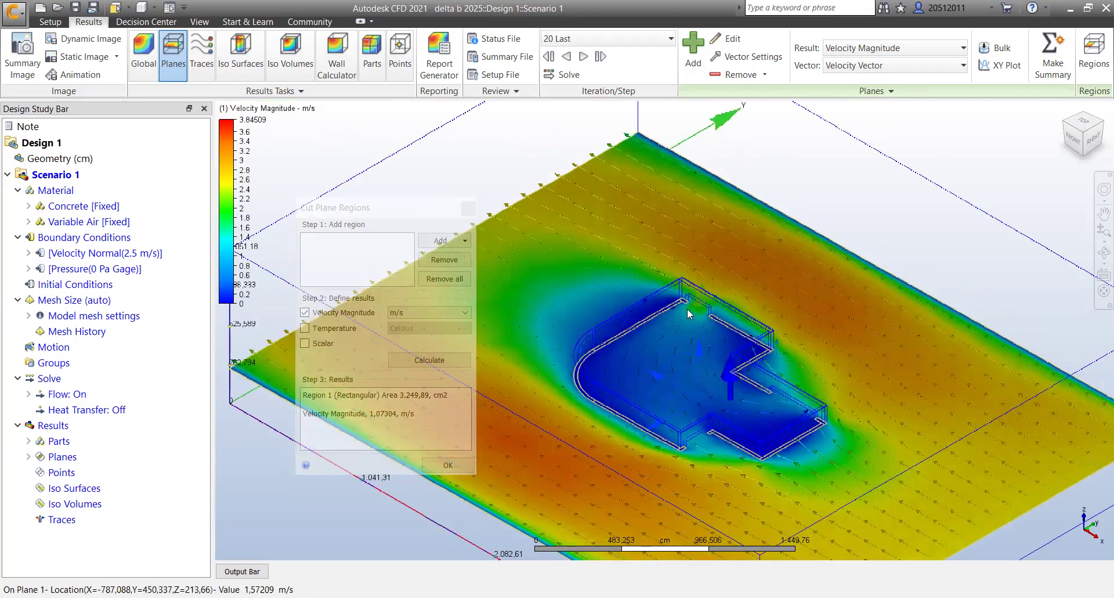